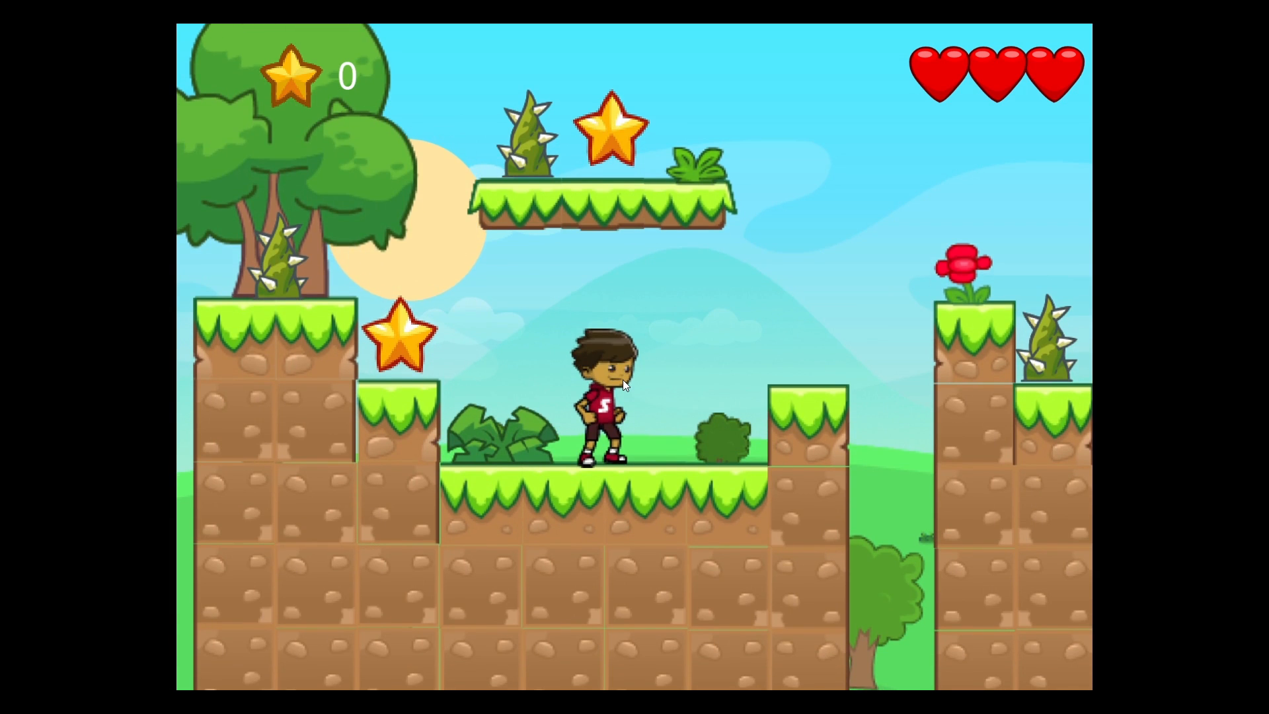
# Step: Advance past the finished platformer demo preview toward a new Platformer project
pyautogui.press('Right')
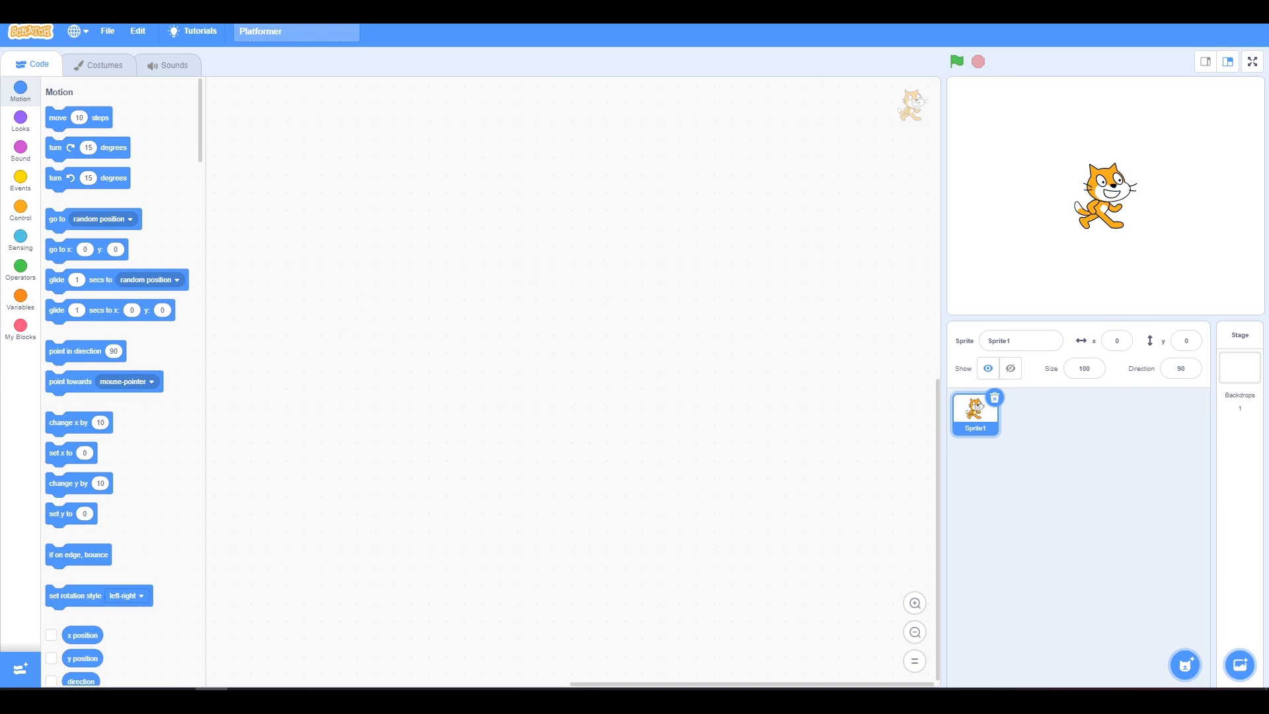
# Step: Replace the sprite name Sprite1 with Player
pyautogui.click(1019, 340)
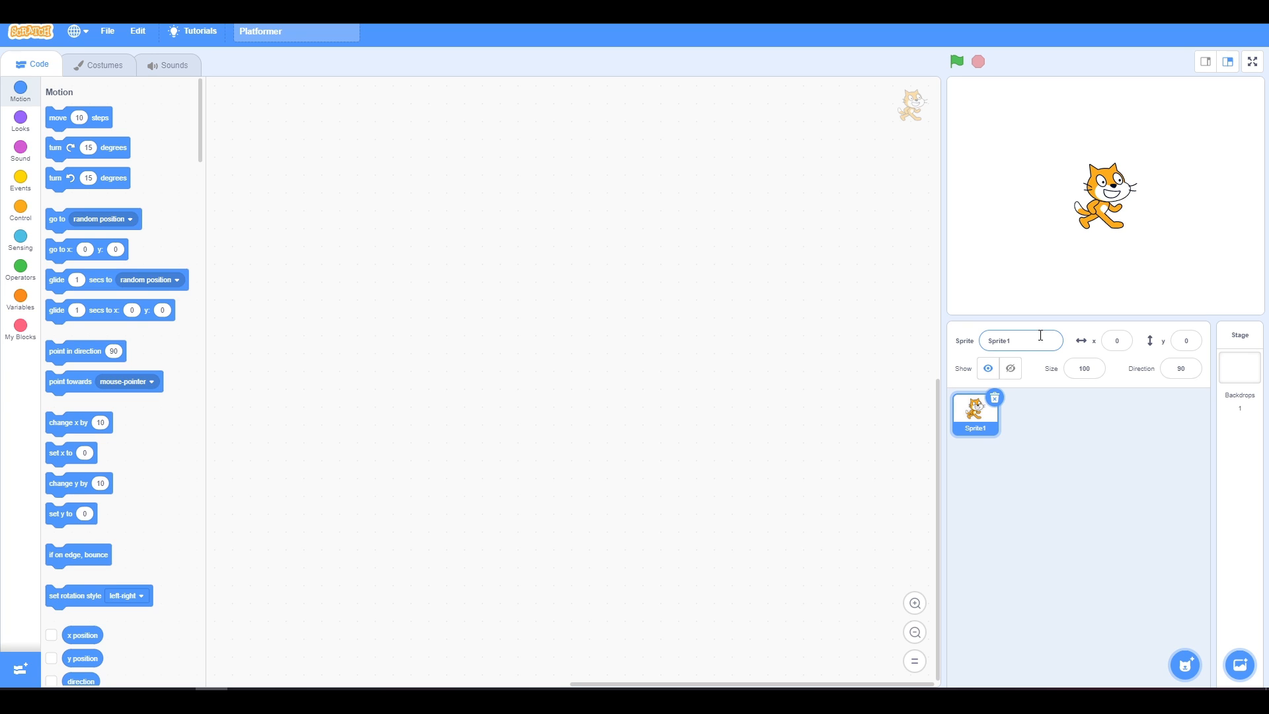
pyautogui.click(1019, 339)
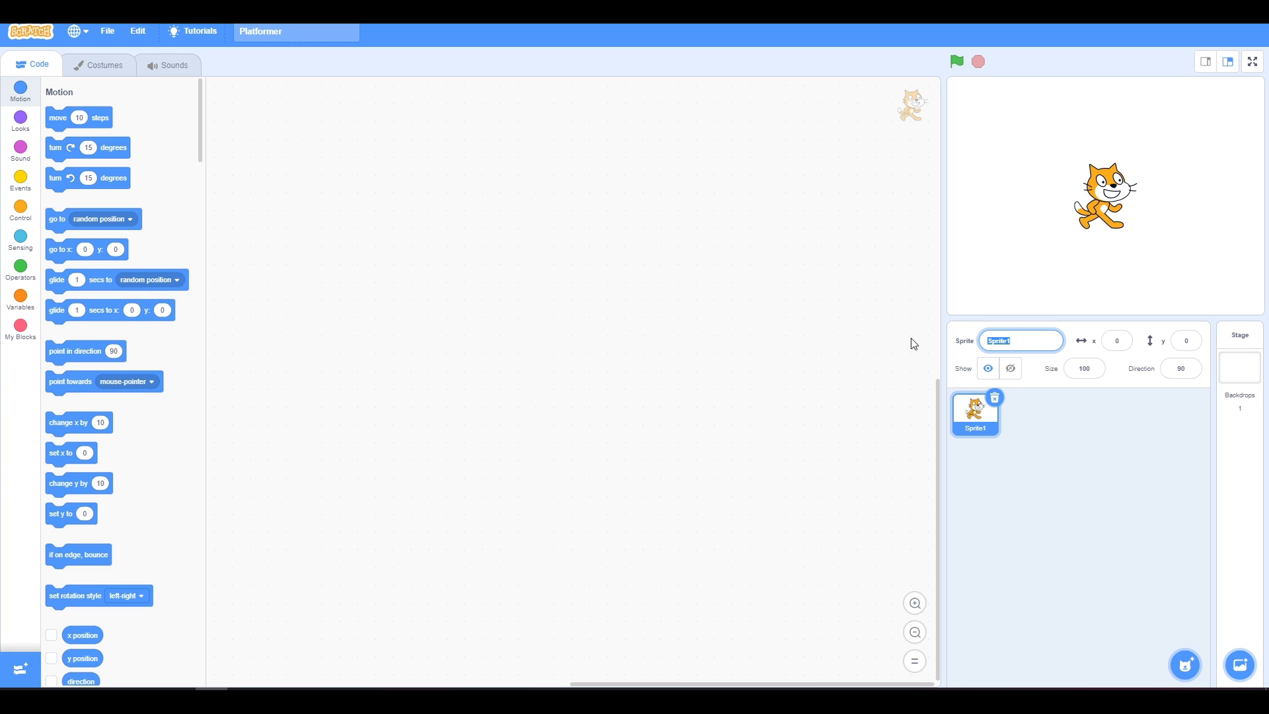
pyautogui.write('P')
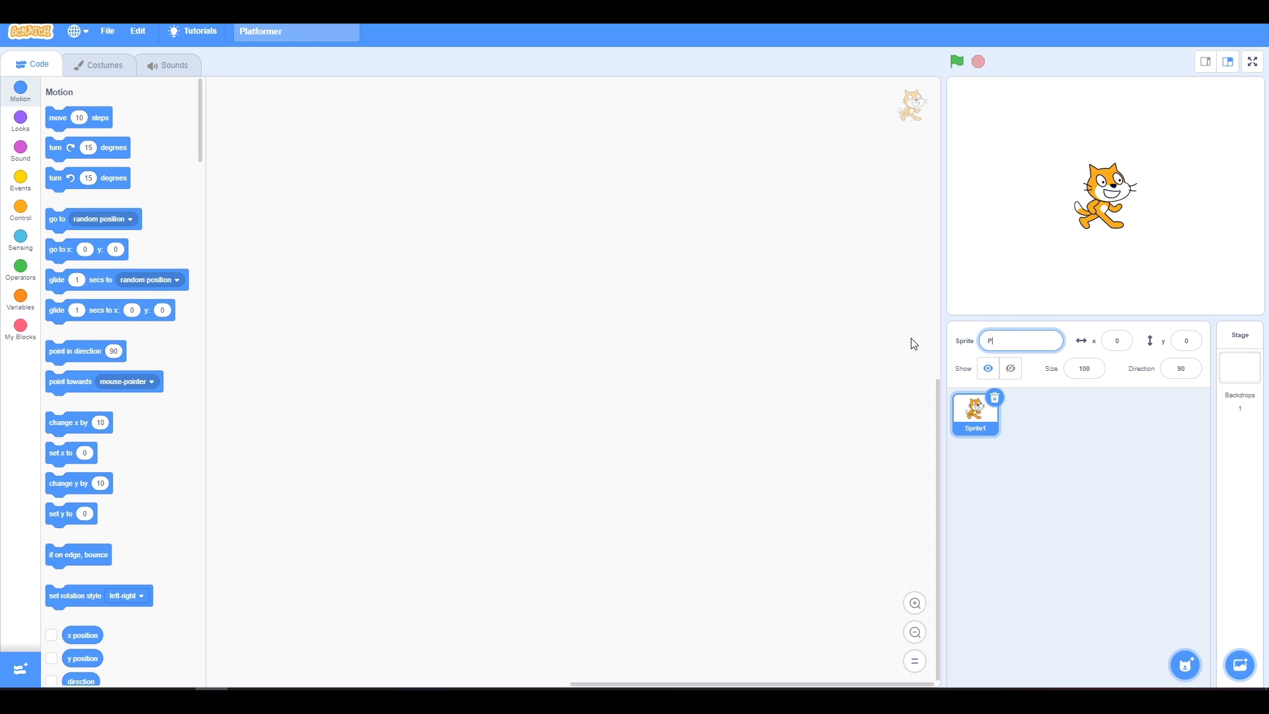
pyautogui.write('layer')
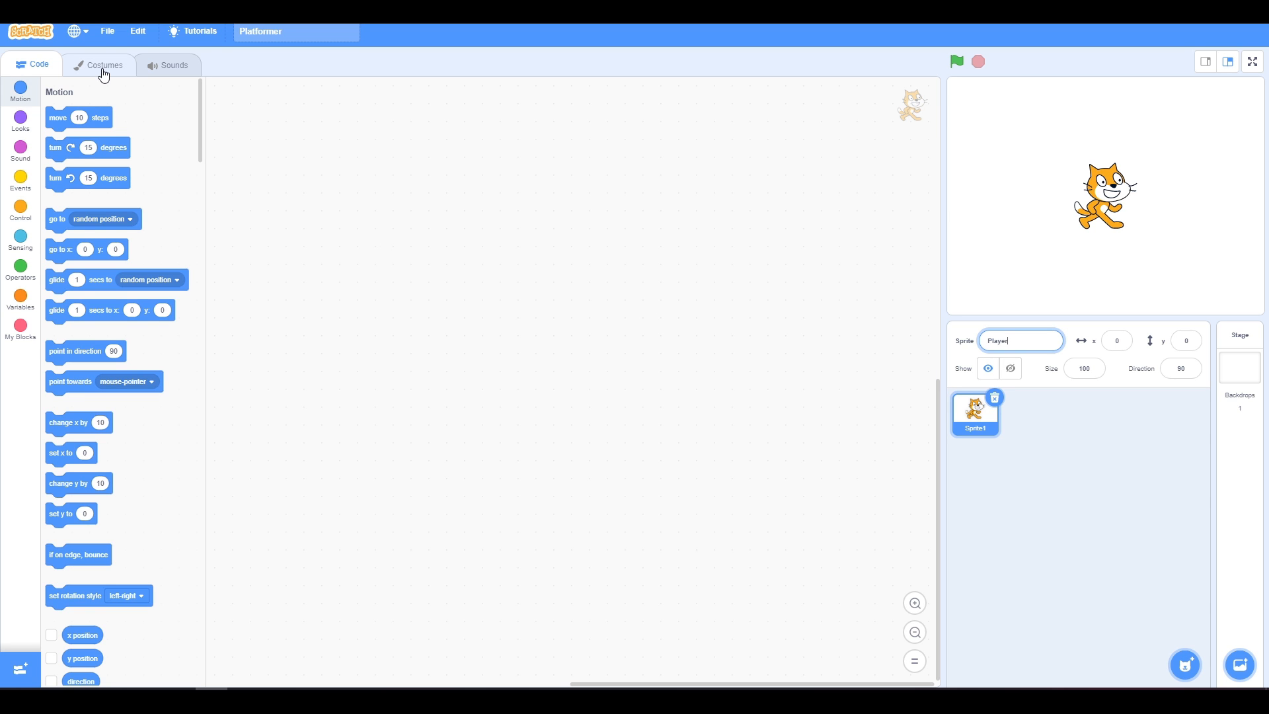
pyautogui.moveTo(173, 263)
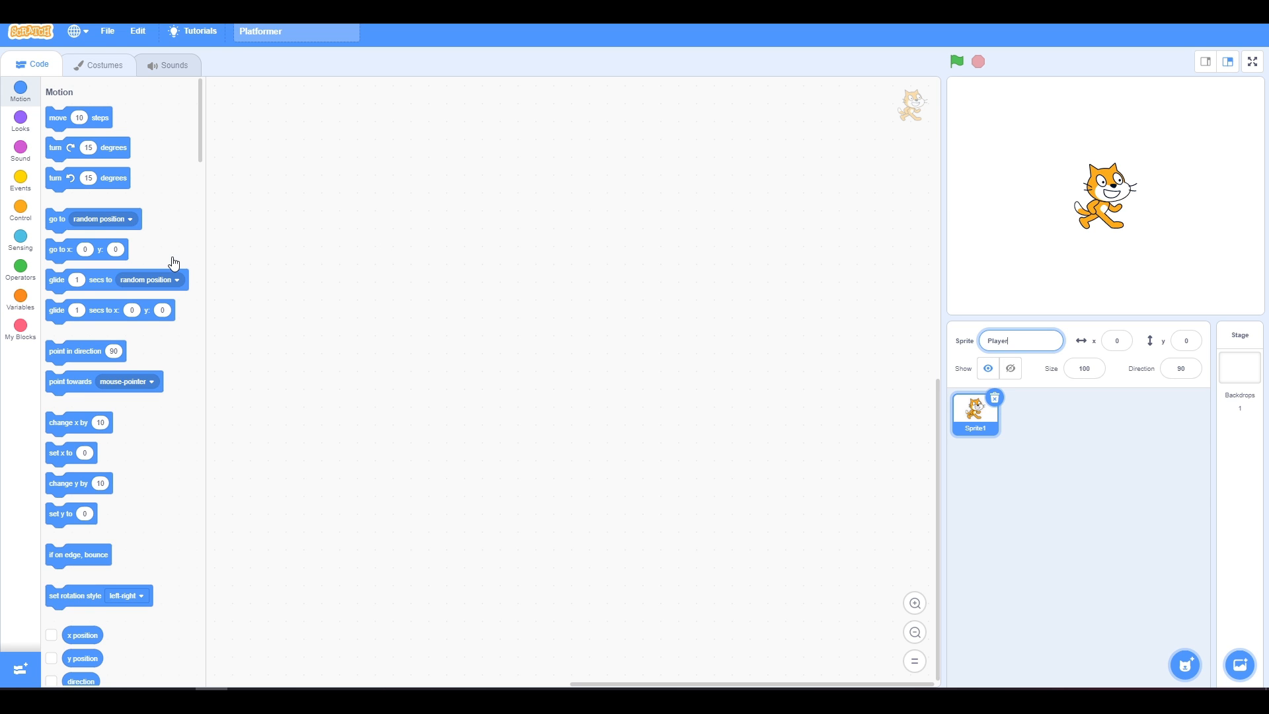
# Step: Erase the cat drawing from costume1 and delete costume2
pyautogui.click(106, 65)
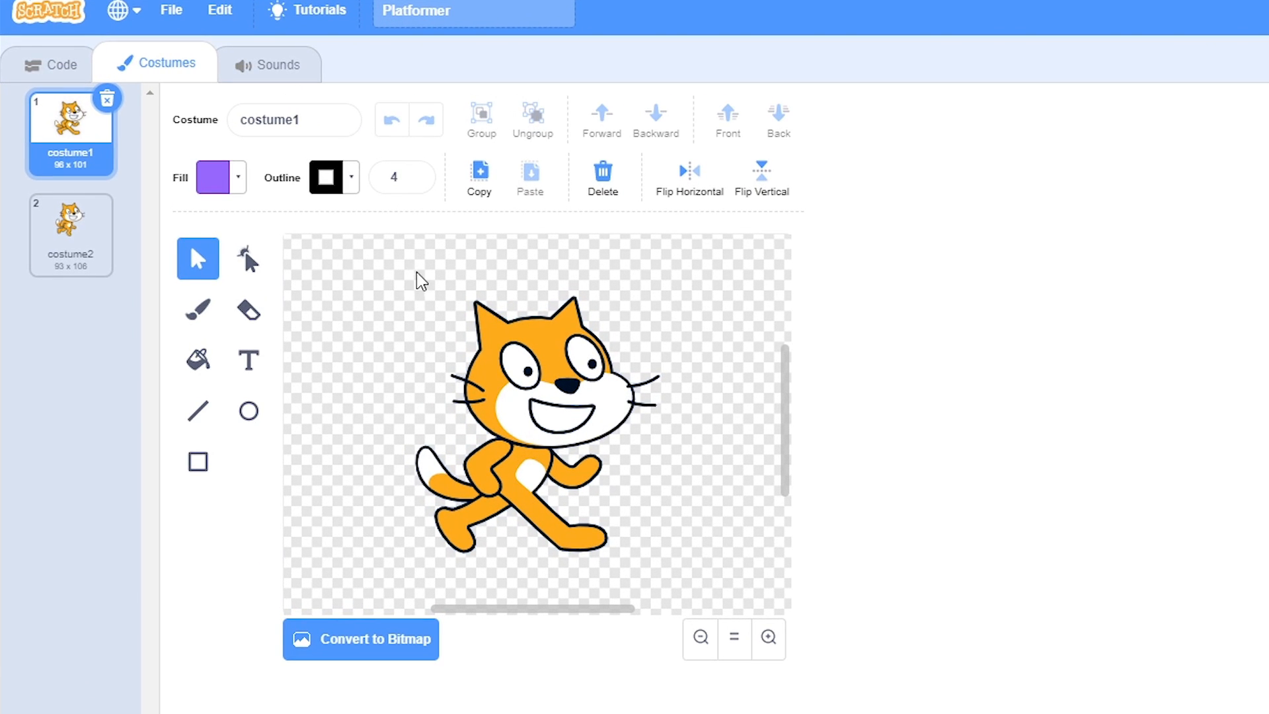
pyautogui.click(601, 173)
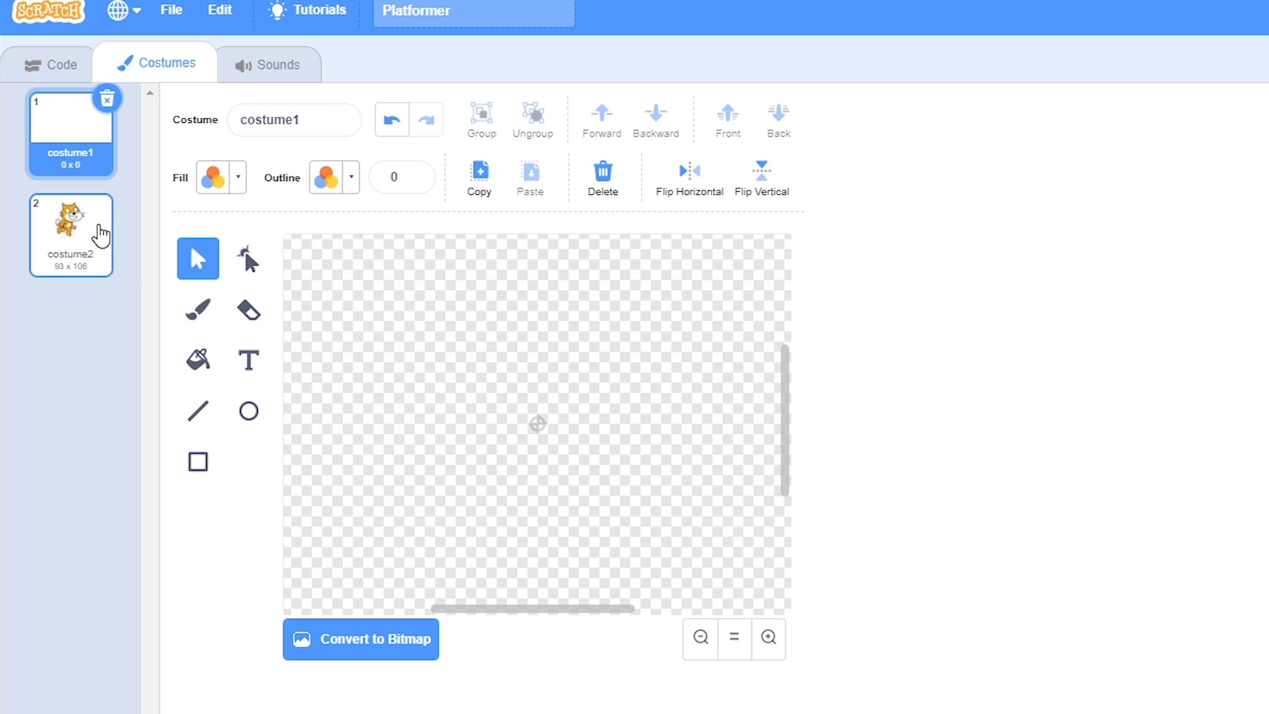
pyautogui.click(108, 97)
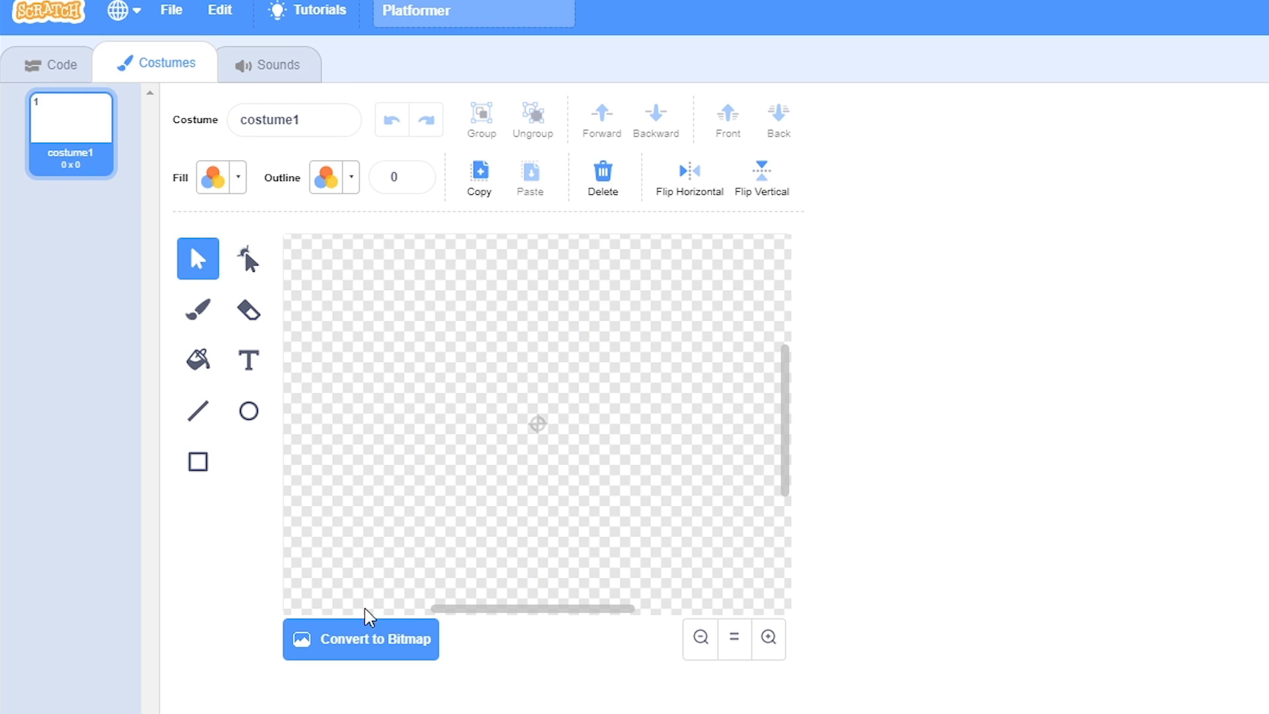
pyautogui.moveTo(209, 471)
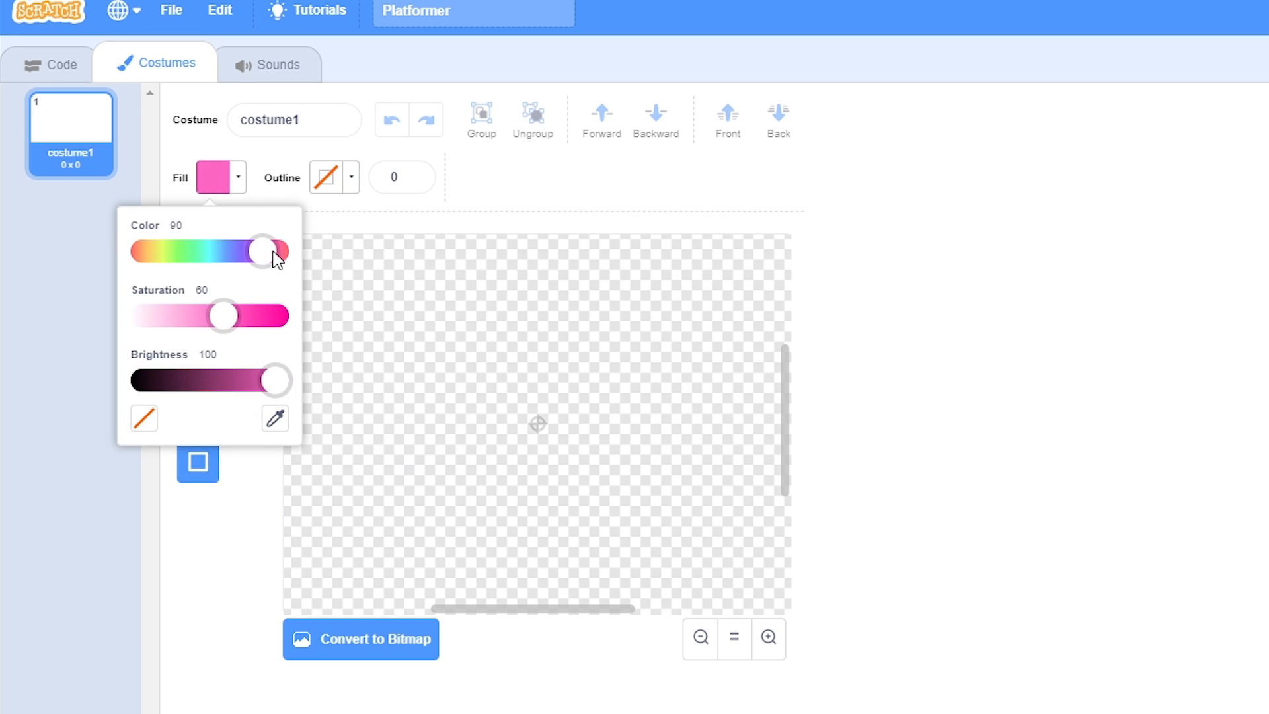
# Step: Draw a dark green, outline-free square as the Player's costume
pyautogui.moveTo(260, 252); pyautogui.dragTo(189, 251)
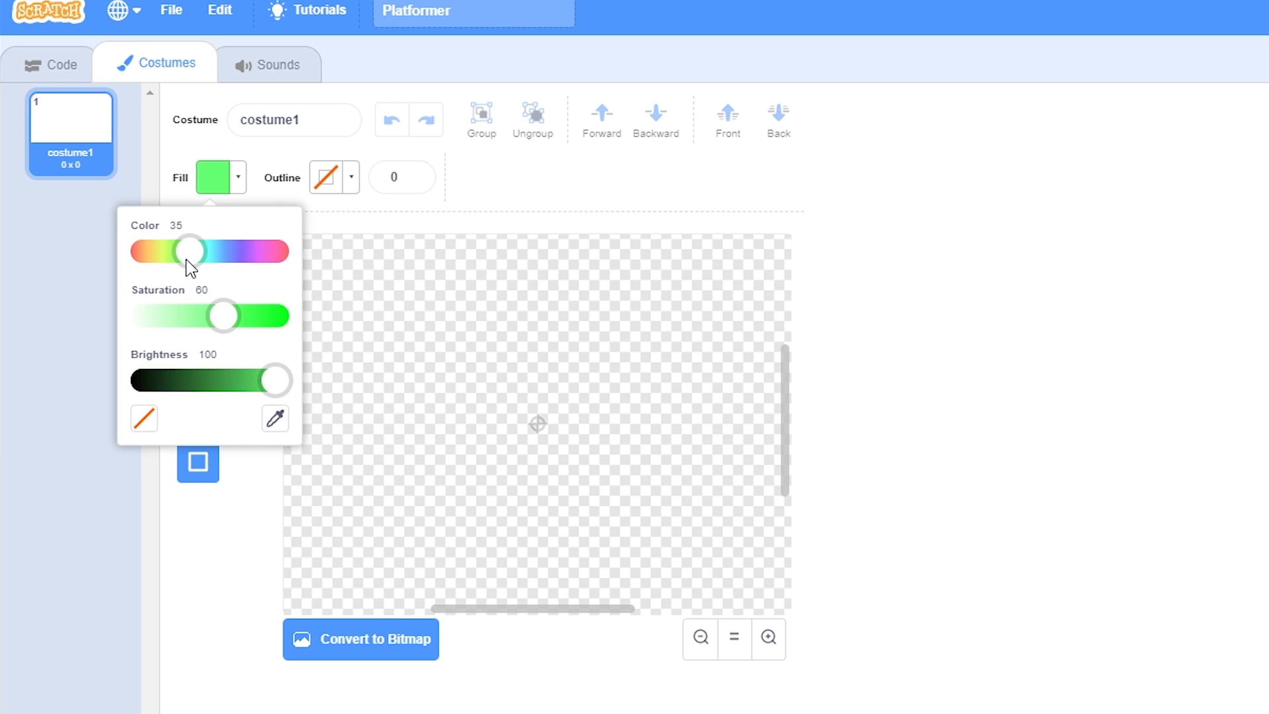
pyautogui.moveTo(275, 380); pyautogui.dragTo(241, 380)
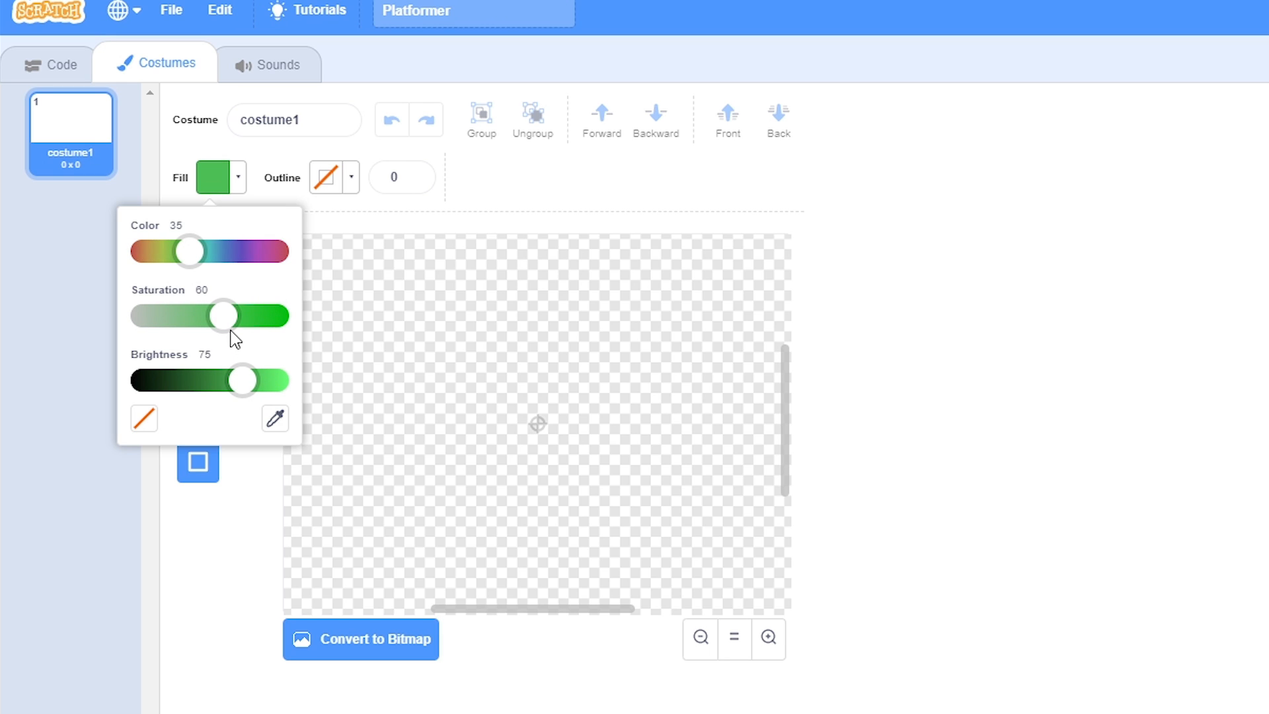
pyautogui.moveTo(223, 316); pyautogui.dragTo(239, 316)
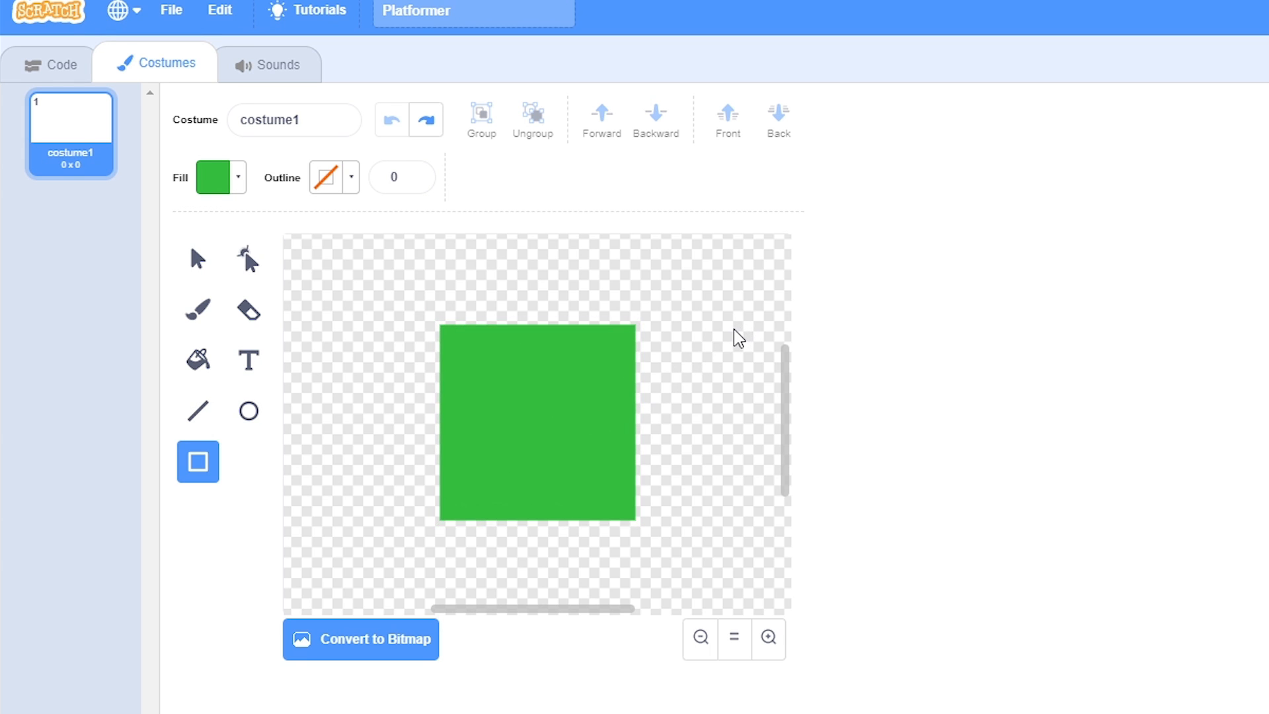
pyautogui.click(197, 257)
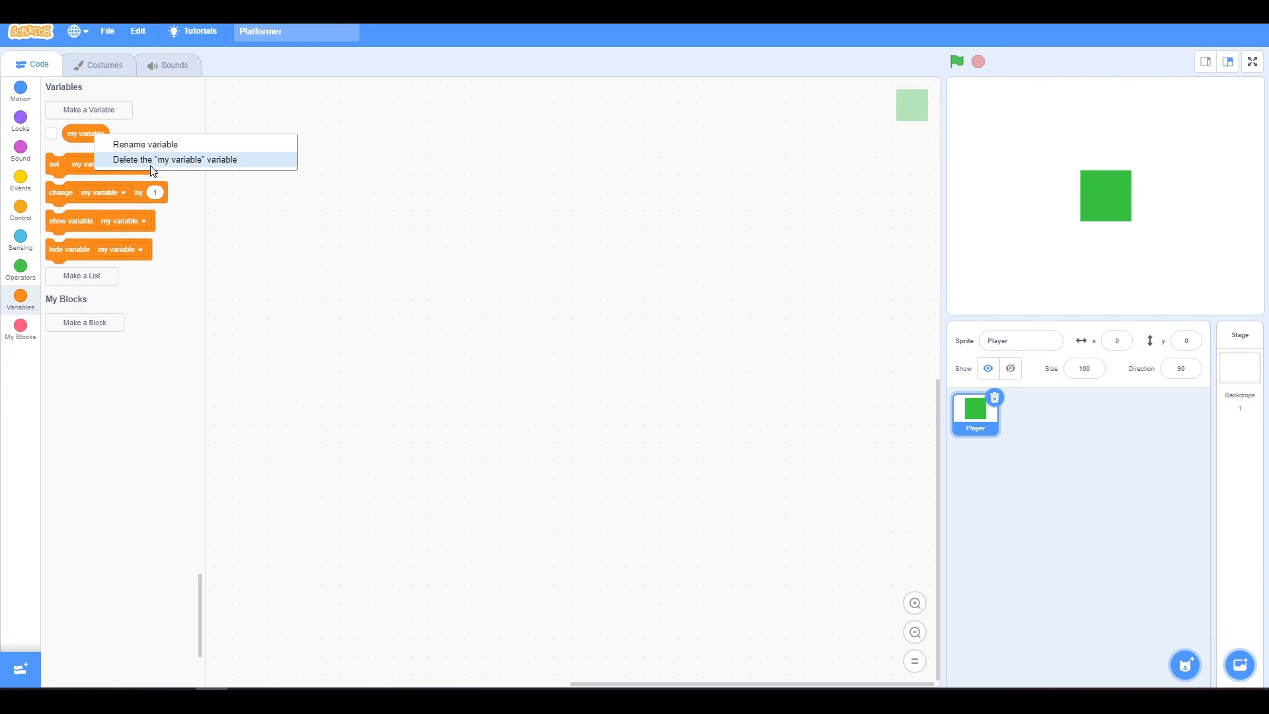
# Step: Delete my variable and create the Scroll X and Scroll Y variables
pyautogui.click(174, 159)
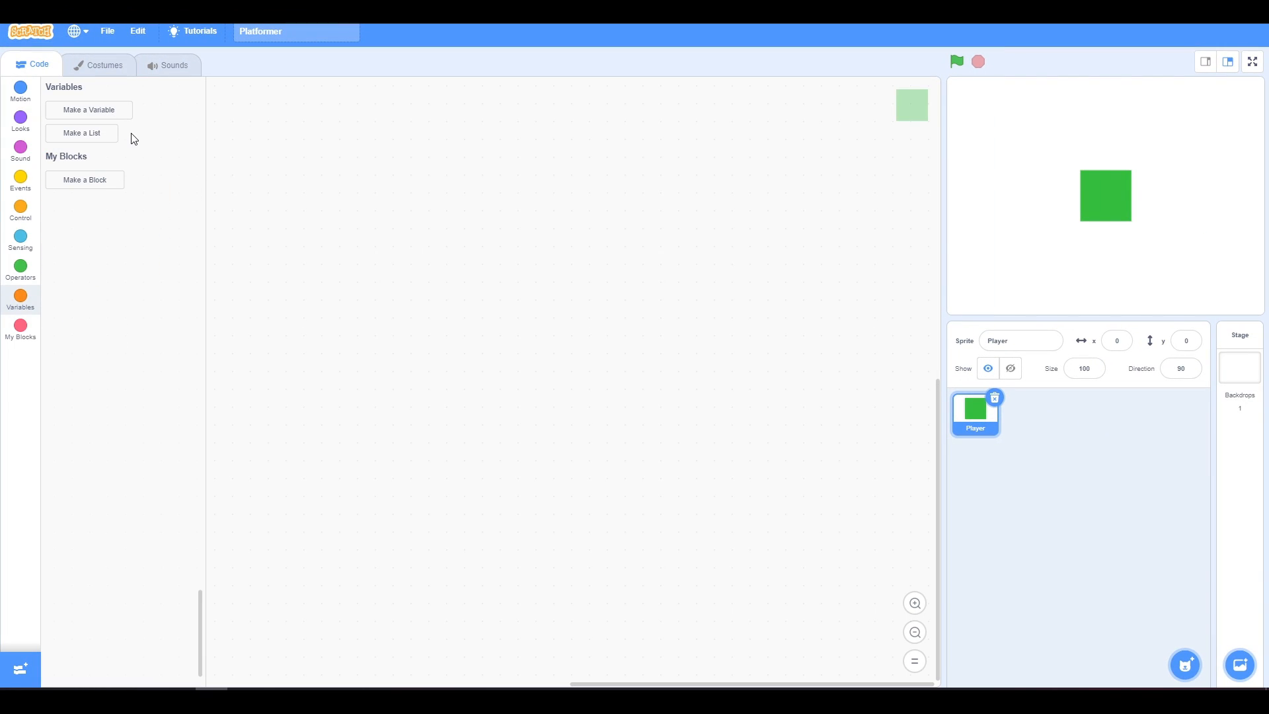
pyautogui.click(88, 109)
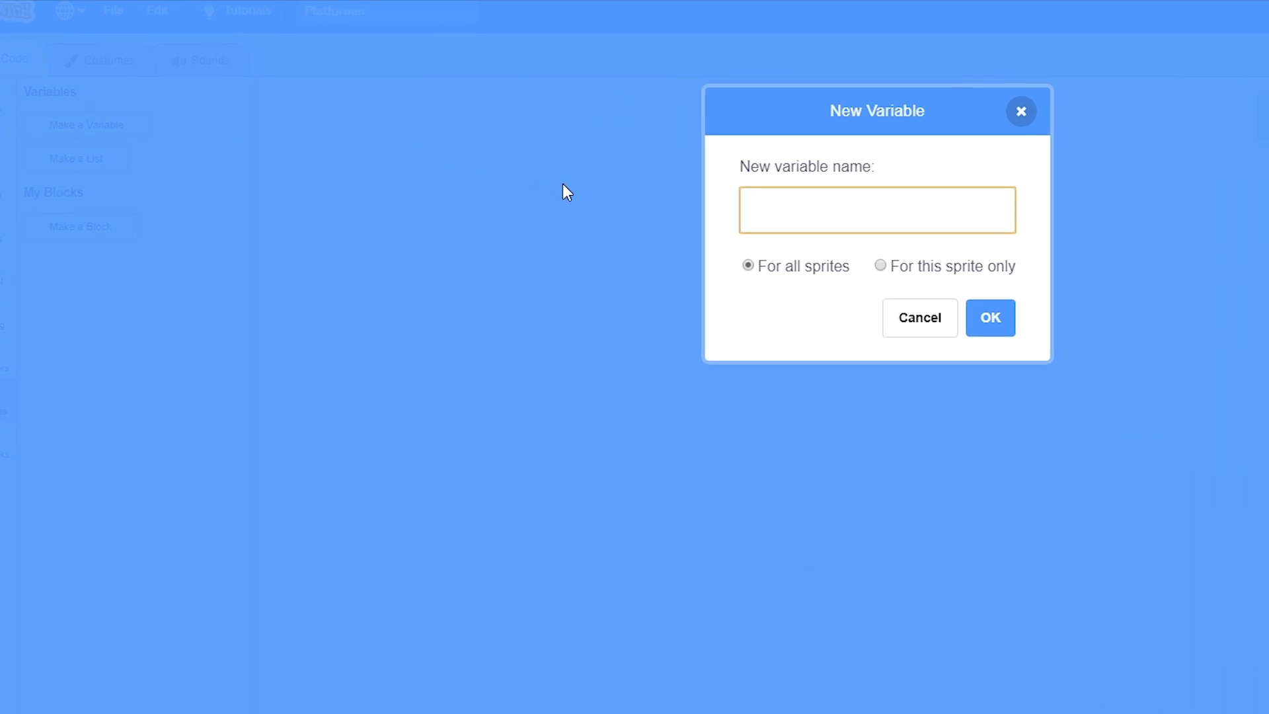
pyautogui.write('Scr')
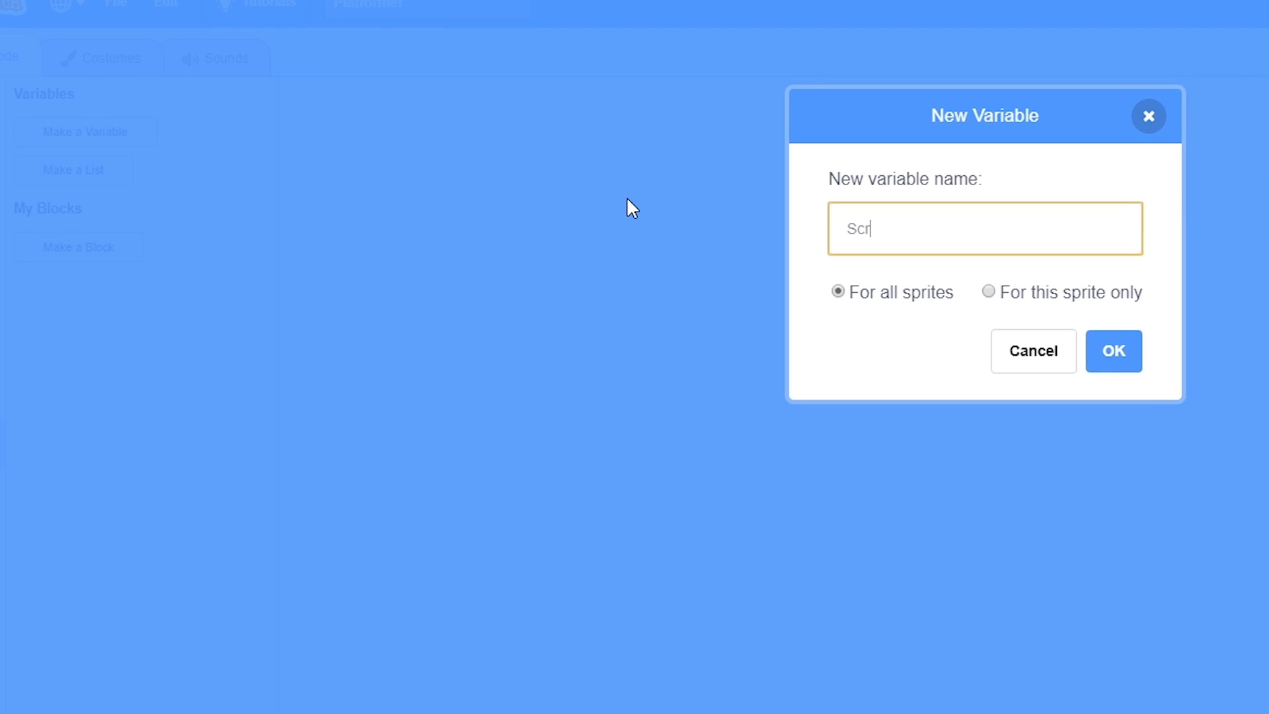
pyautogui.click(1113, 350)
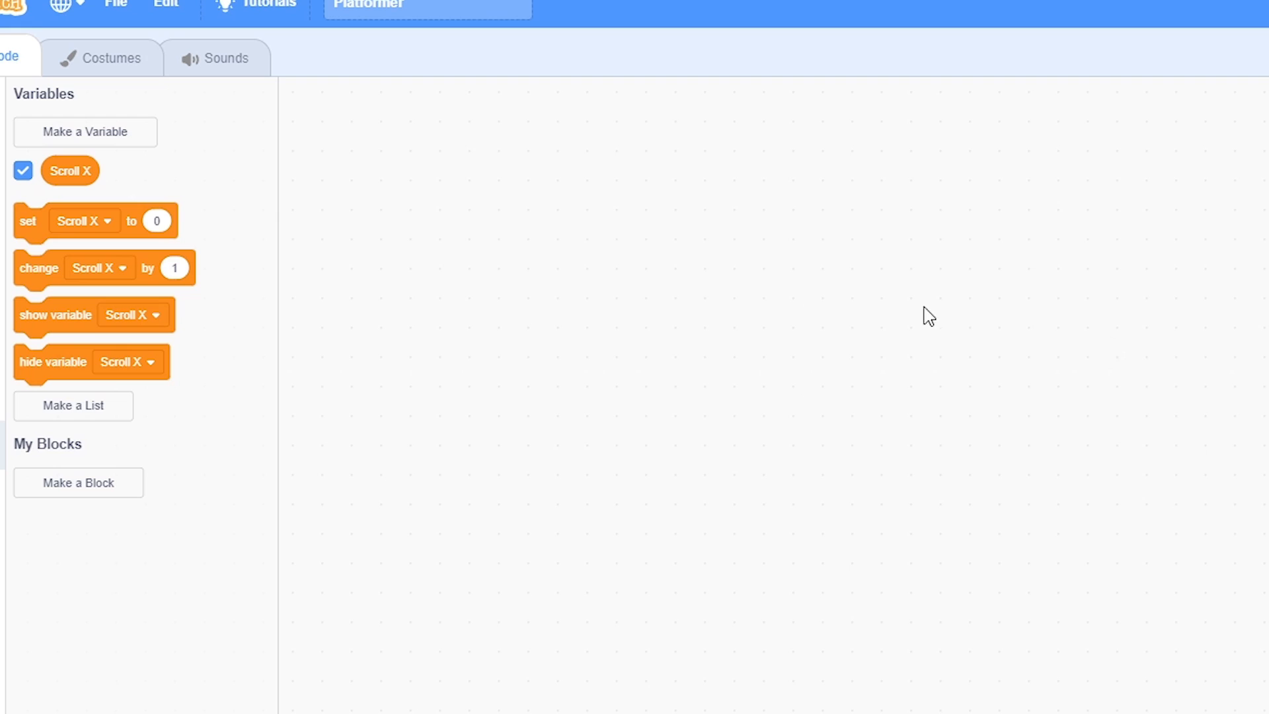
pyautogui.click(86, 133)
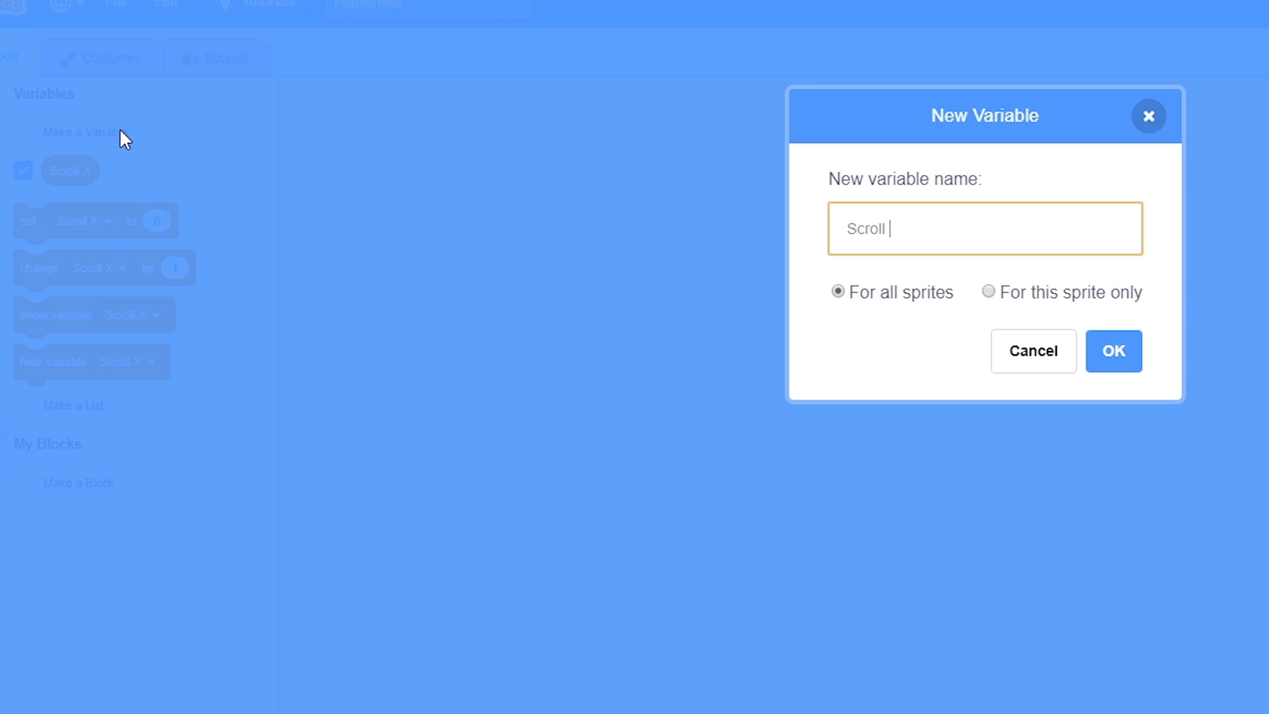
pyautogui.click(1112, 350)
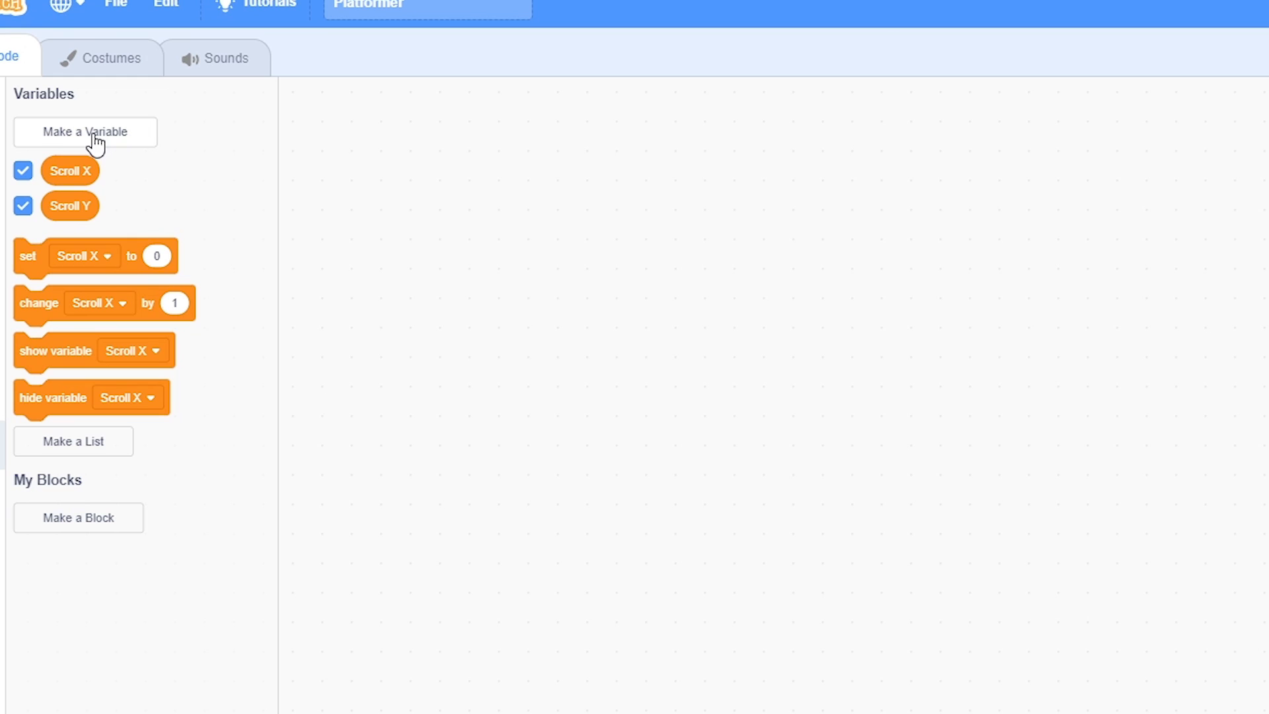
# Step: Create the X, Y and Level variables
pyautogui.click(84, 132)
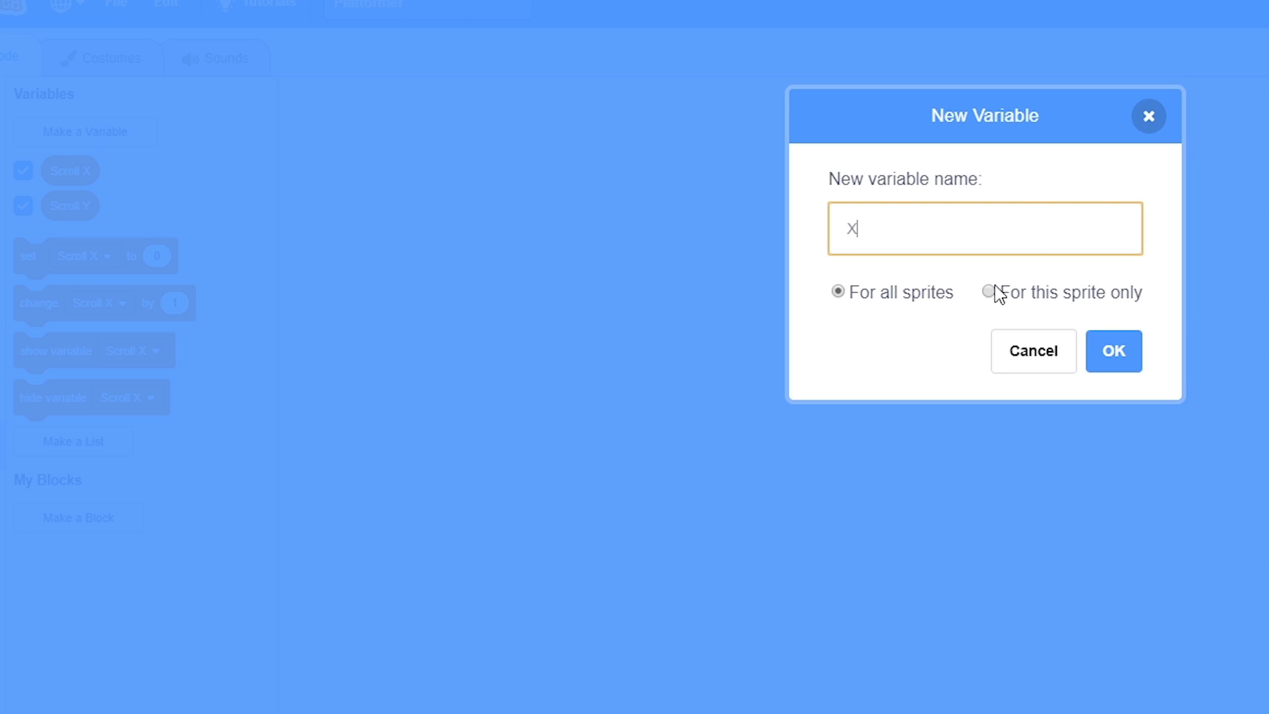
pyautogui.click(1113, 350)
pyautogui.write('Y')
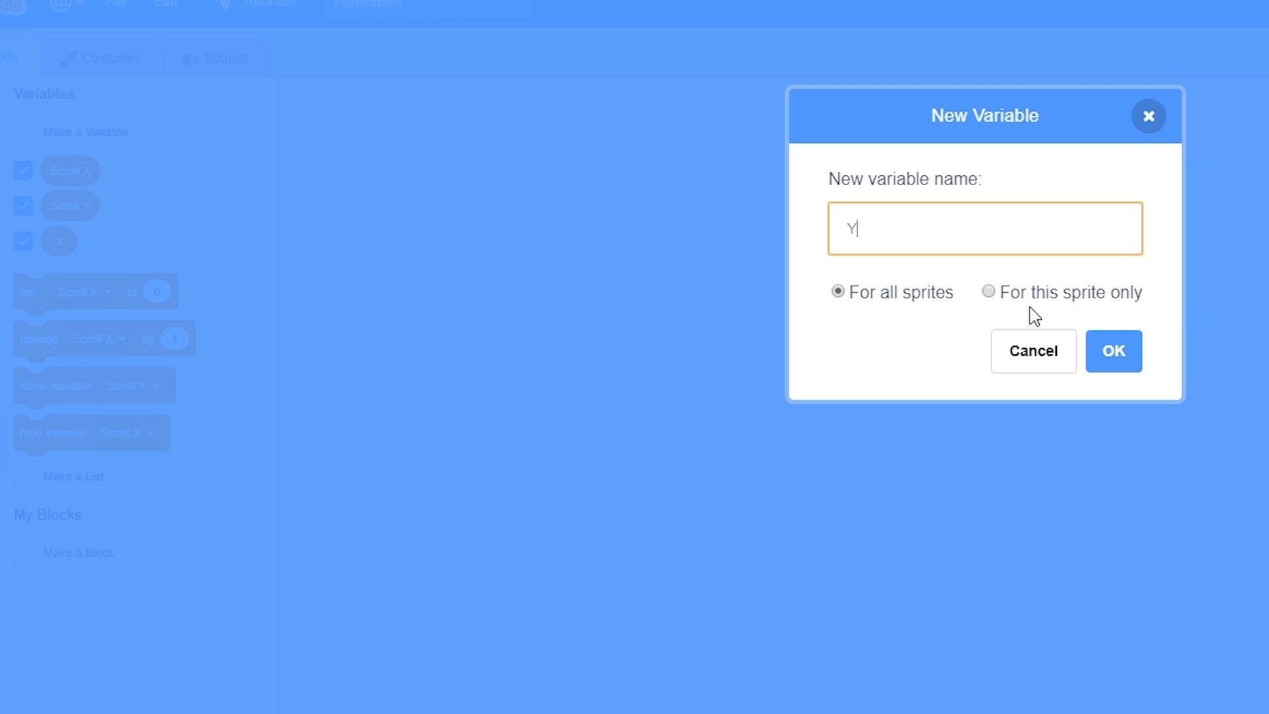
pyautogui.click(1113, 350)
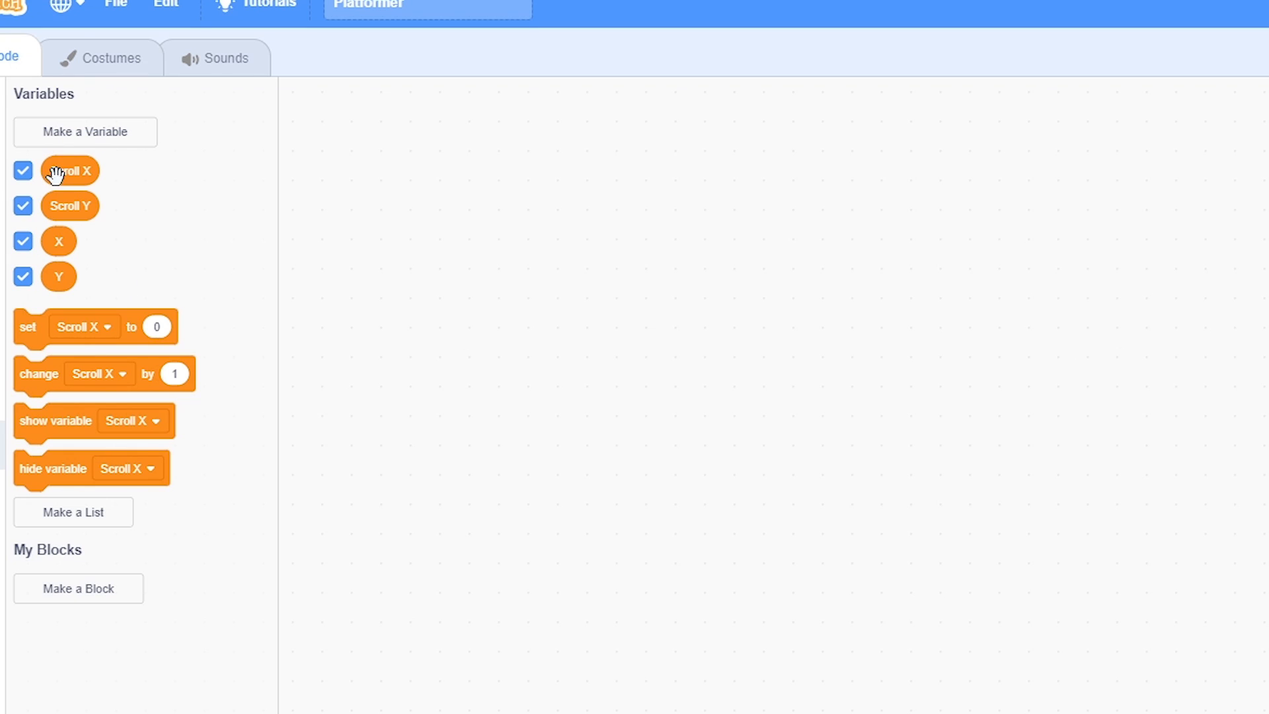
pyautogui.click(84, 132)
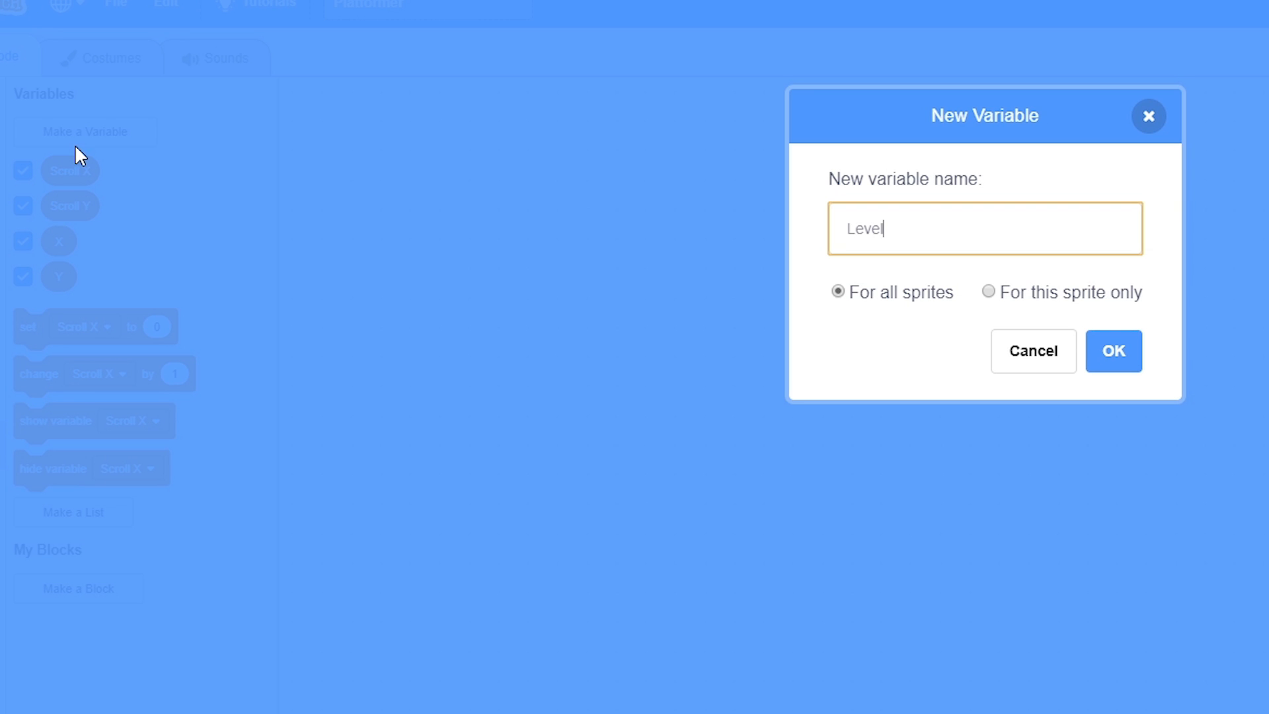
pyautogui.click(1113, 350)
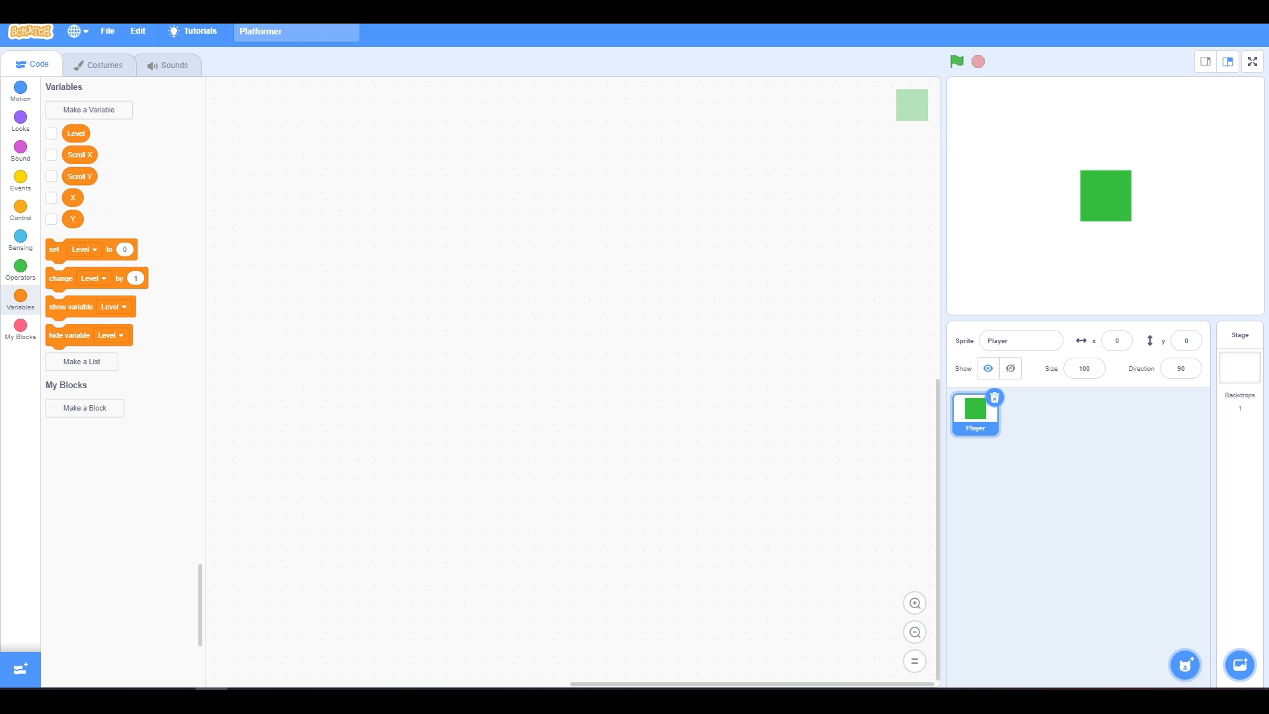
# Step: Add a green-flag block and a custom Restart block that sets X and Y to 0
pyautogui.click(21, 238)
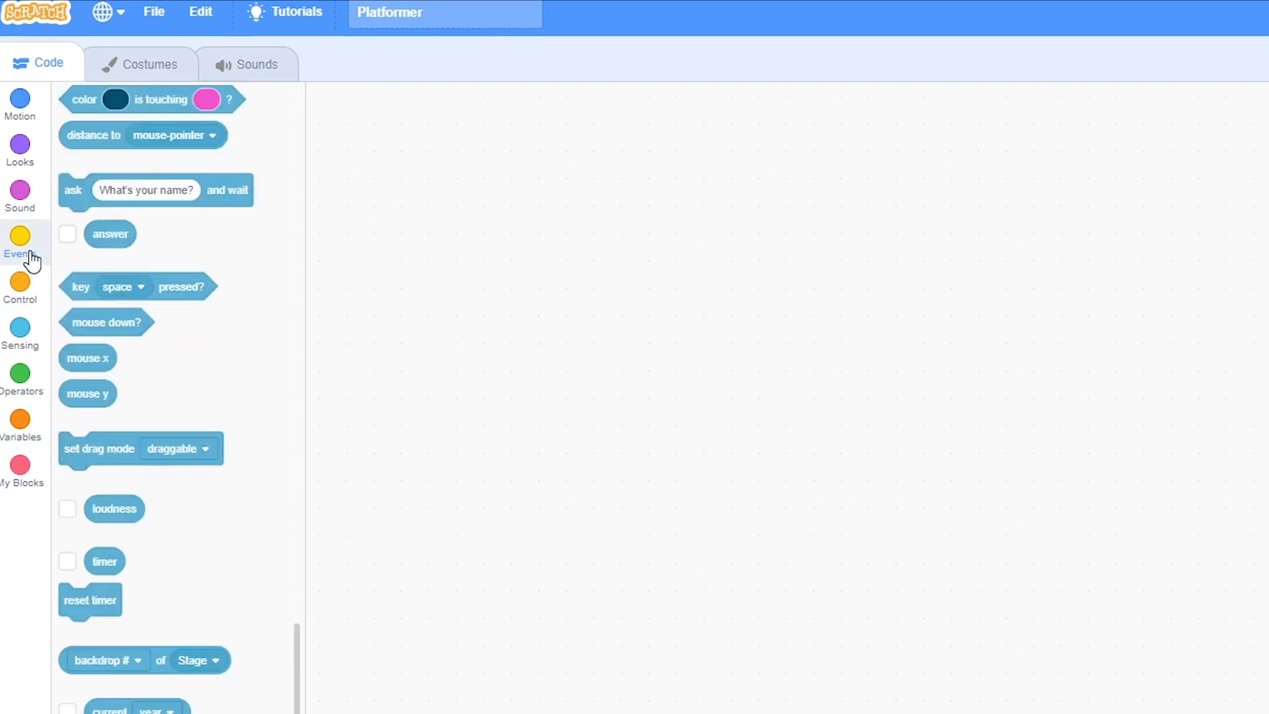
pyautogui.click(19, 242)
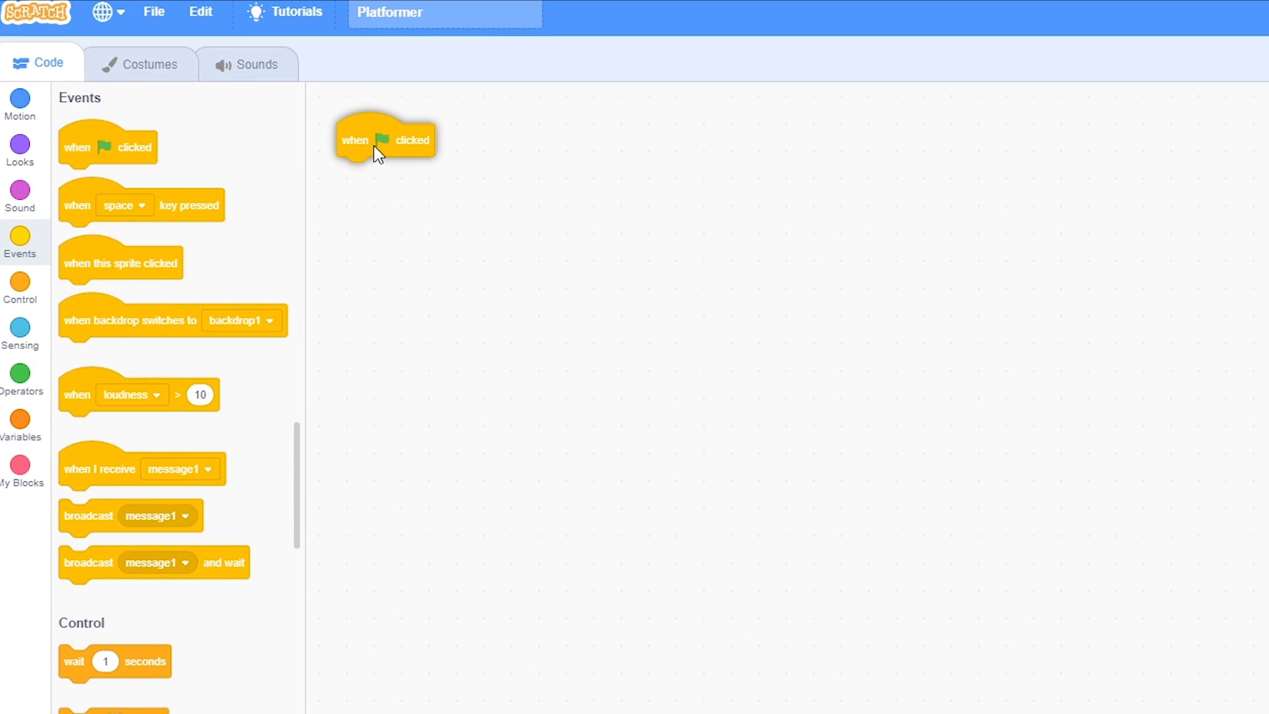
pyautogui.scroll(-3)
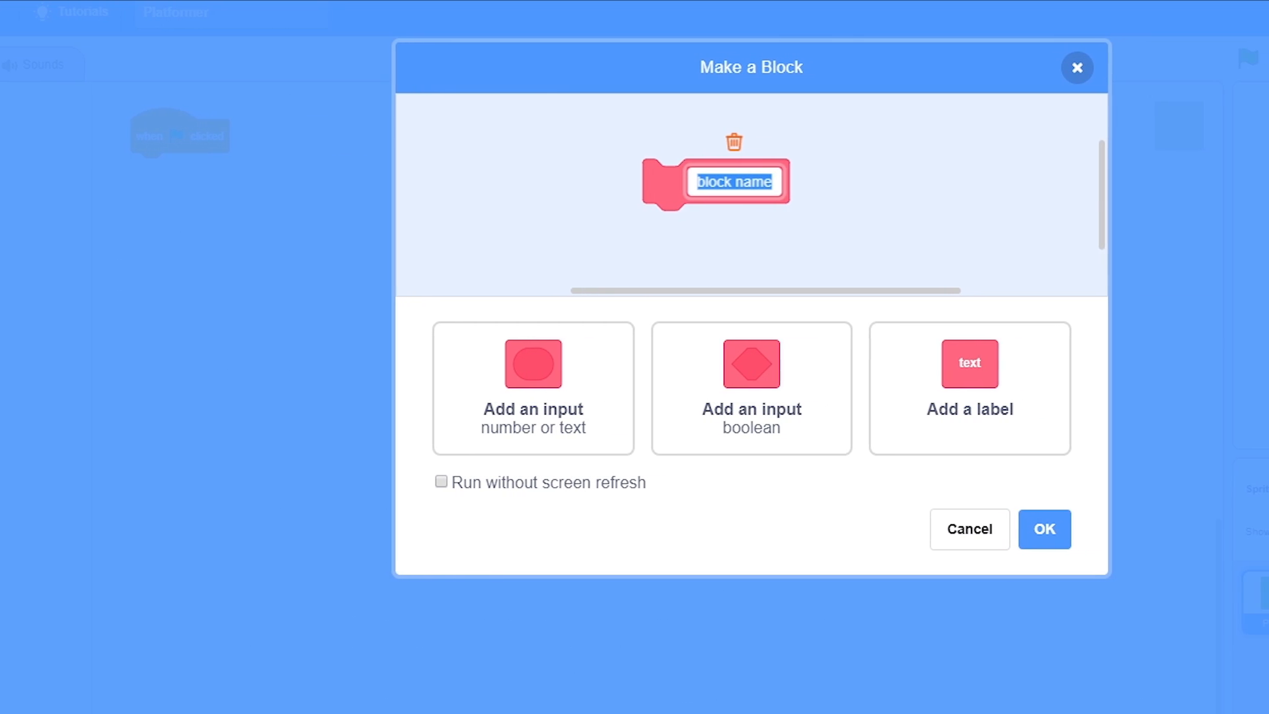
pyautogui.write('Restart')
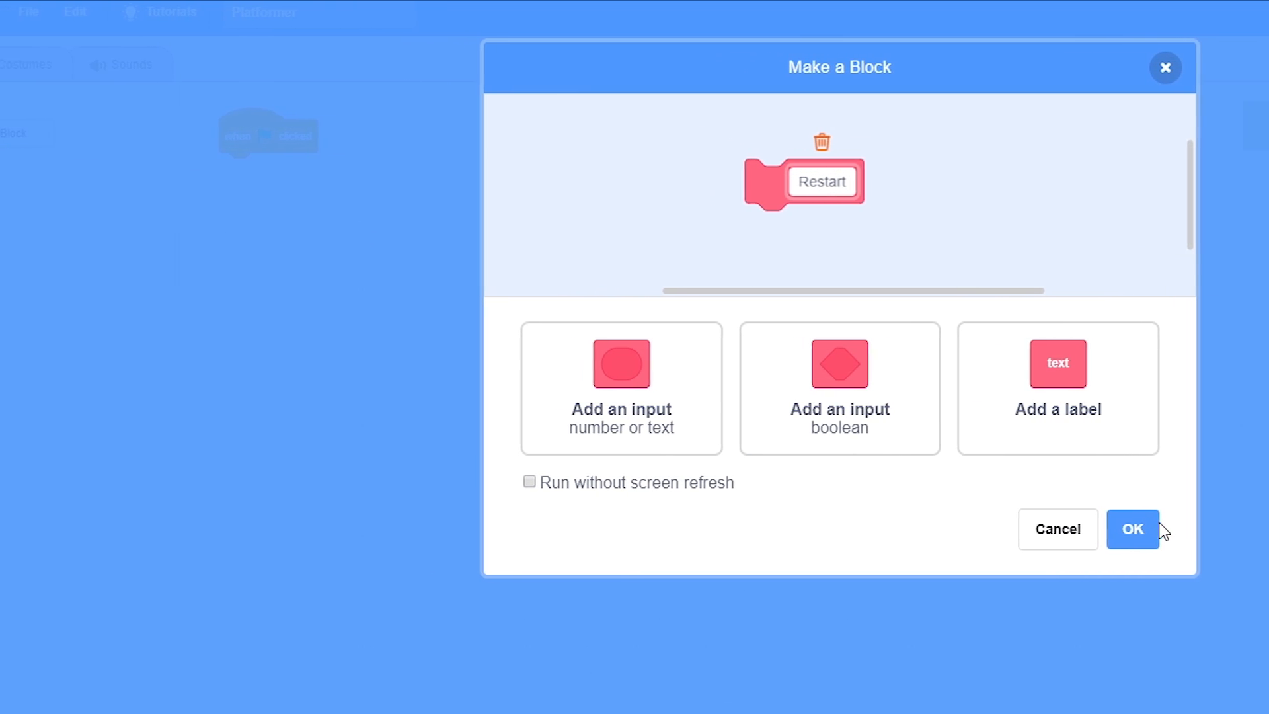
pyautogui.click(1132, 529)
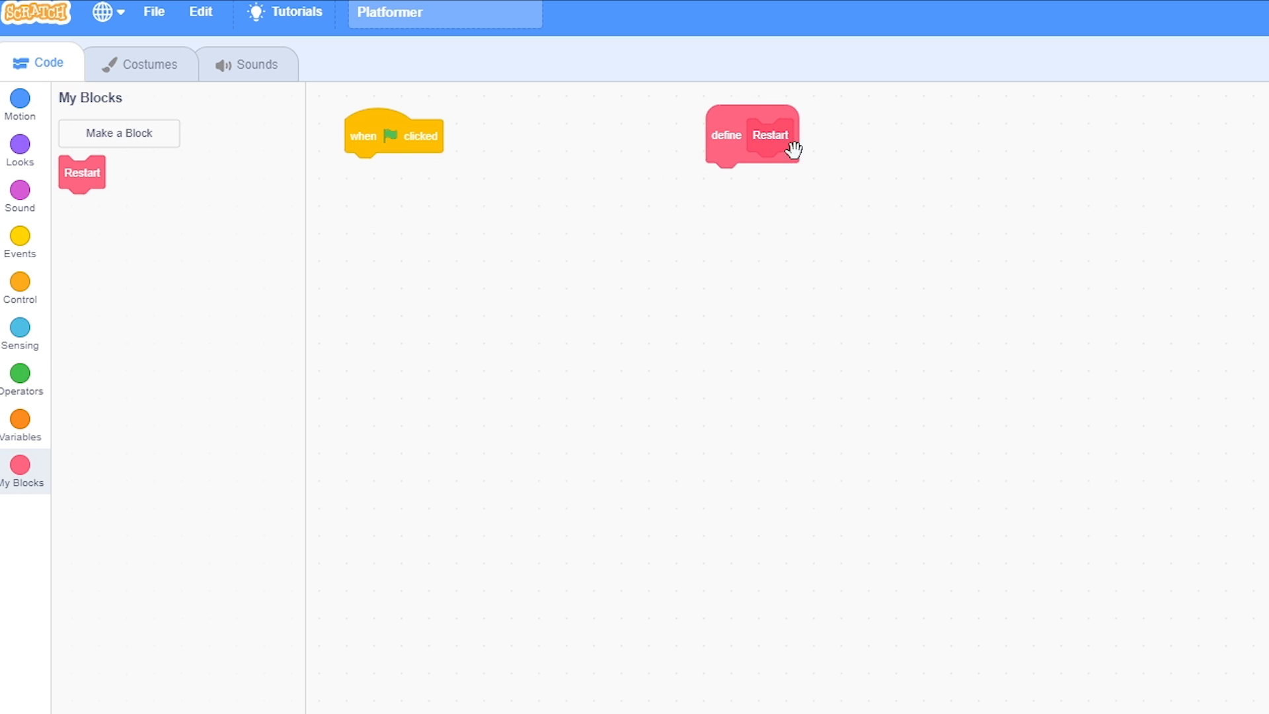
pyautogui.click(20, 417)
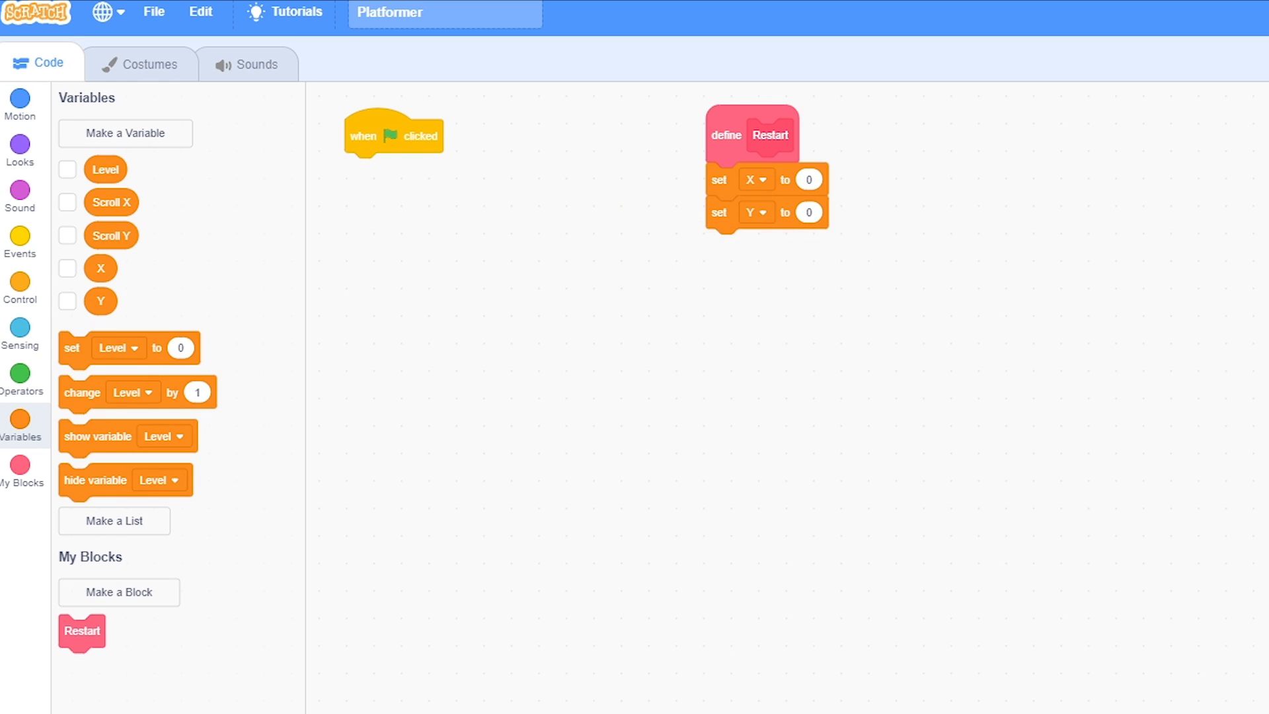
# Step: Broadcast Play Game on green flag; receiver sets Level 1, runs Restart, then forever
pyautogui.click(19, 283)
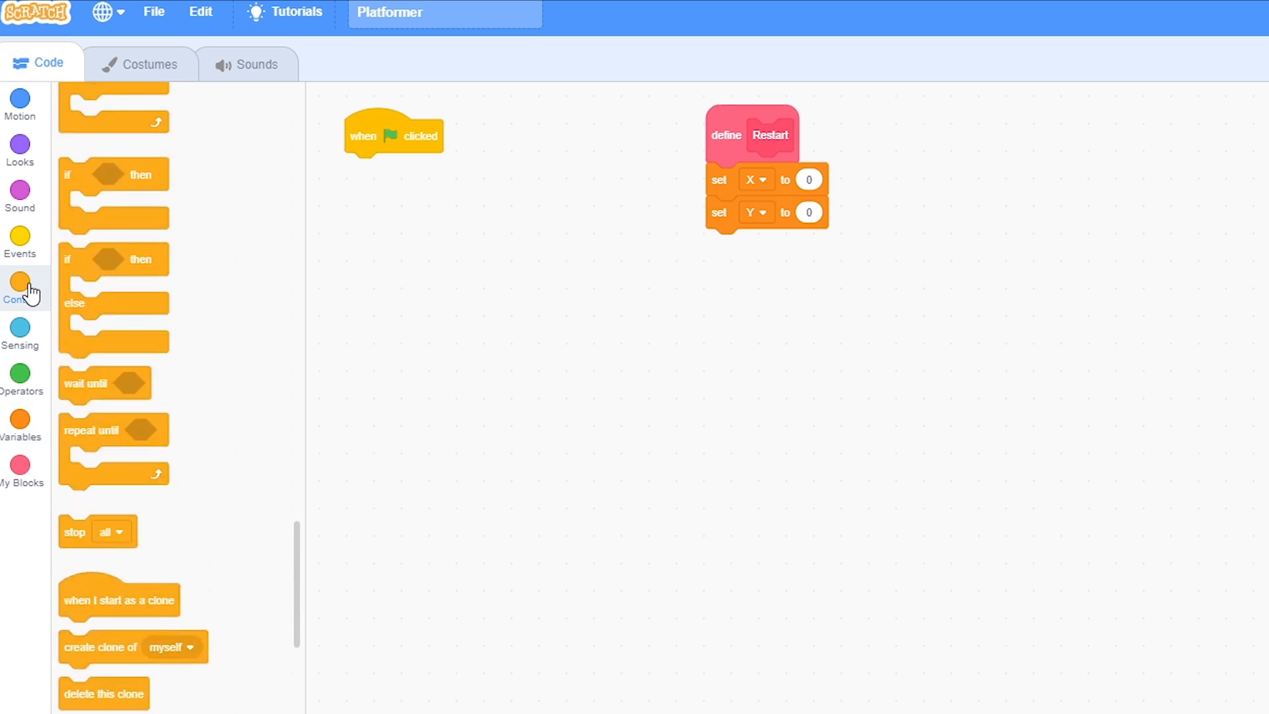
pyautogui.click(19, 239)
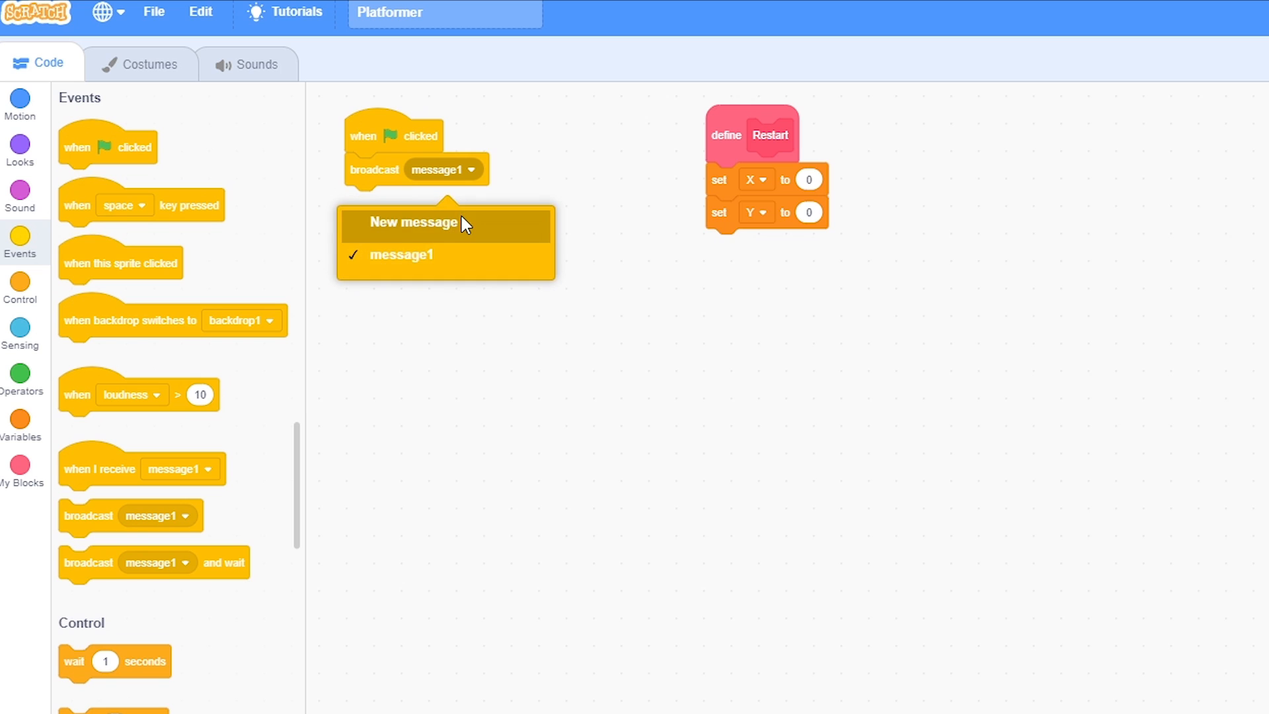
pyautogui.click(415, 222)
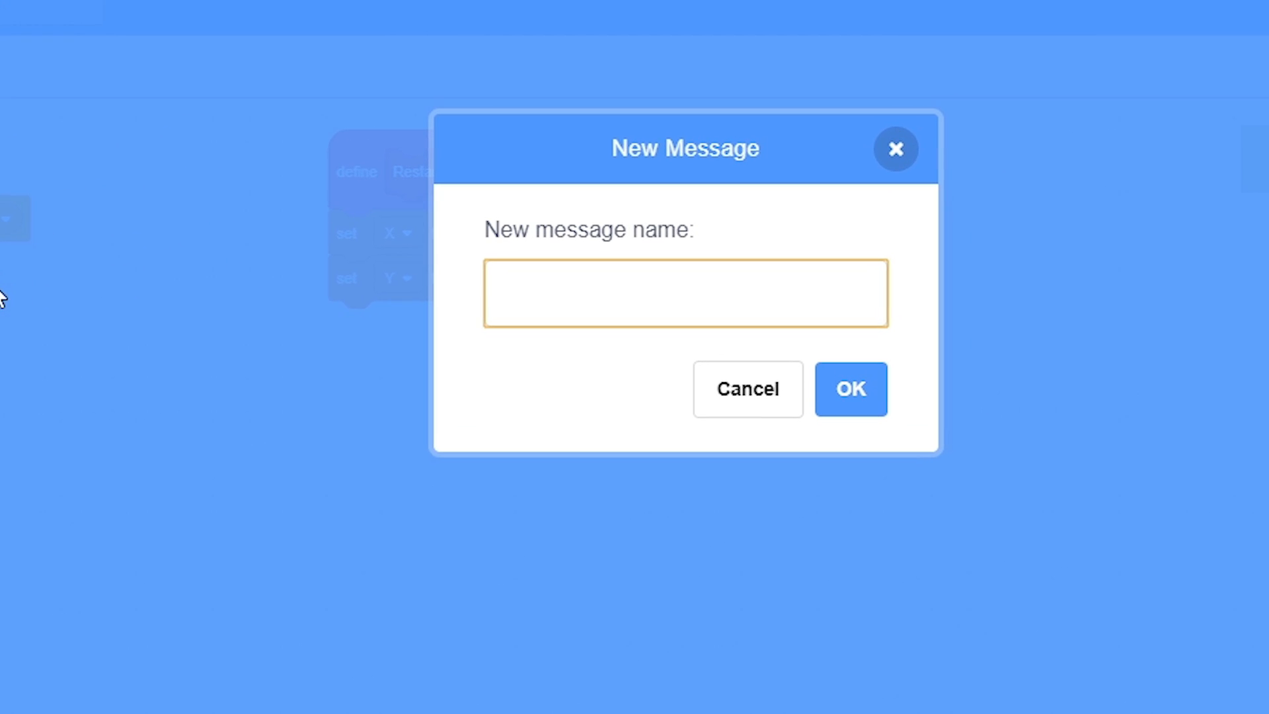
pyautogui.click(746, 388)
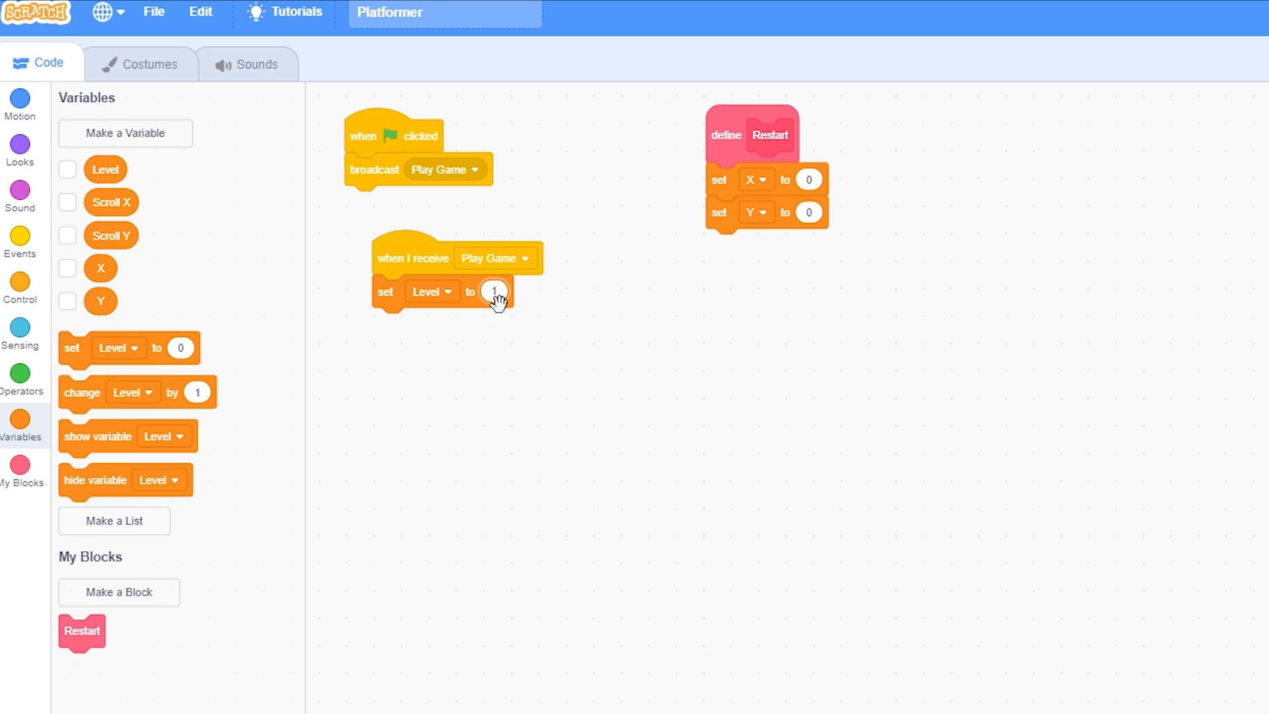
pyautogui.click(19, 241)
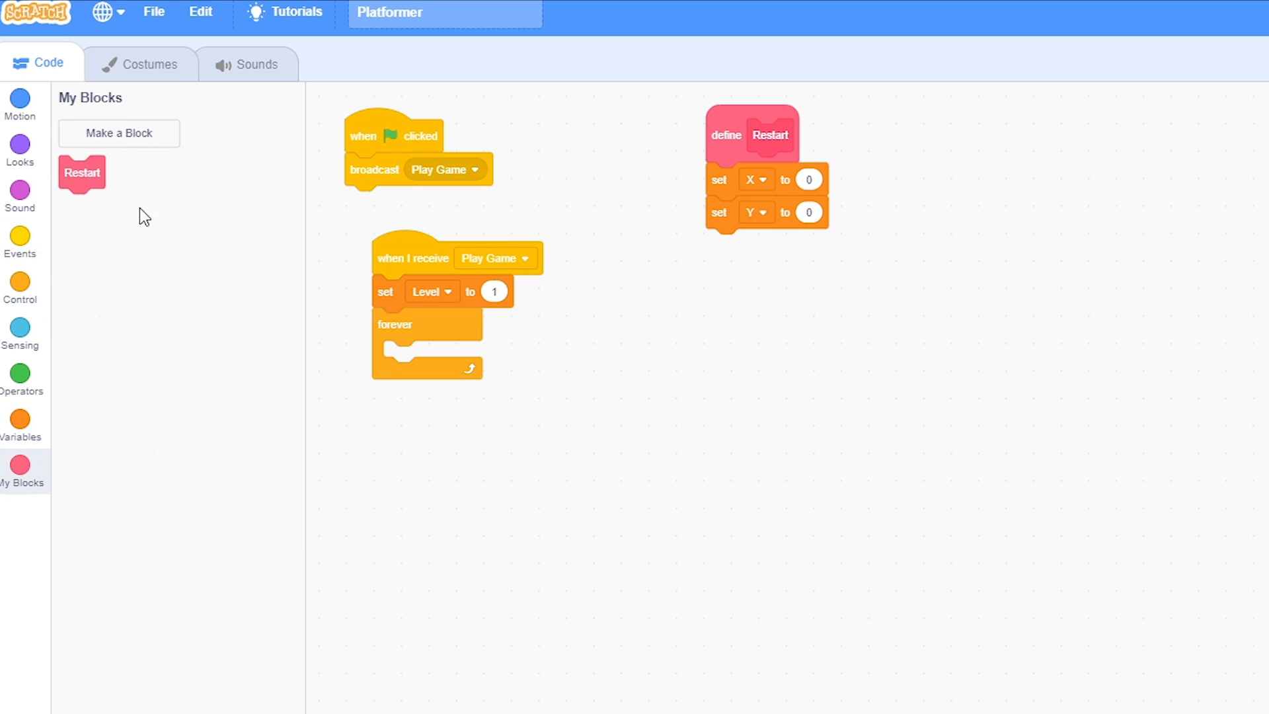
pyautogui.moveTo(81, 172); pyautogui.dragTo(395, 324)
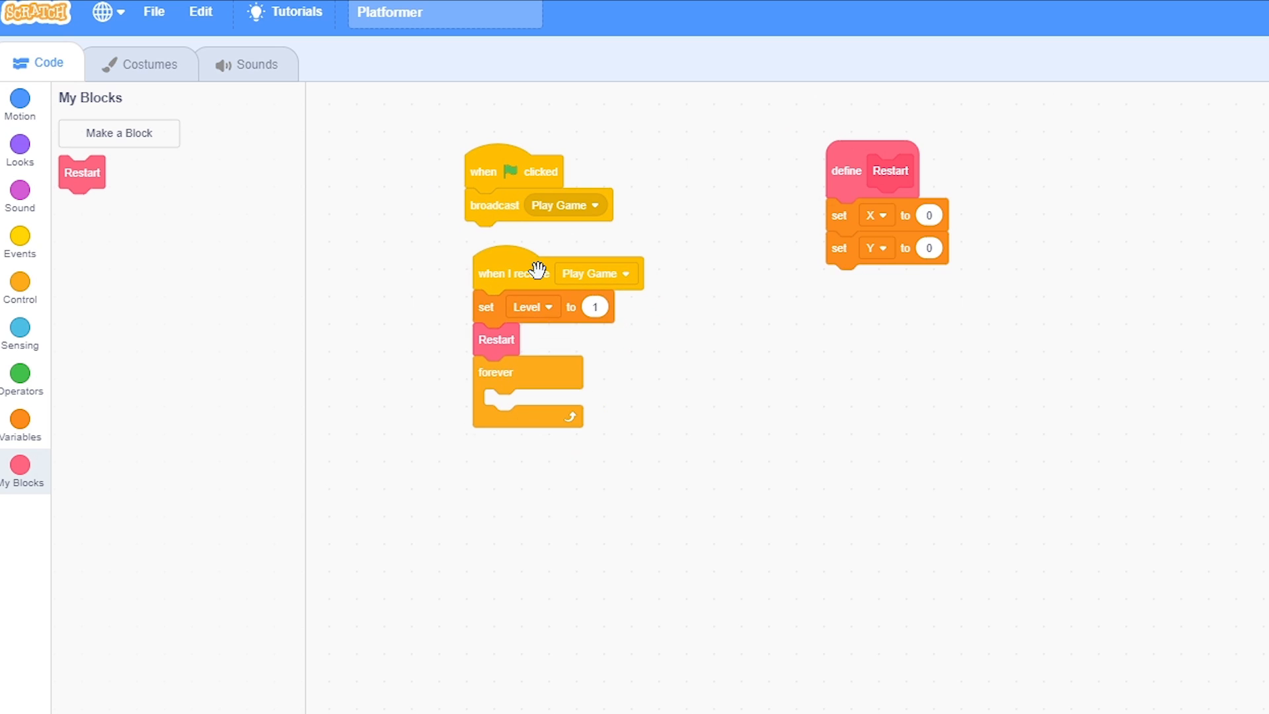
# Step: Create a custom Update block and place it inside the forever loop
pyautogui.click(20, 150)
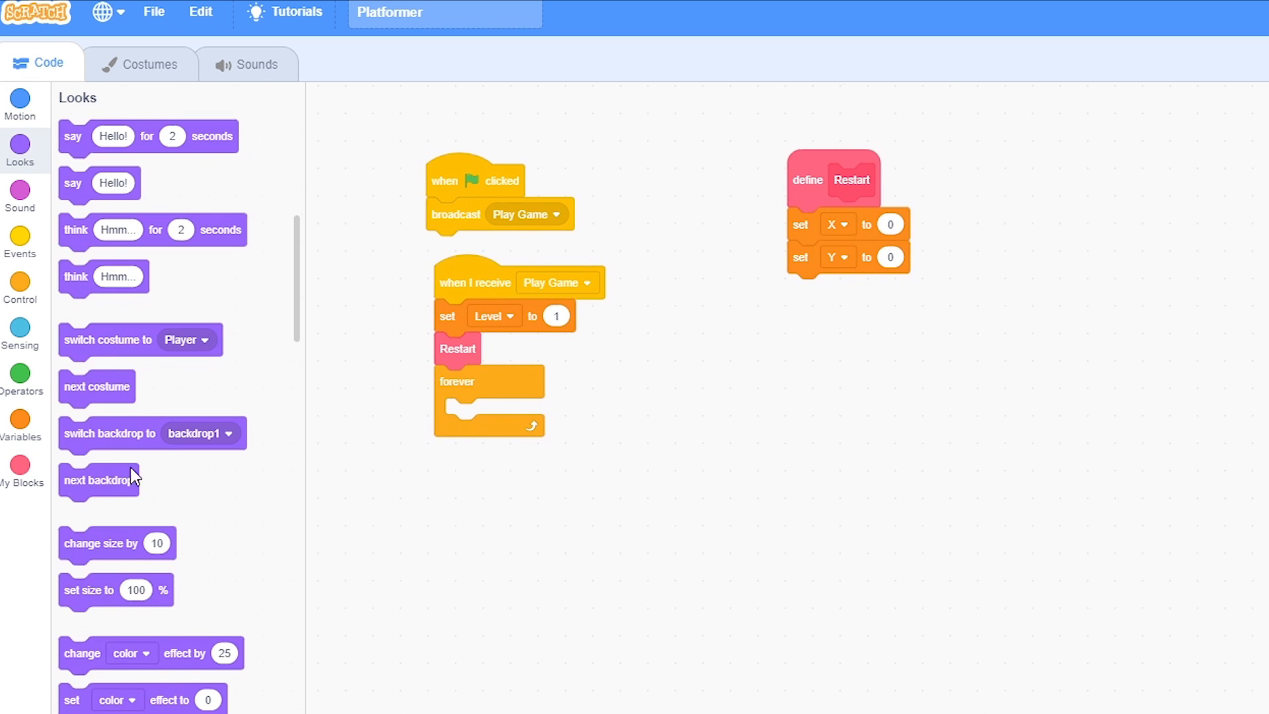
pyautogui.click(118, 132)
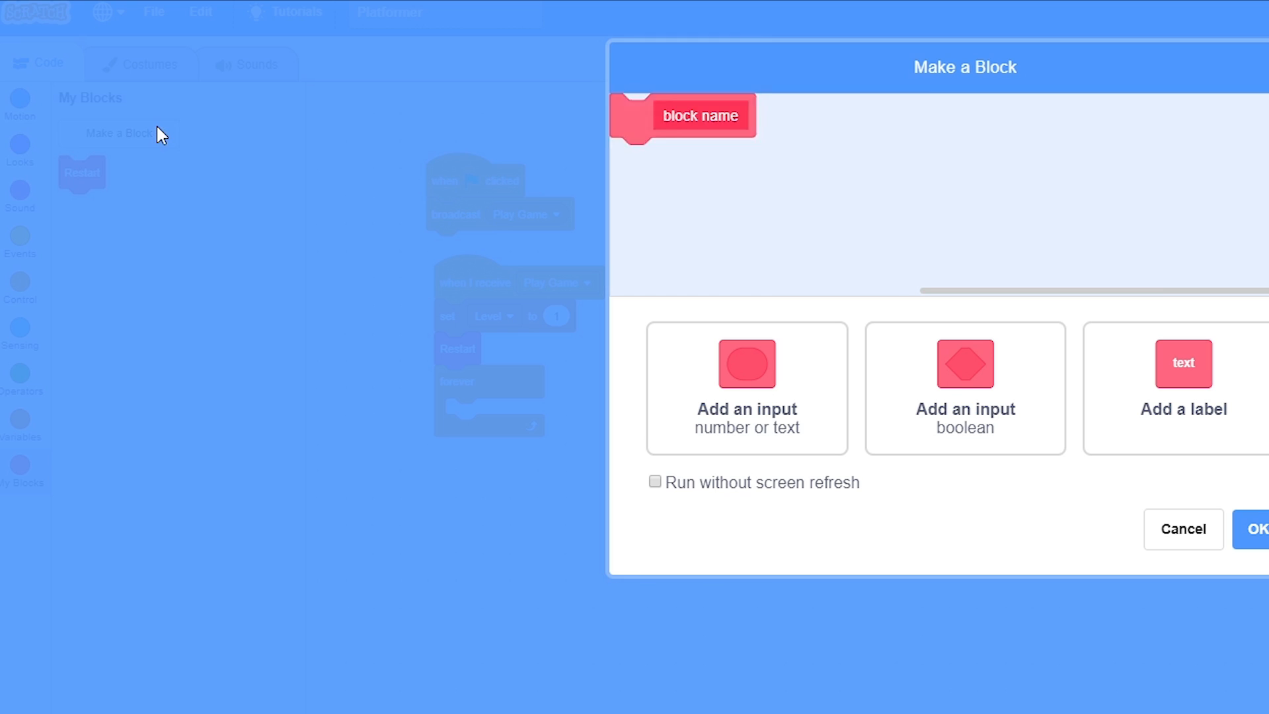
pyautogui.write('Update')
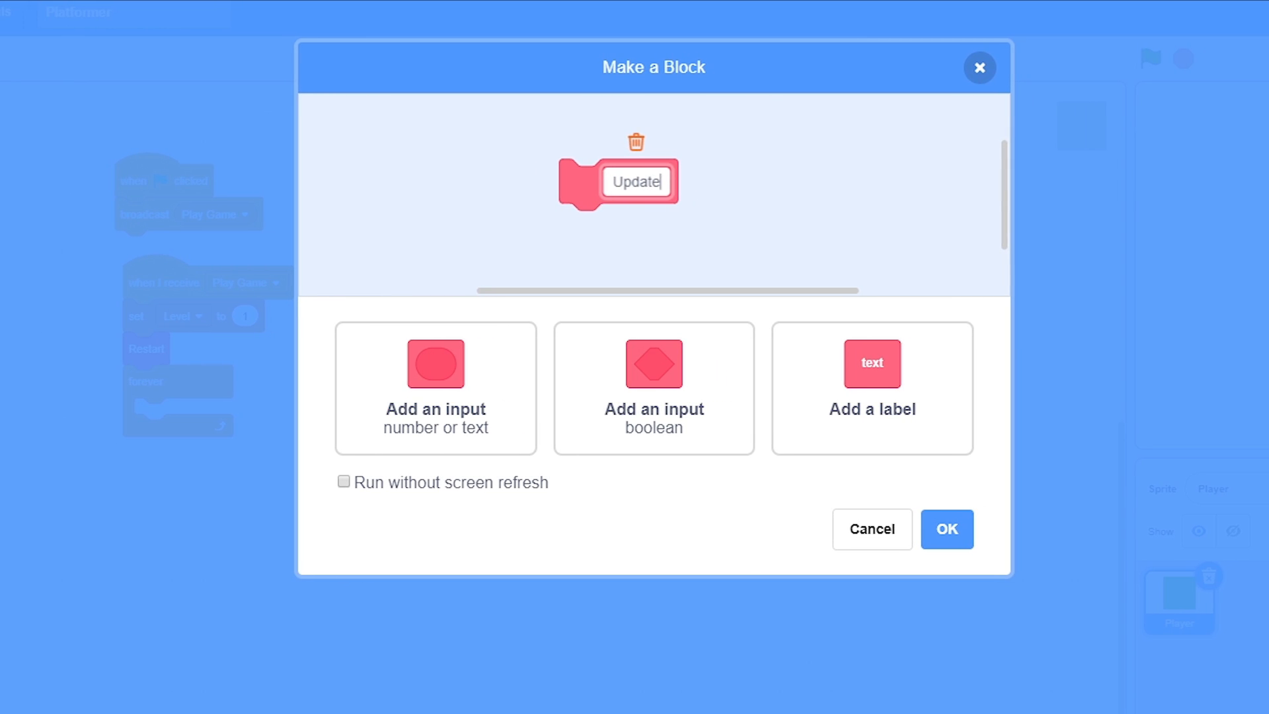
pyautogui.click(946, 529)
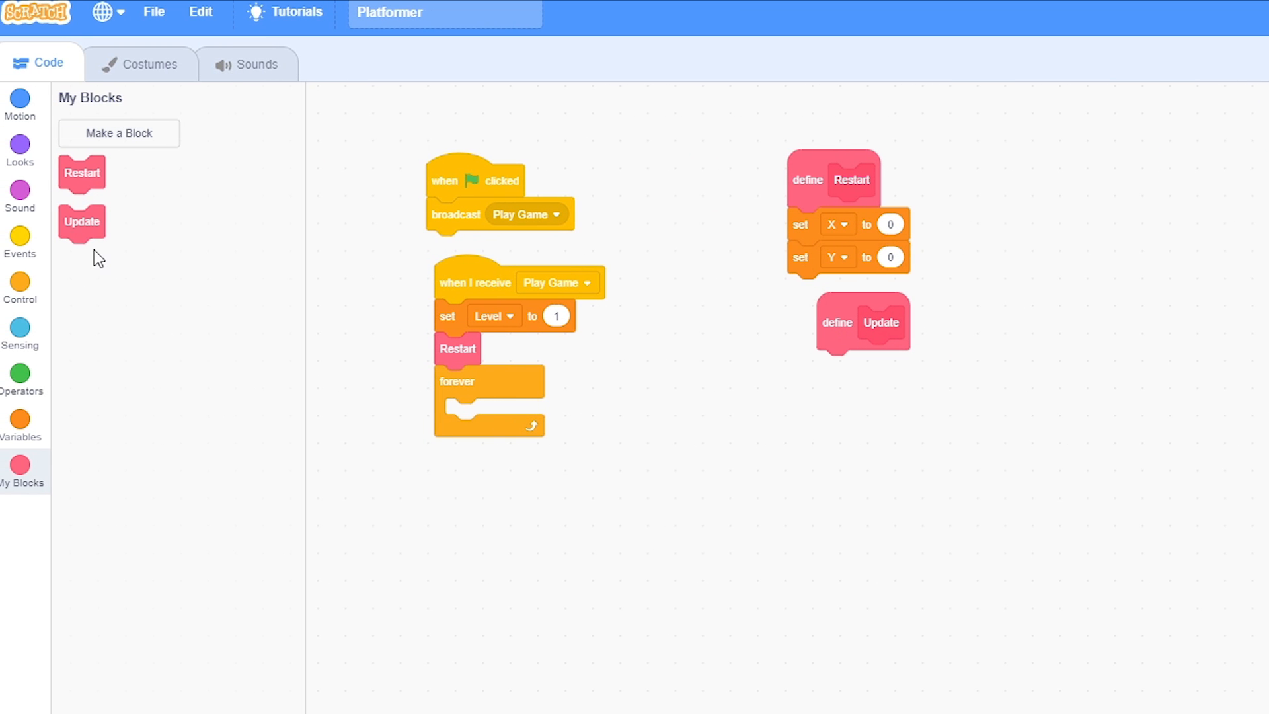
pyautogui.moveTo(82, 222); pyautogui.dragTo(468, 414)
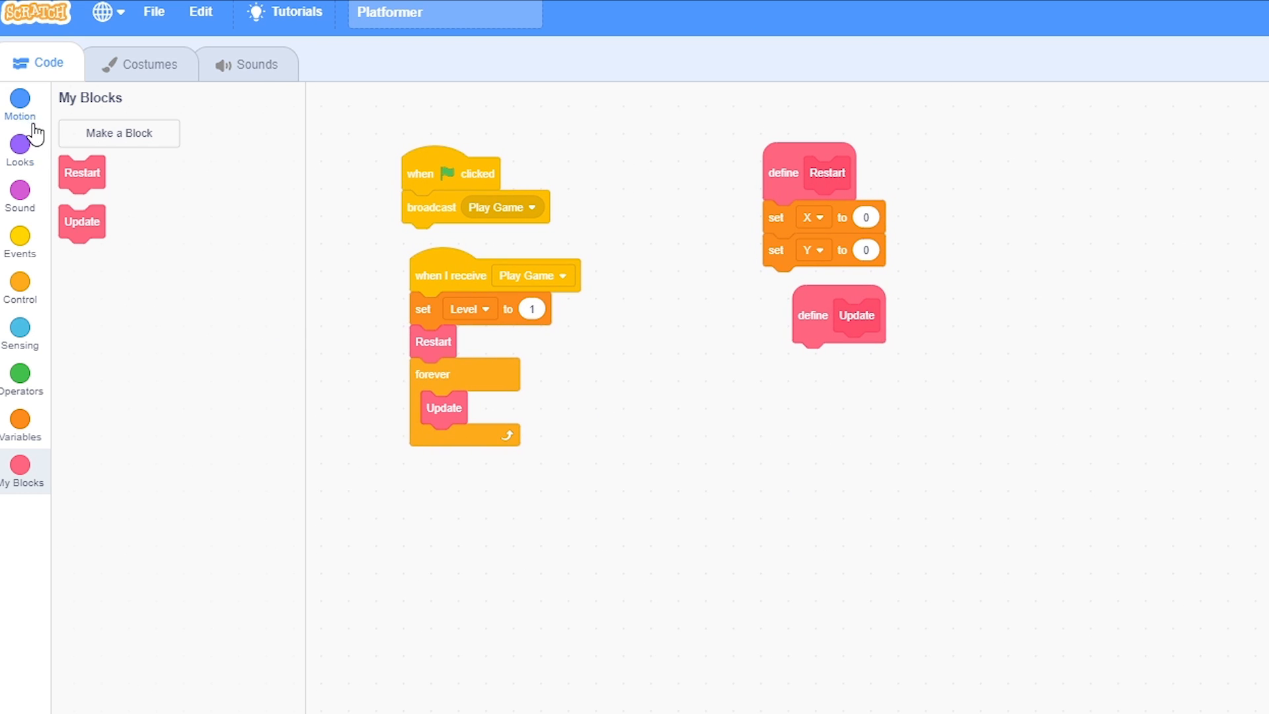
# Step: Define Update as go to x: X − Scroll X, y: Y − Scroll Y
pyautogui.click(19, 98)
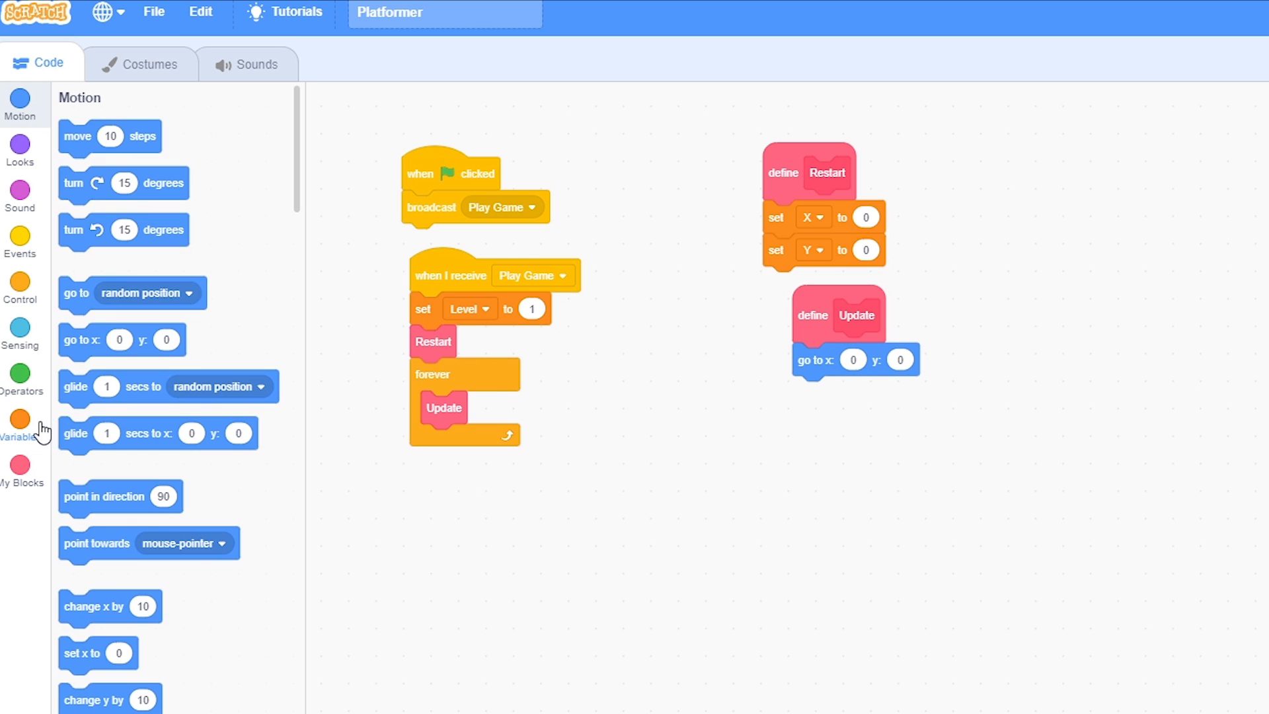
pyautogui.click(19, 374)
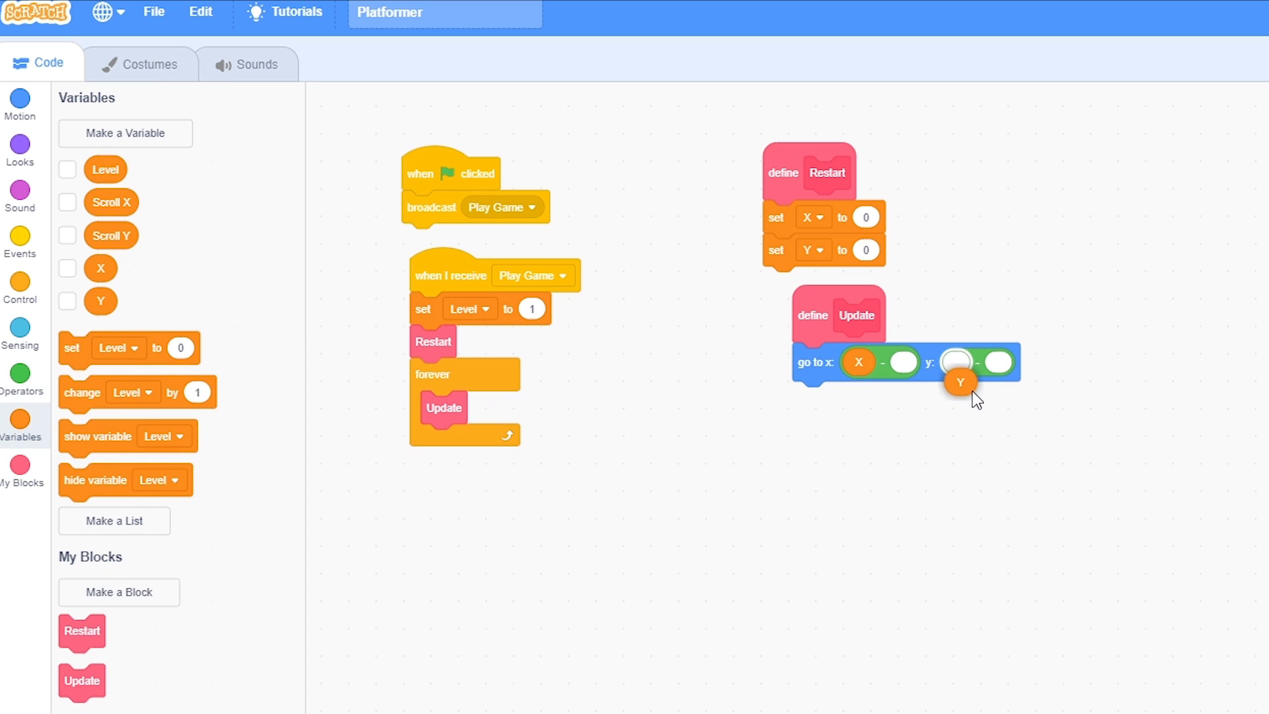
pyautogui.moveTo(960, 381); pyautogui.dragTo(958, 362)
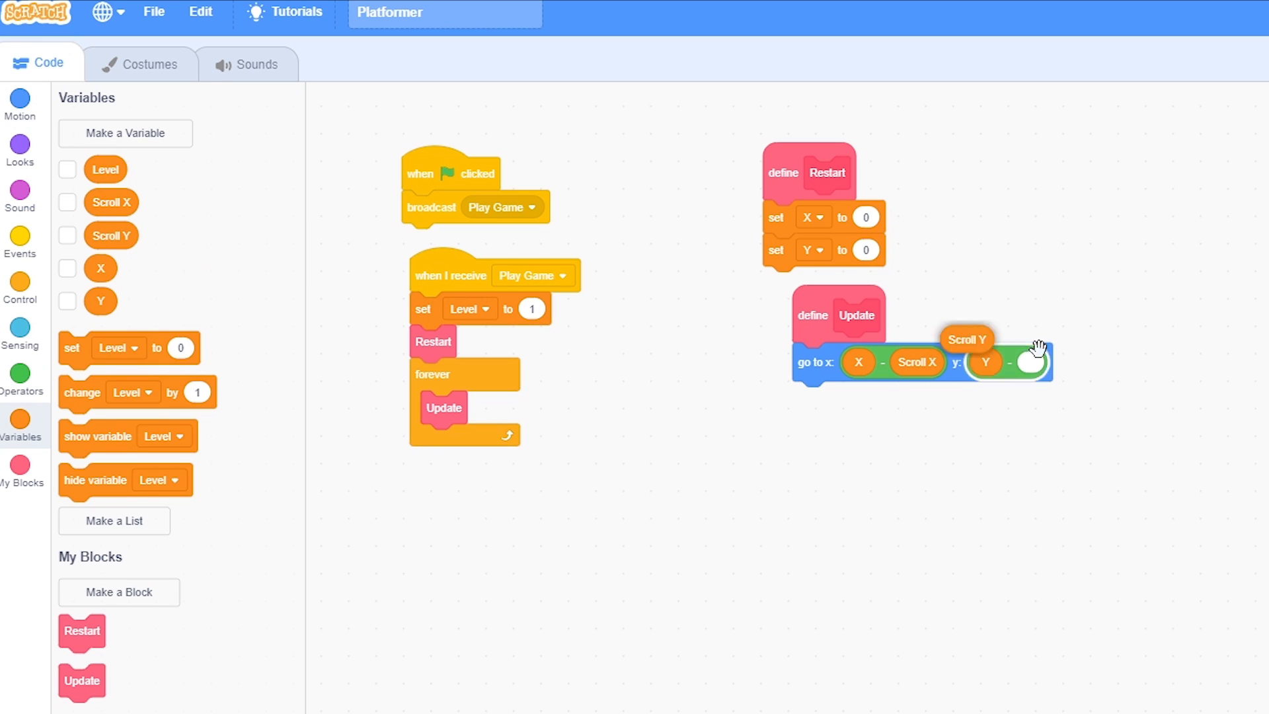
pyautogui.moveTo(965, 339); pyautogui.dragTo(1013, 358)
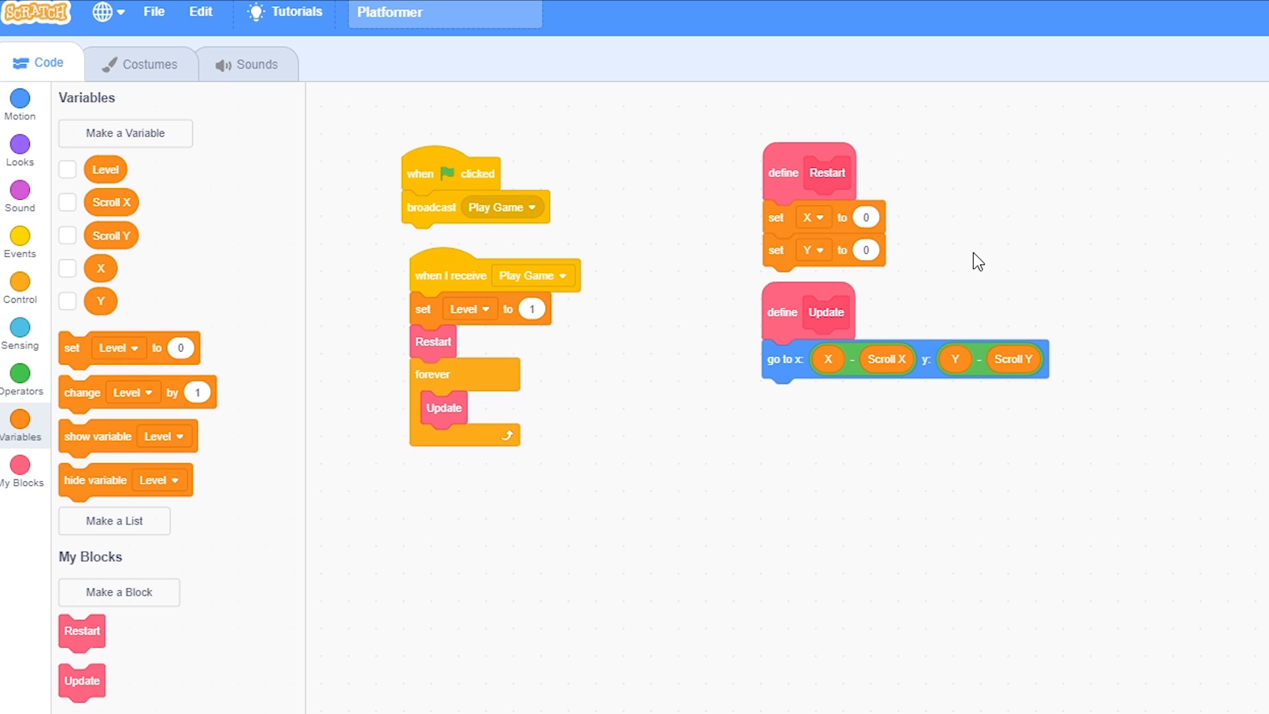
pyautogui.moveTo(132, 264)
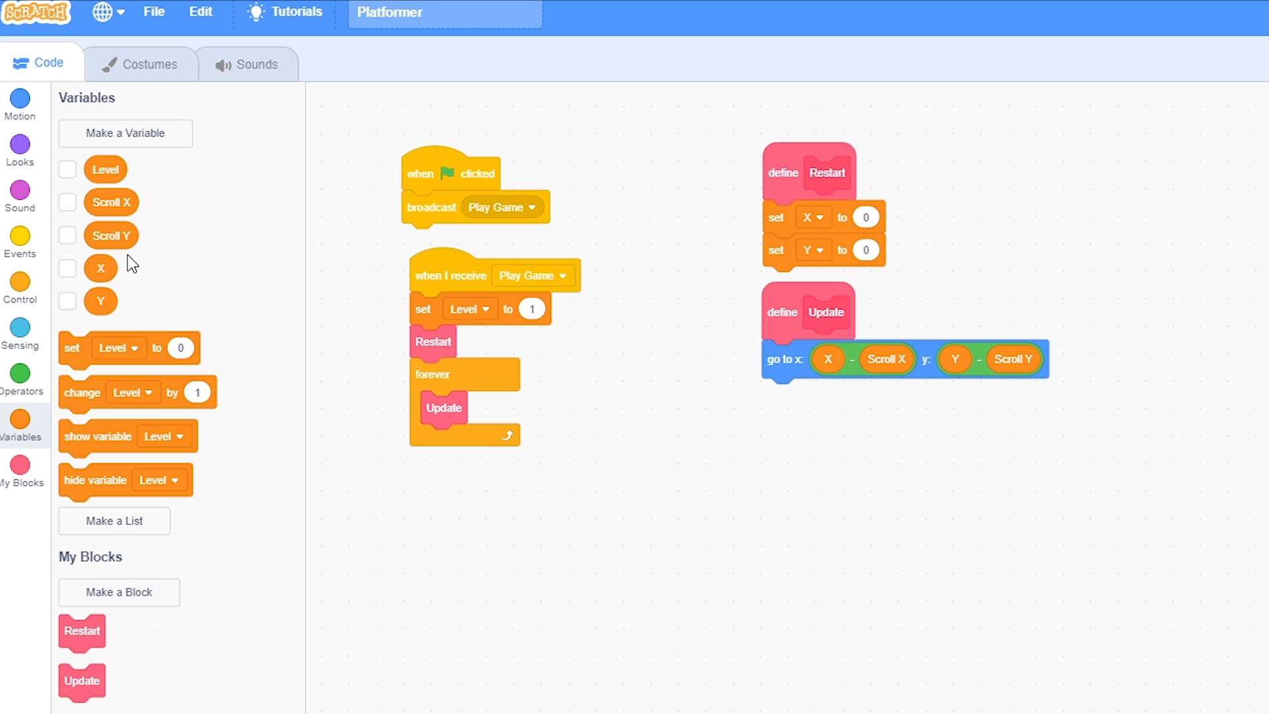
# Step: In Update, change X by -8 when d is pressed, and duplicate that key check below
pyautogui.click(20, 288)
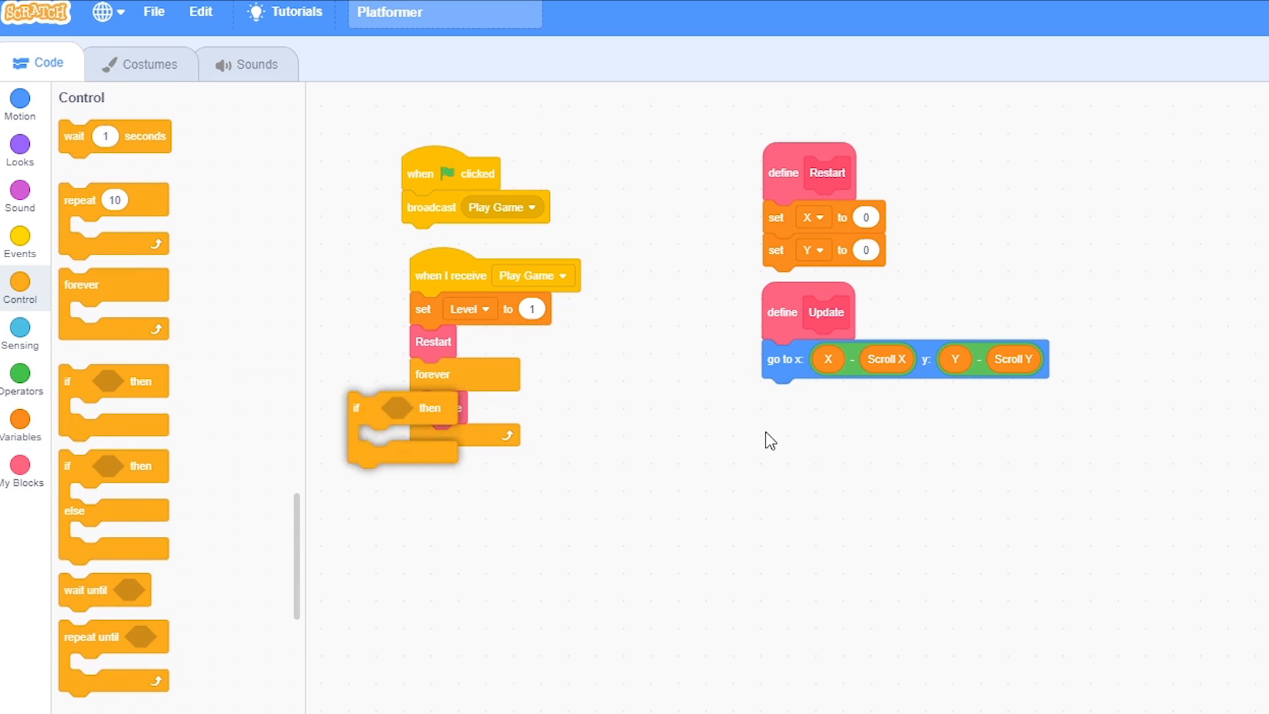
pyautogui.click(19, 332)
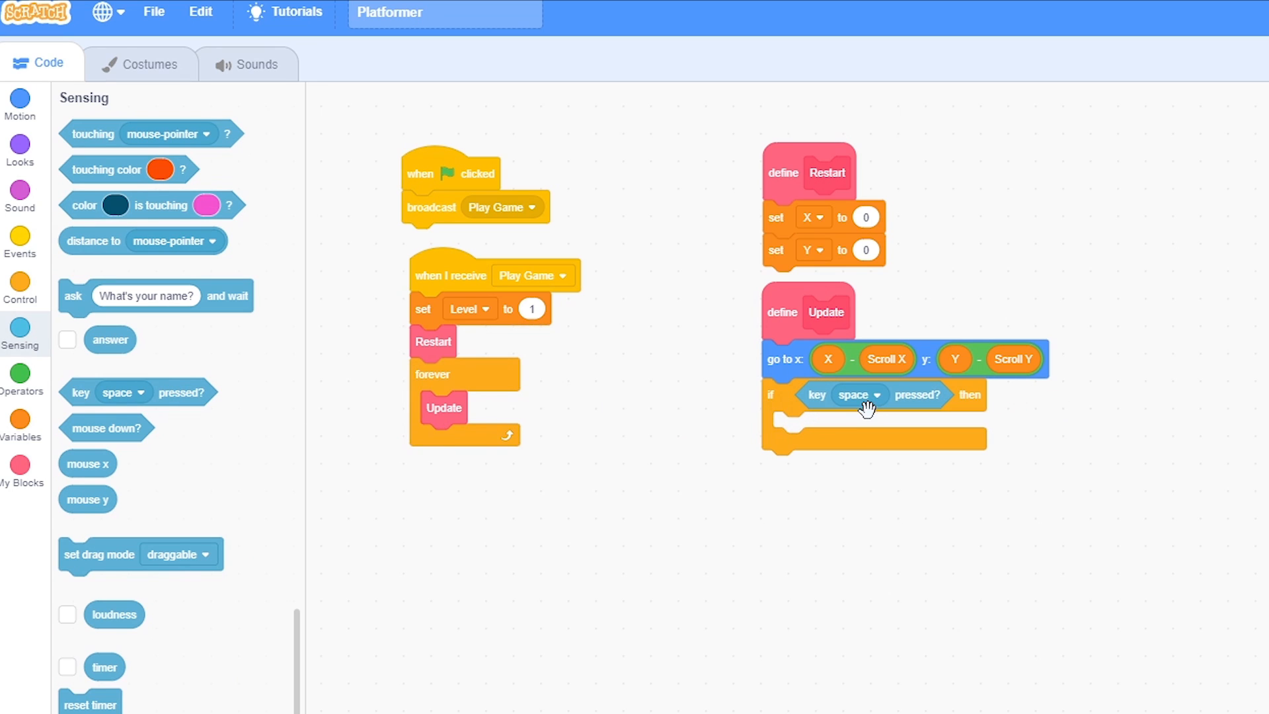
pyautogui.click(859, 395)
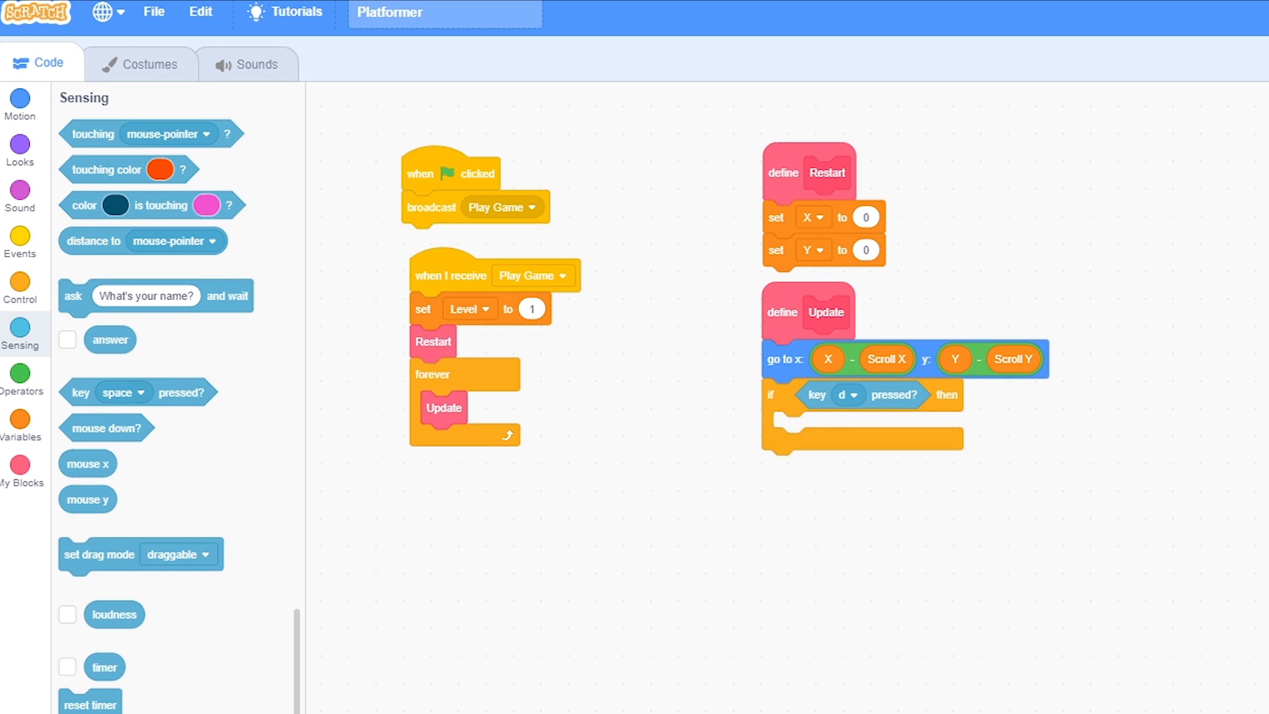
pyautogui.click(20, 418)
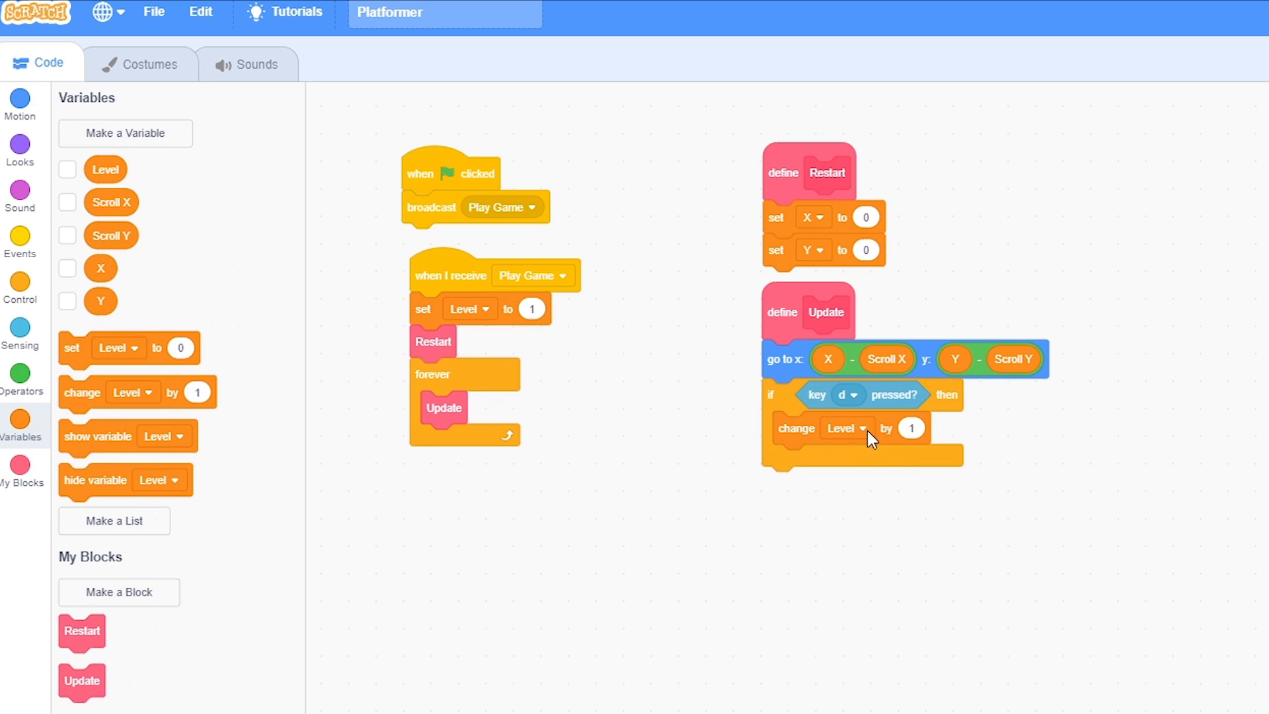
pyautogui.click(845, 428)
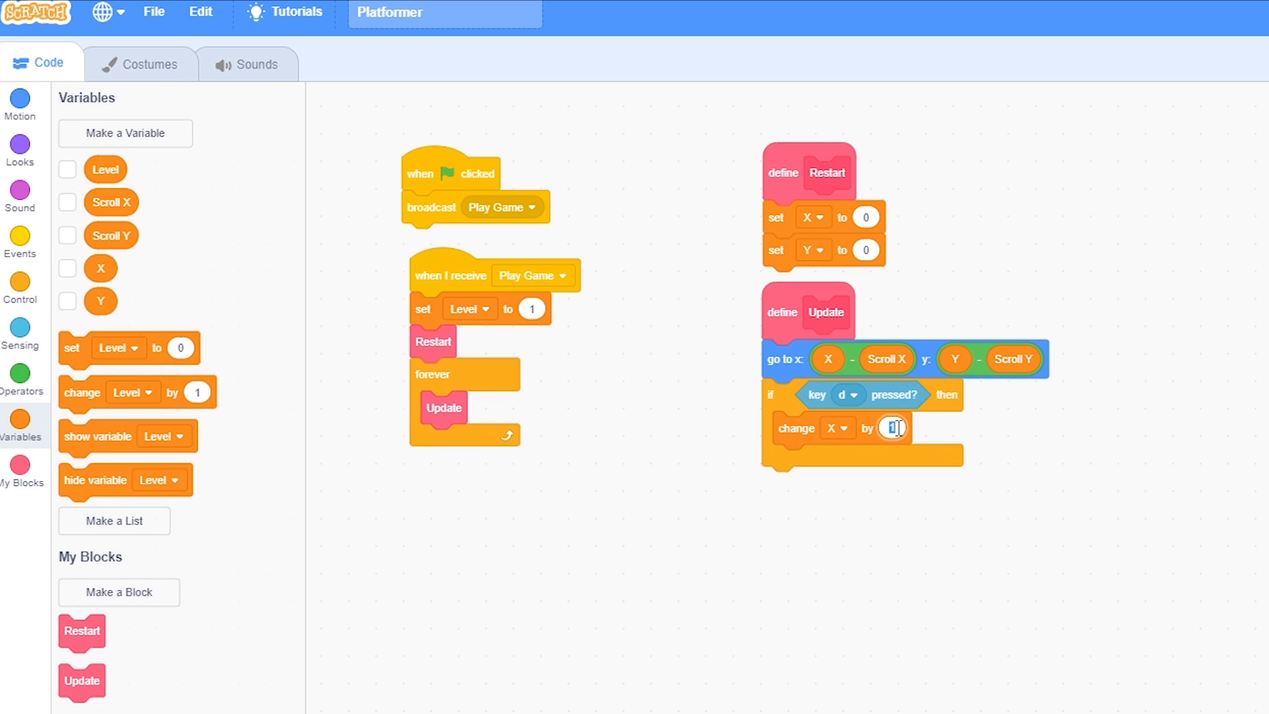
pyautogui.write('-8')
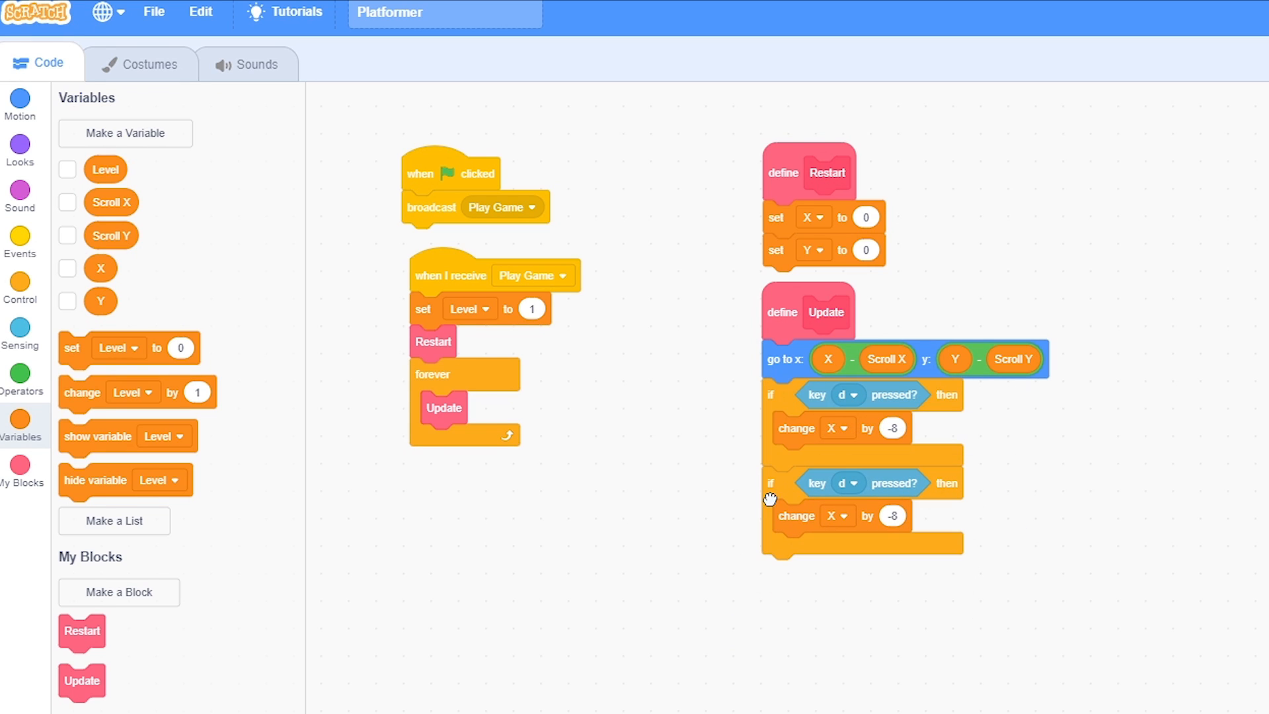
pyautogui.click(847, 483)
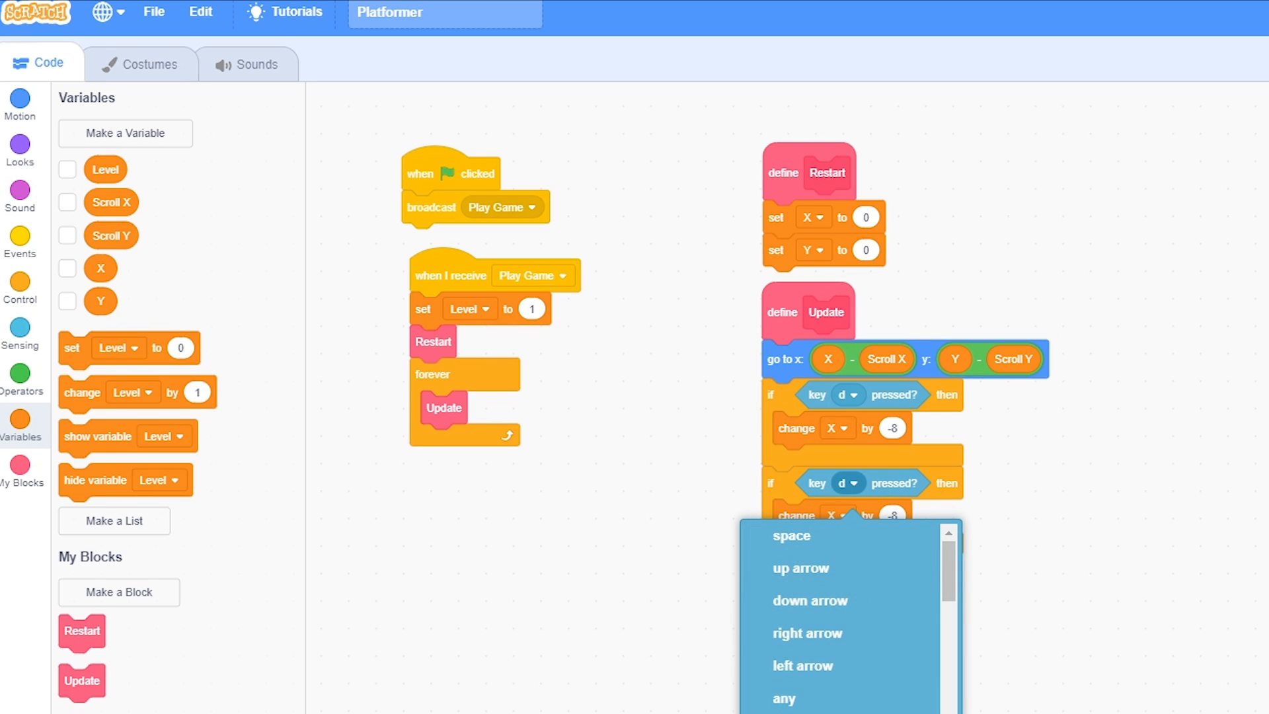
pyautogui.click(847, 483)
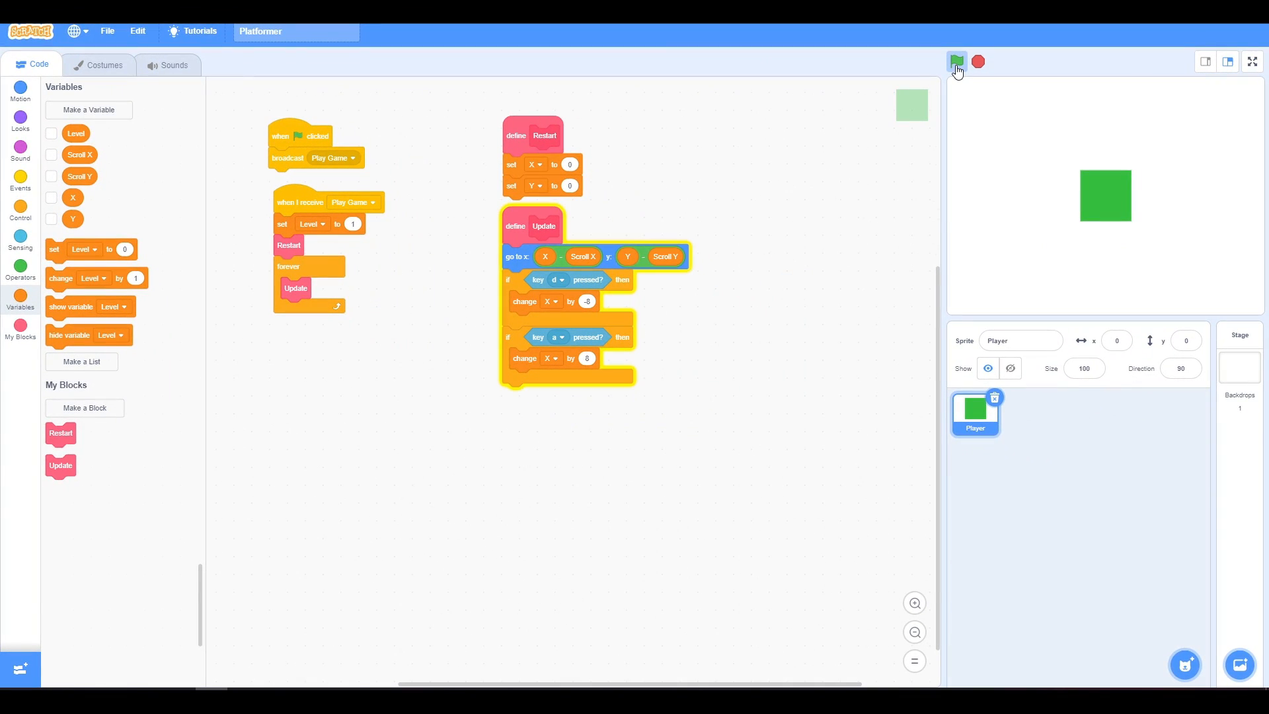
pyautogui.click(956, 62)
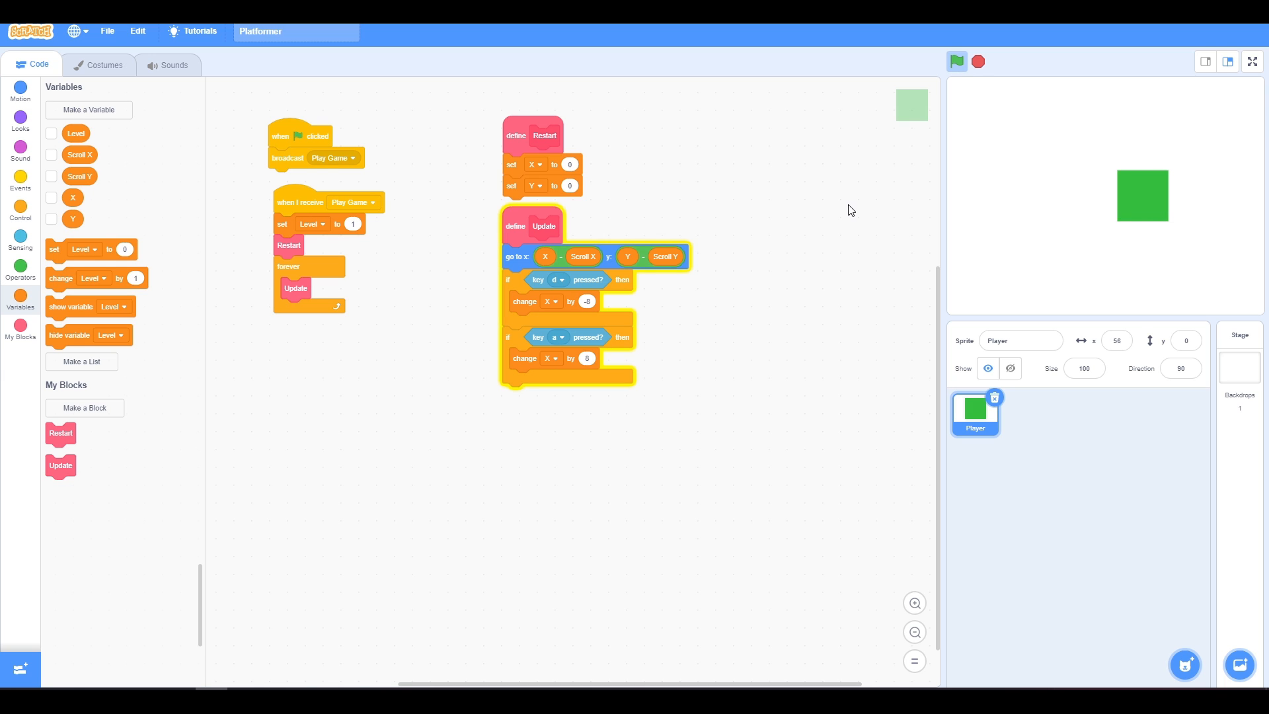
pyautogui.click(978, 61)
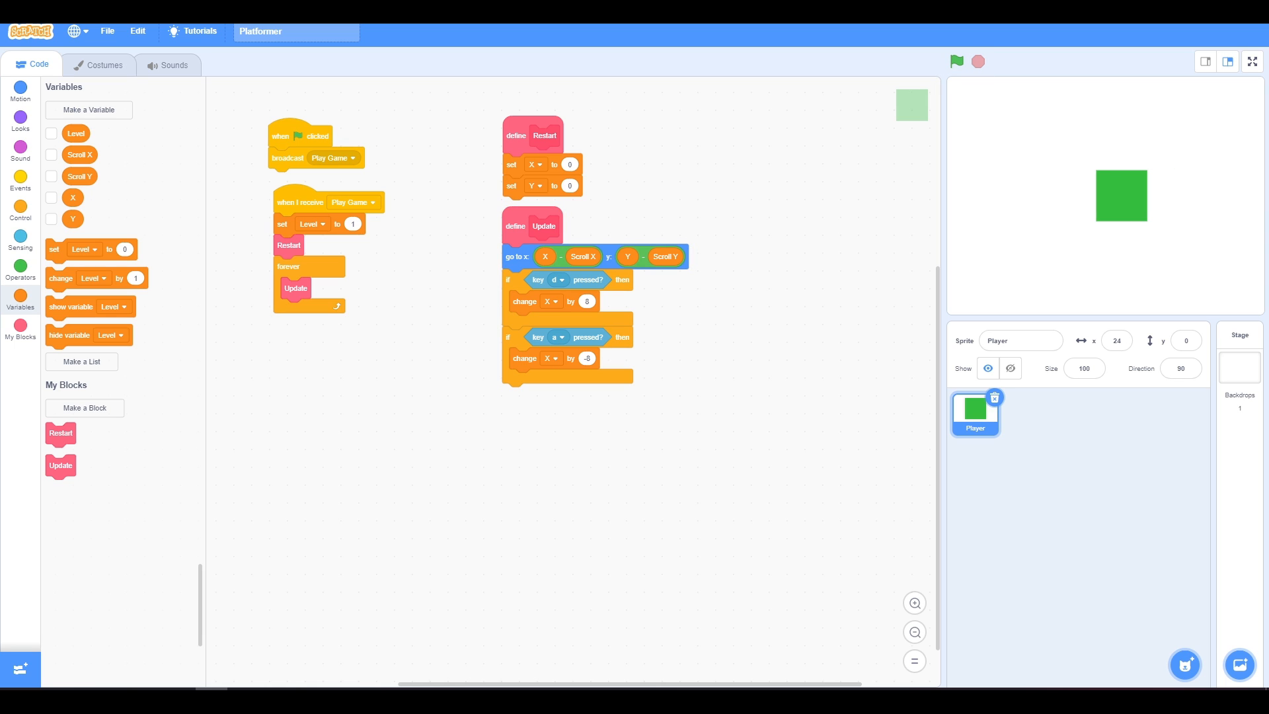
pyautogui.click(1084, 368)
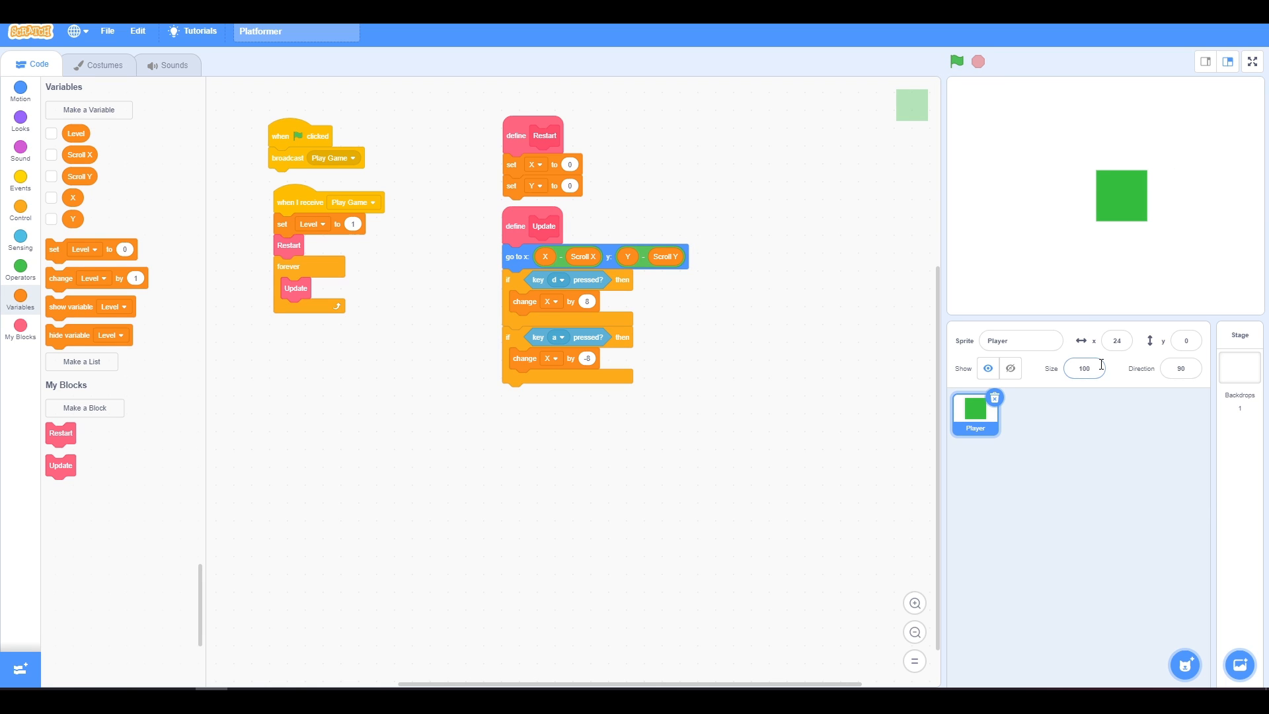
pyautogui.click(104, 65)
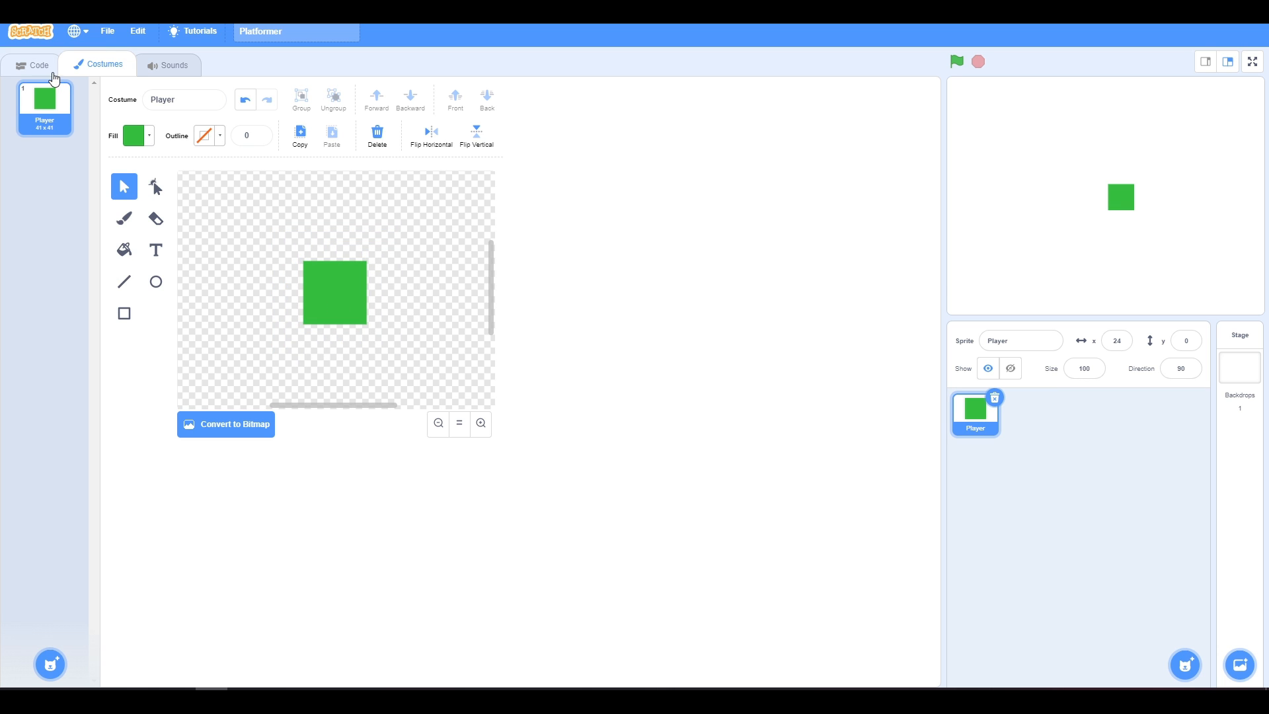
pyautogui.click(39, 65)
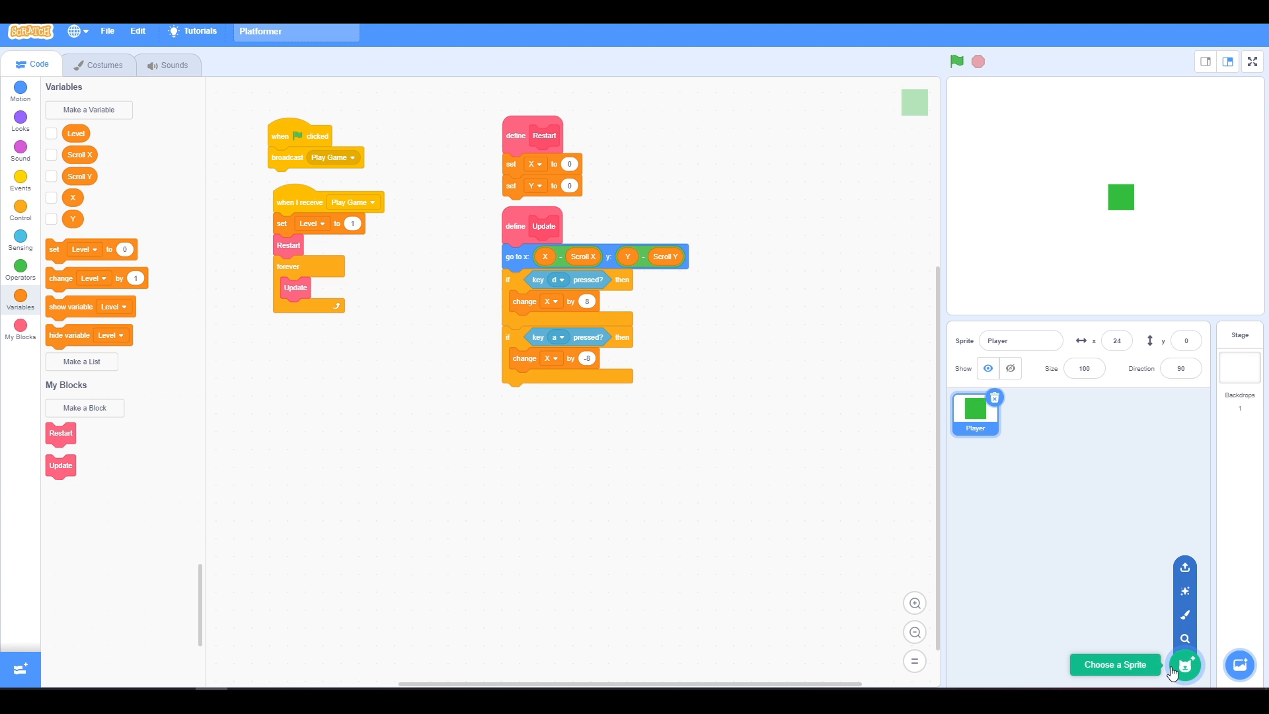
# Step: Paint a new sprite named Ground with a light blue fill
pyautogui.click(1184, 664)
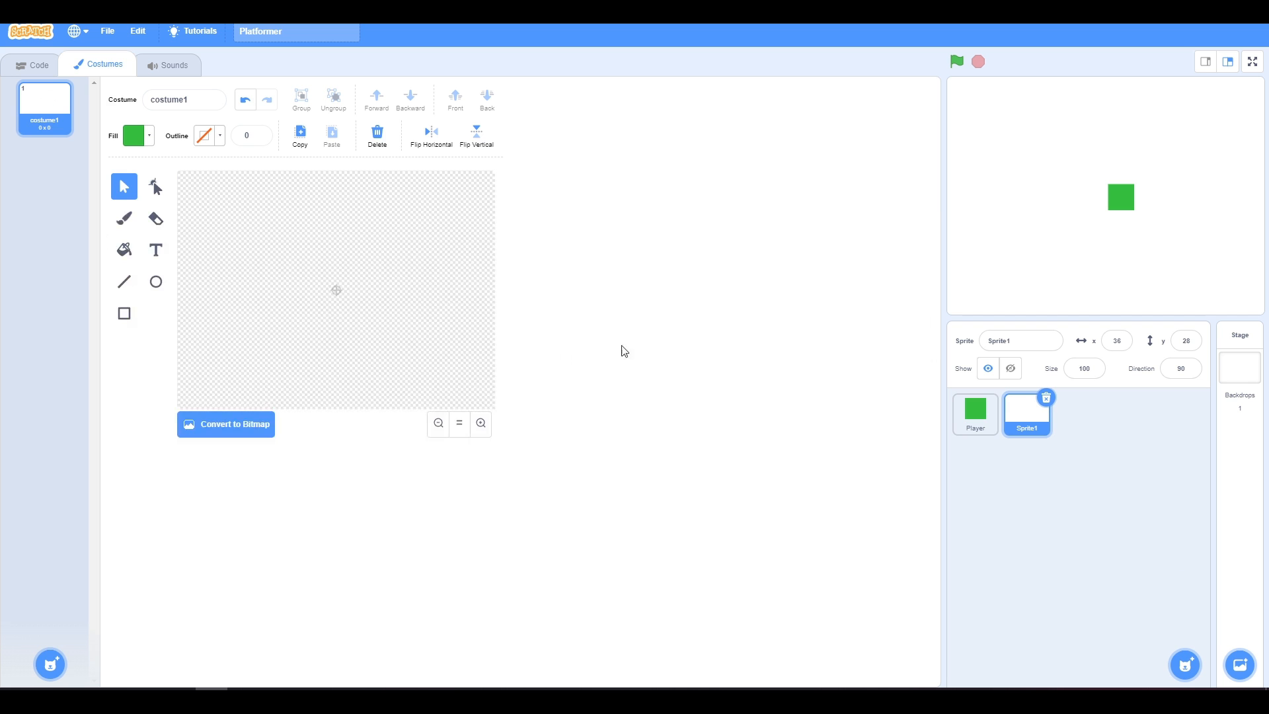
pyautogui.write('Grou')
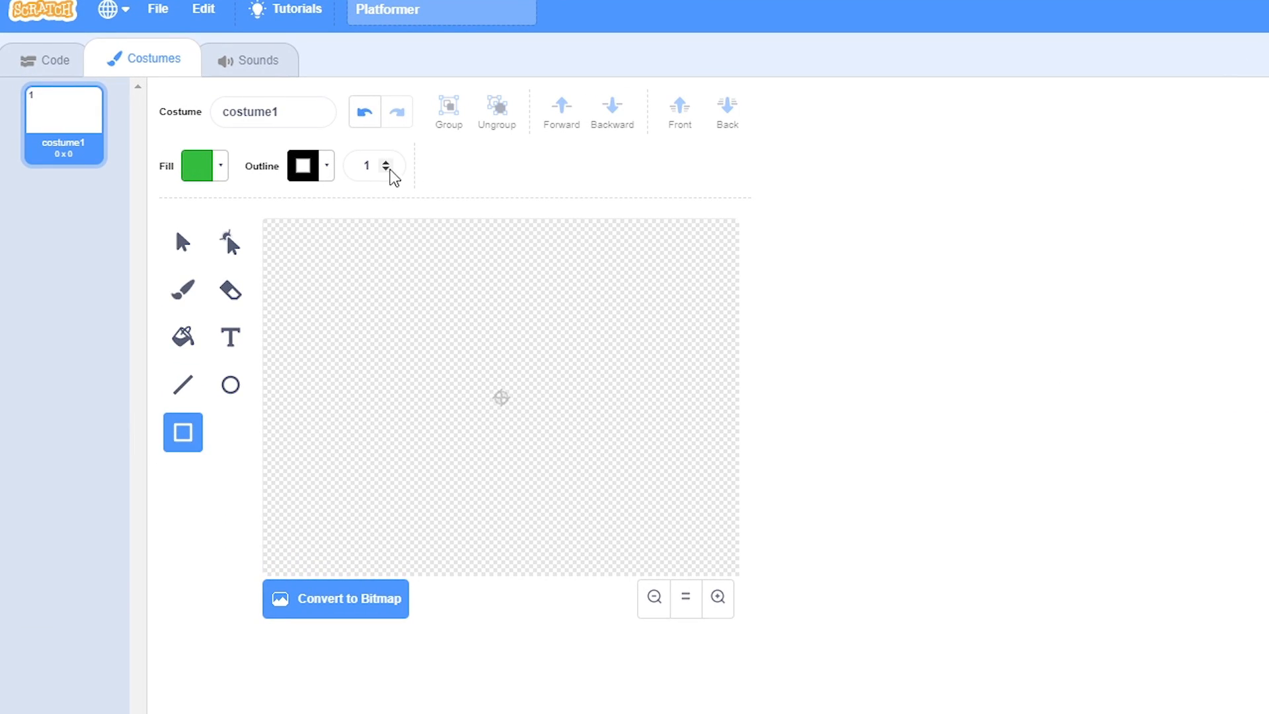
pyautogui.click(303, 165)
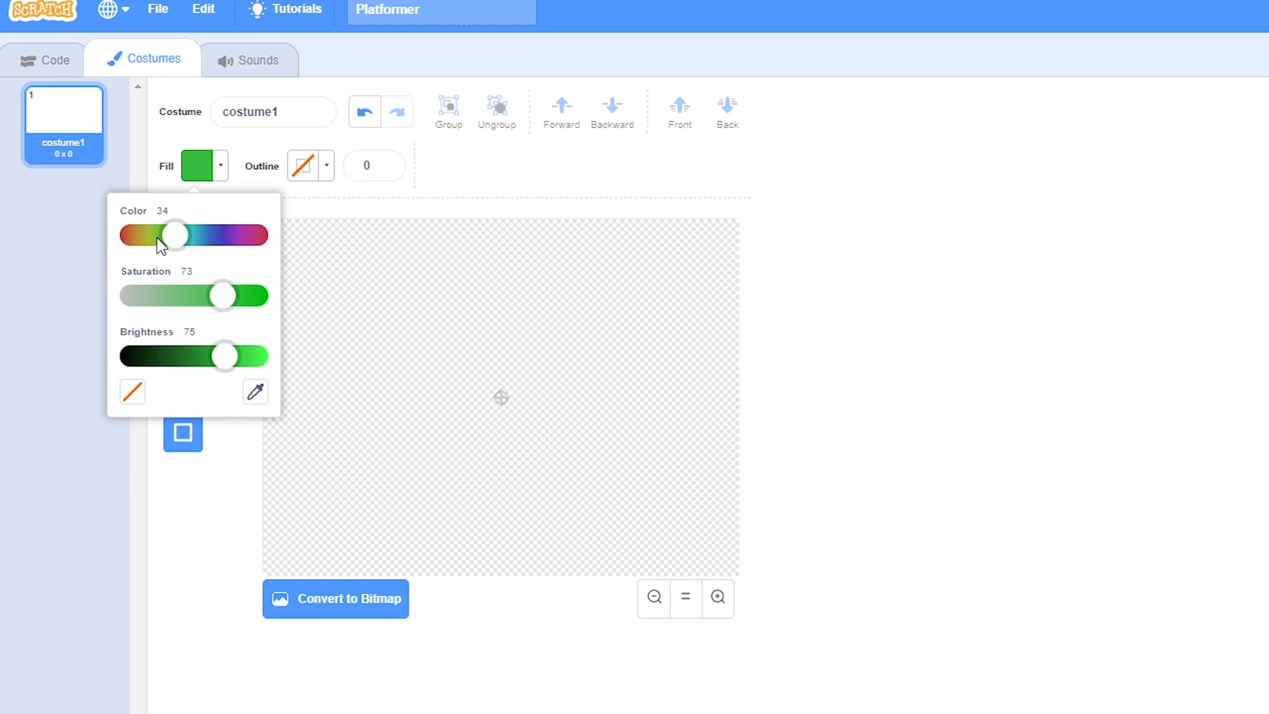
pyautogui.moveTo(172, 234); pyautogui.dragTo(212, 234)
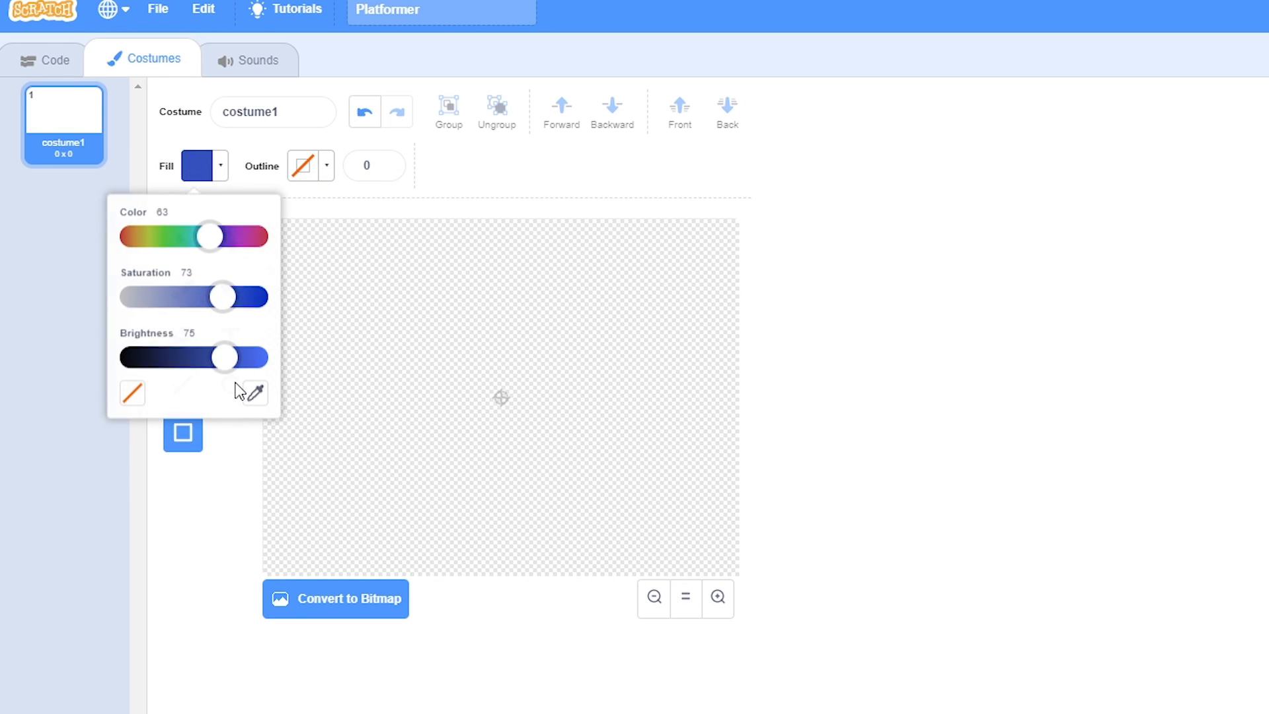
pyautogui.click(321, 450)
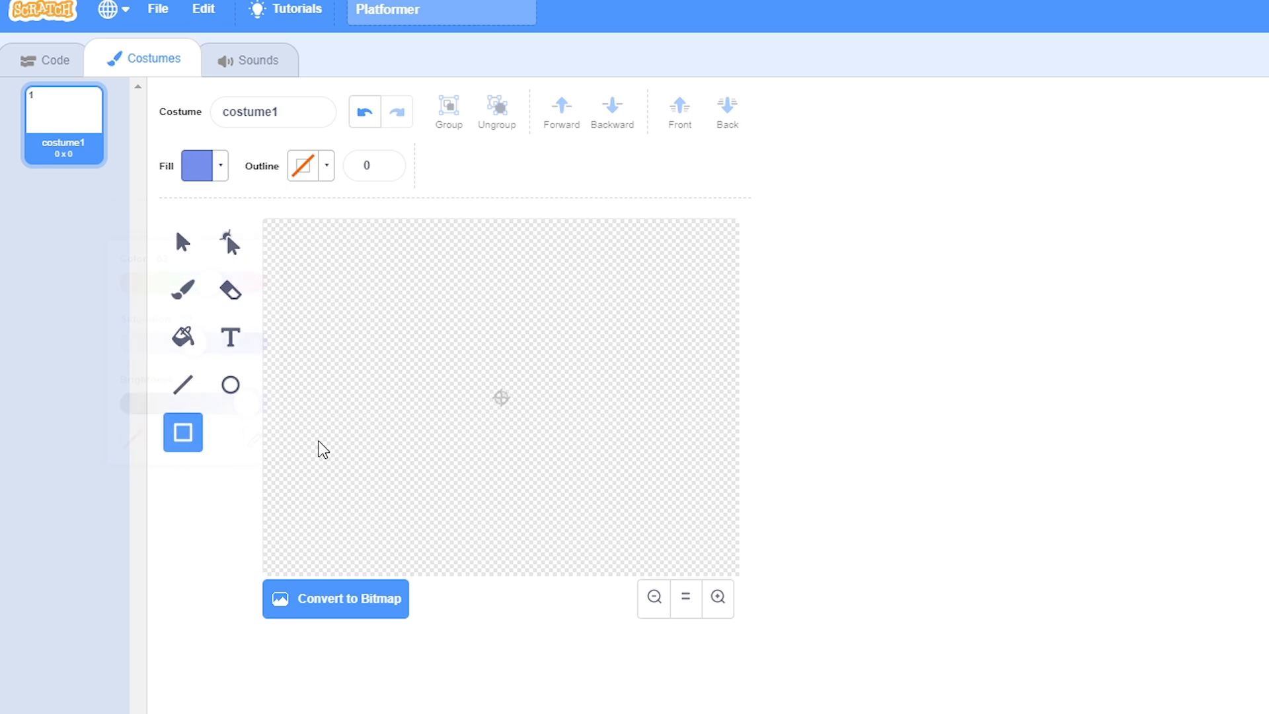
# Step: Draw a wide rectangle along the canvas bottom and position Ground at 0, 0
pyautogui.moveTo(298, 469); pyautogui.dragTo(715, 577)
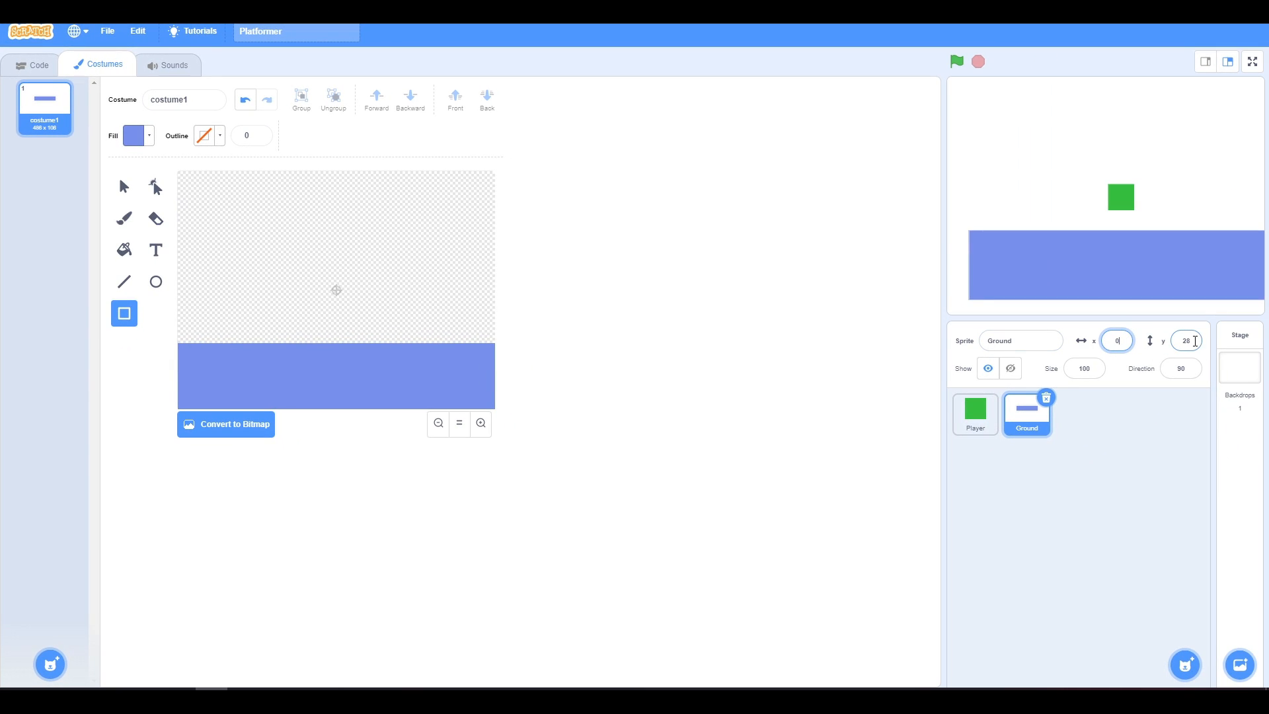
pyautogui.write('0')
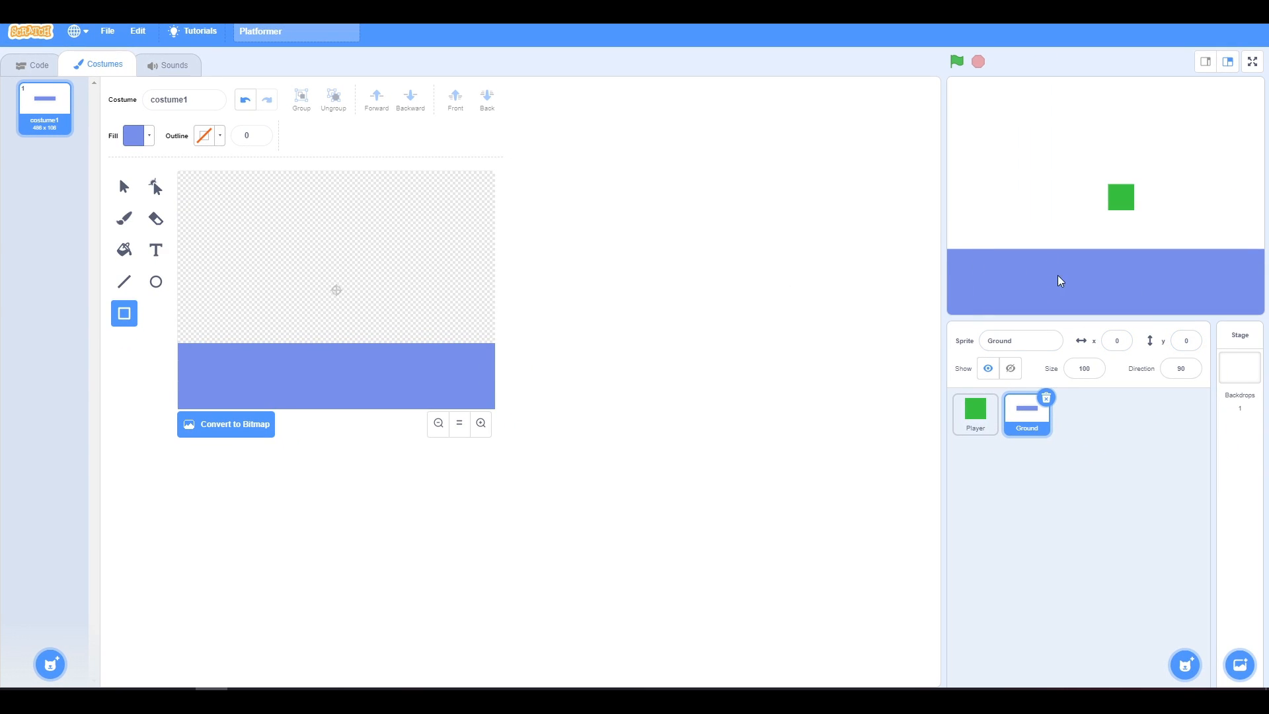
pyautogui.click(184, 98)
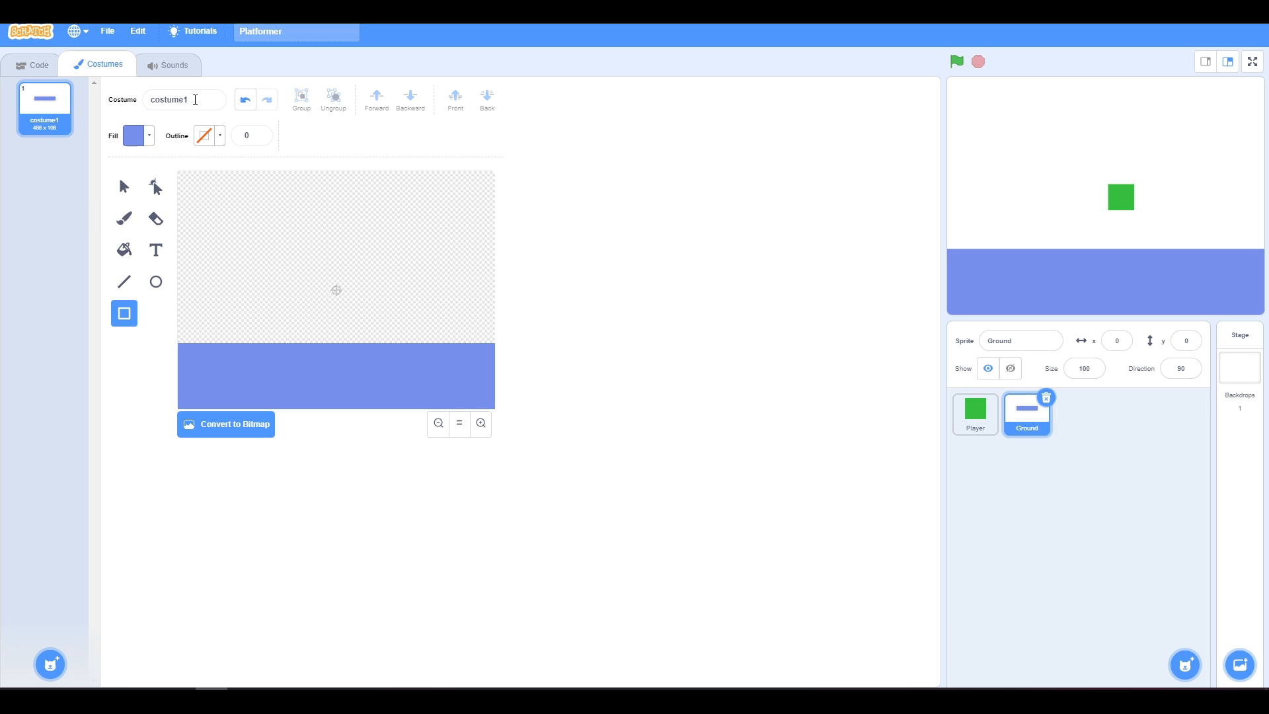
# Step: Name the Ground costume 'Level 1' and switch to Ground's empty code area
pyautogui.click(184, 99)
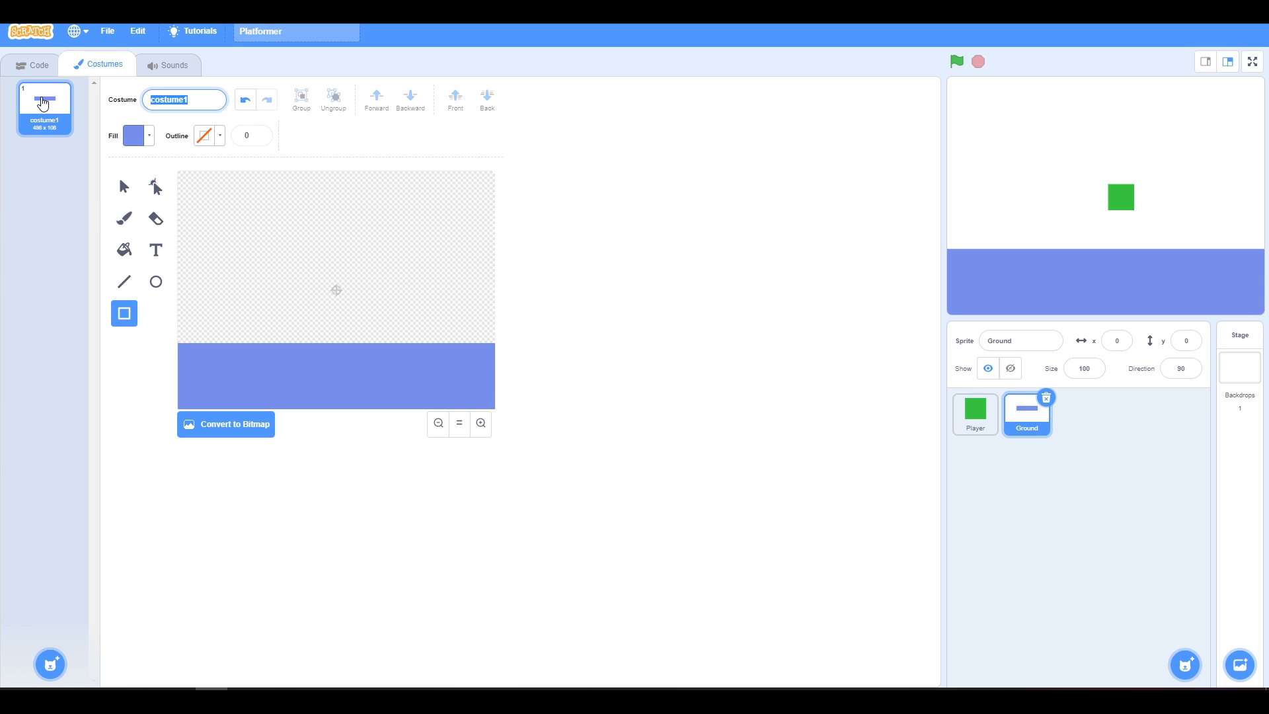
pyautogui.write('Level 1')
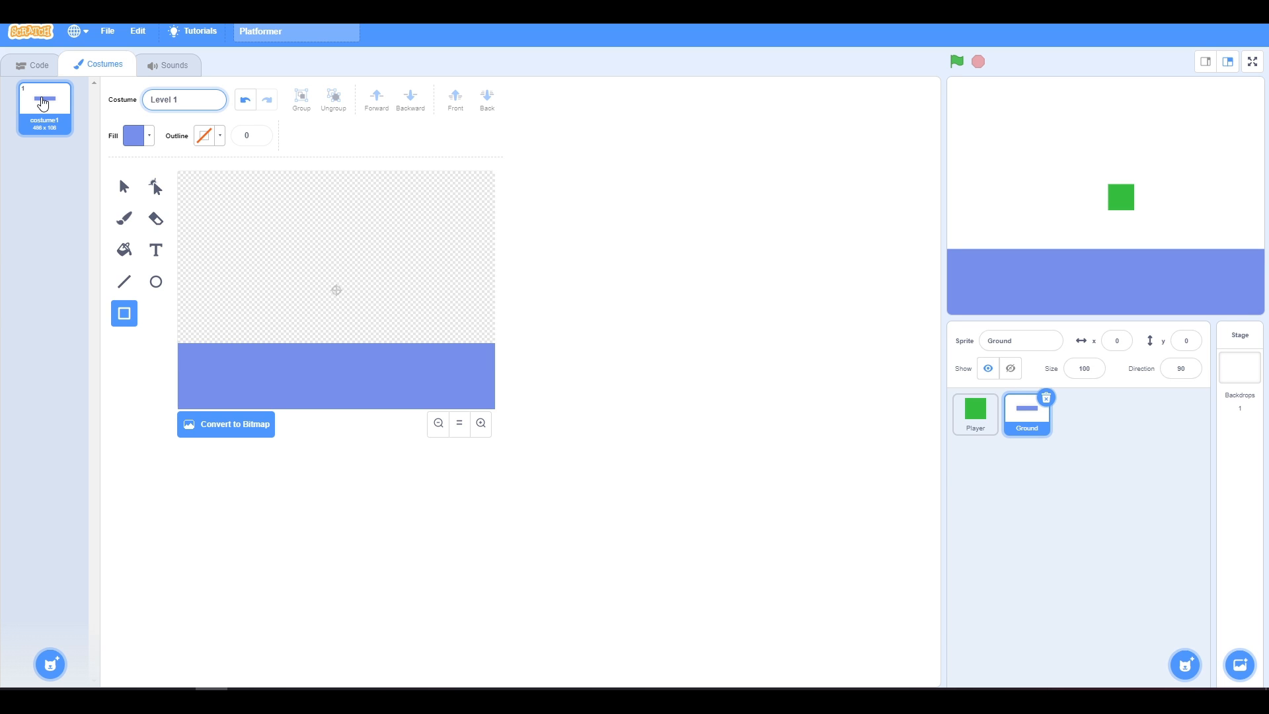
pyautogui.click(32, 64)
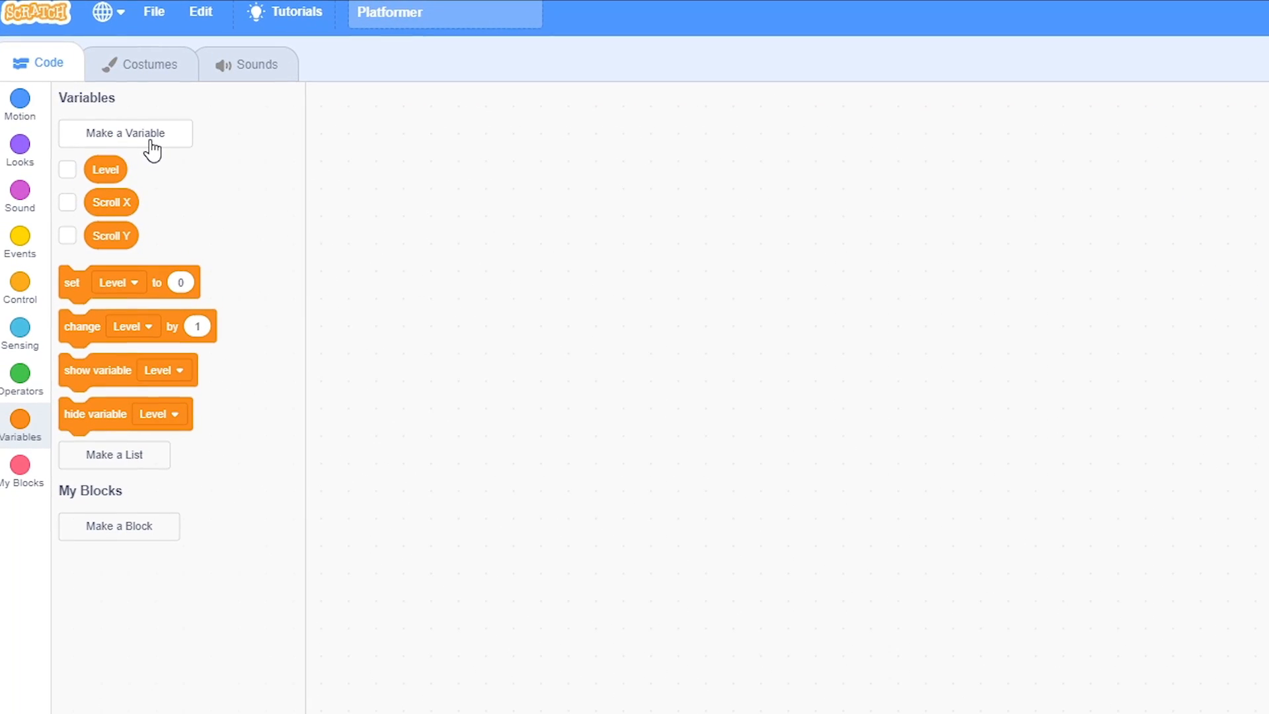
# Step: Create X and Y variables set to 'For this sprite only' on the Ground sprite
pyautogui.click(126, 133)
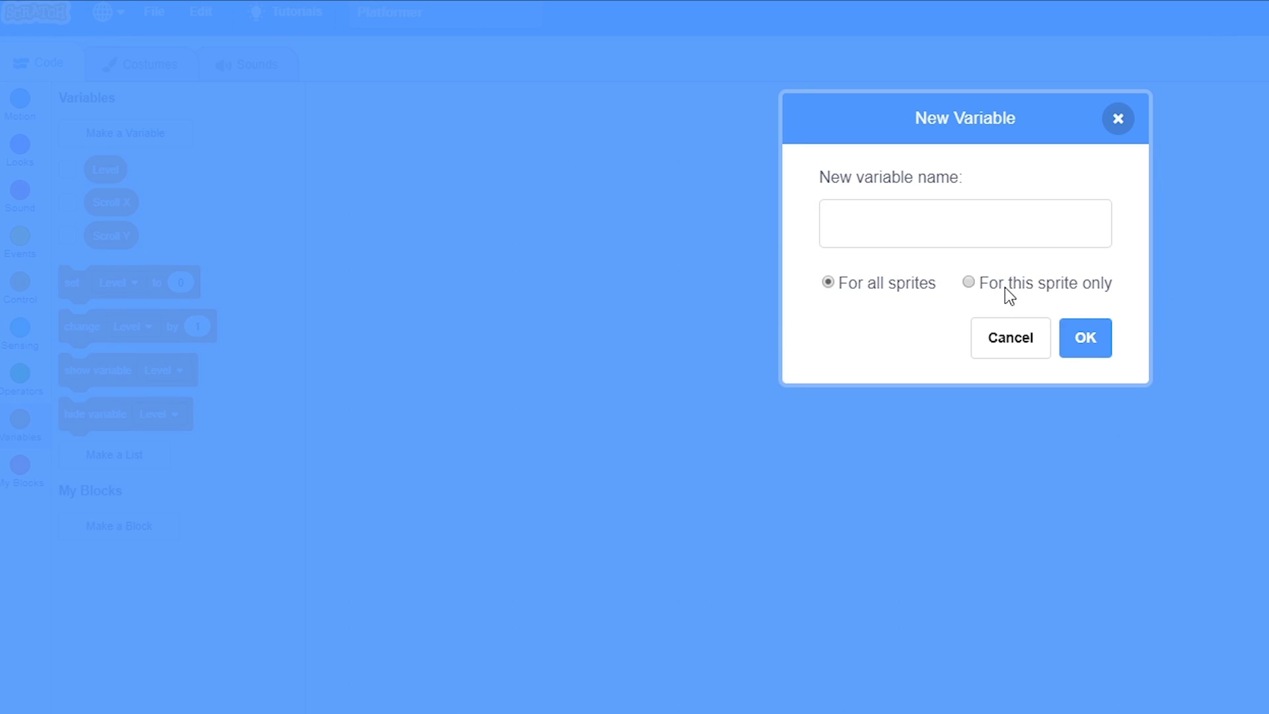
pyautogui.click(1085, 337)
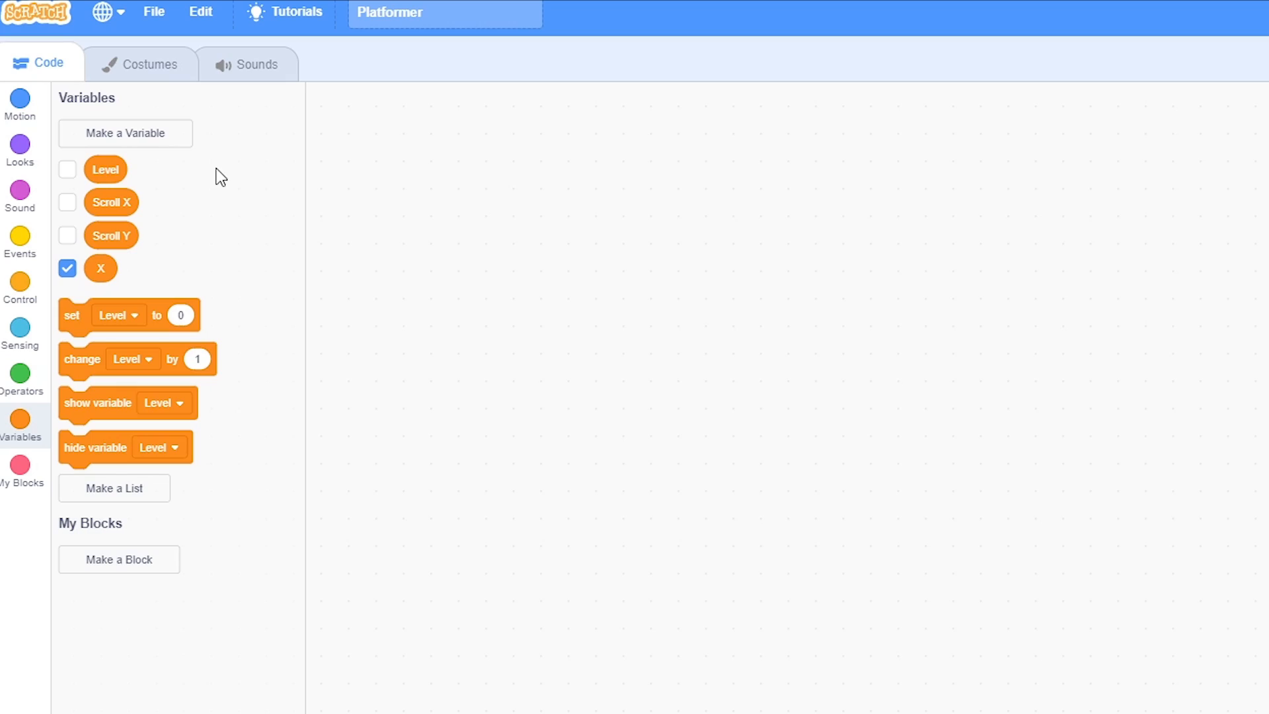
pyautogui.click(125, 133)
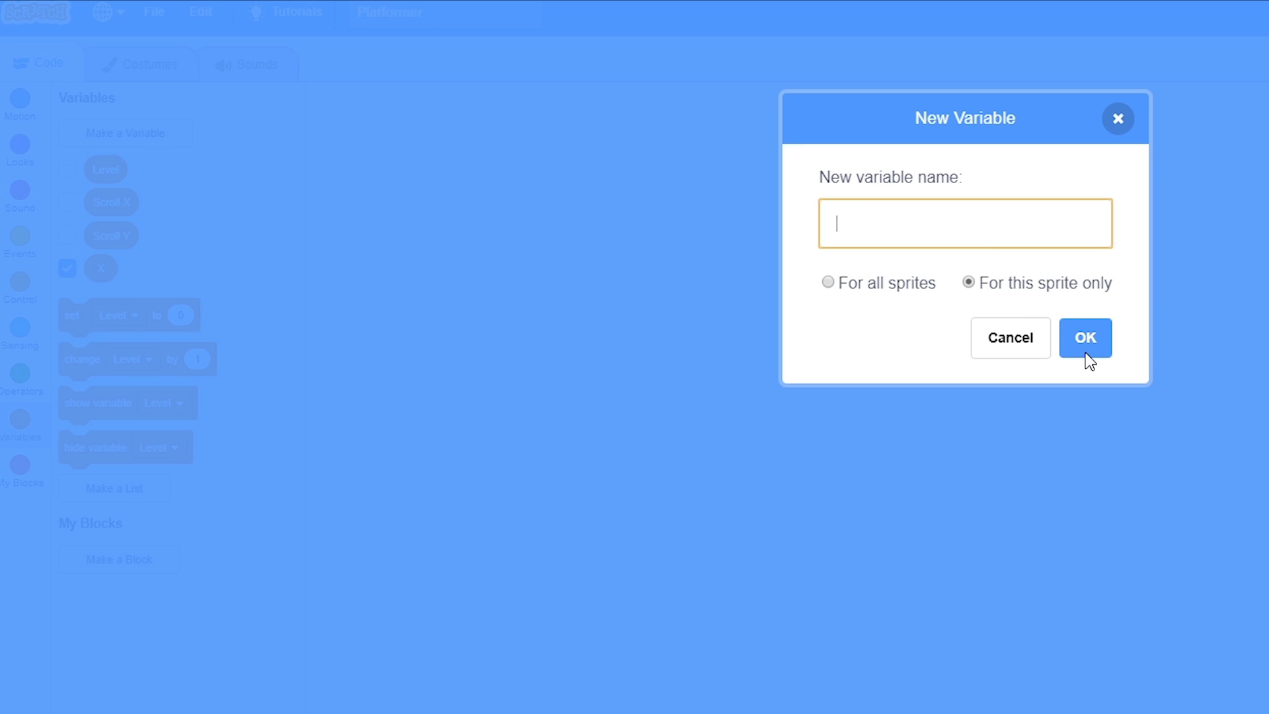
pyautogui.click(1085, 337)
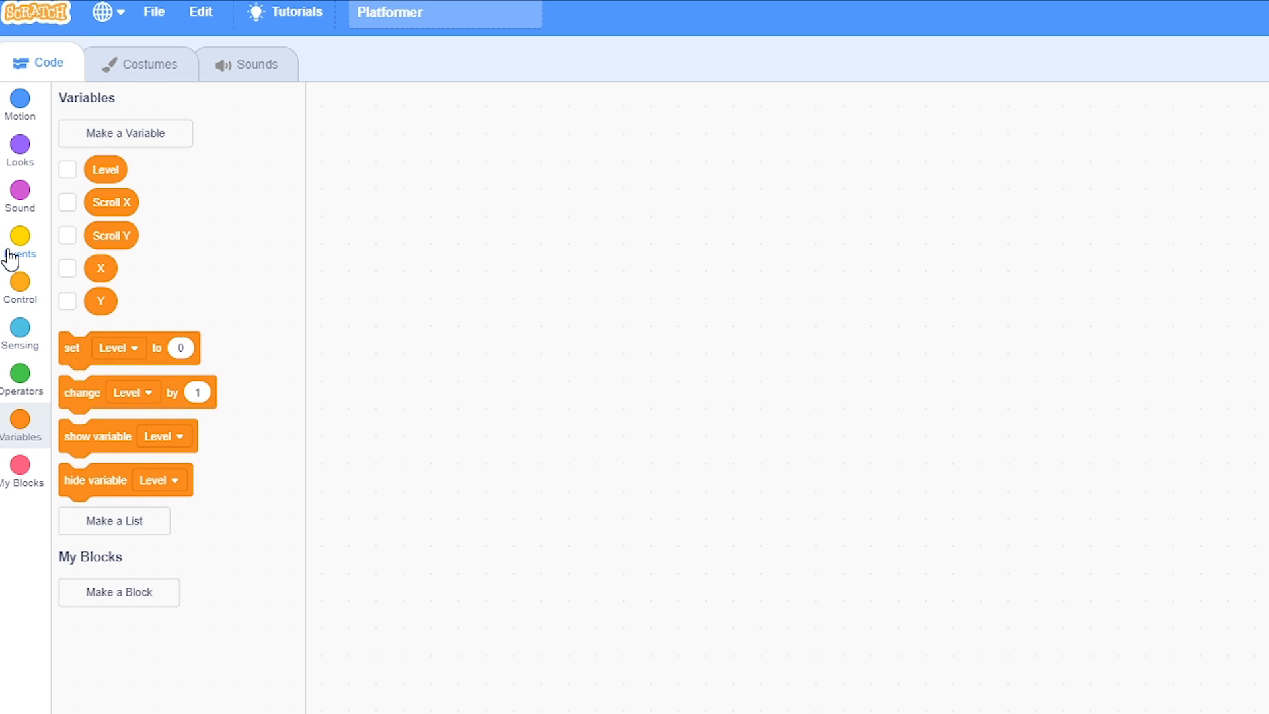
pyautogui.click(19, 242)
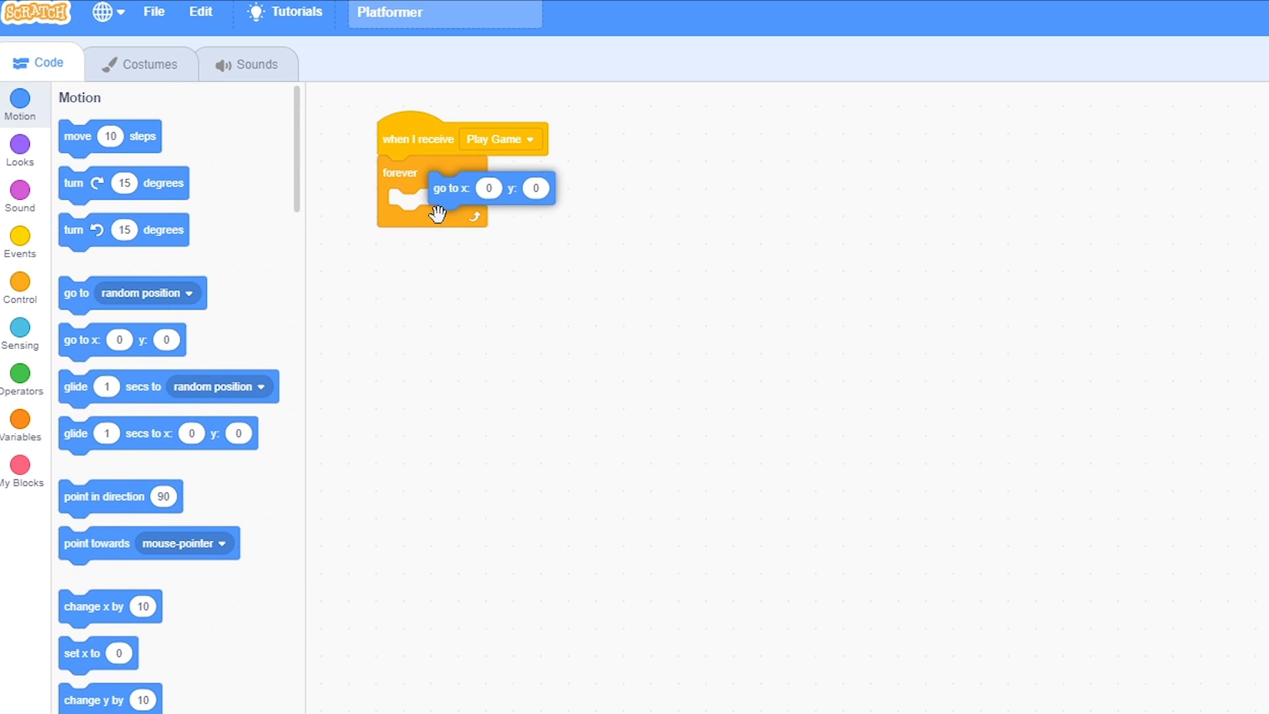
# Step: Drop a subtraction into the go-to x slot with X as its first term
pyautogui.click(19, 376)
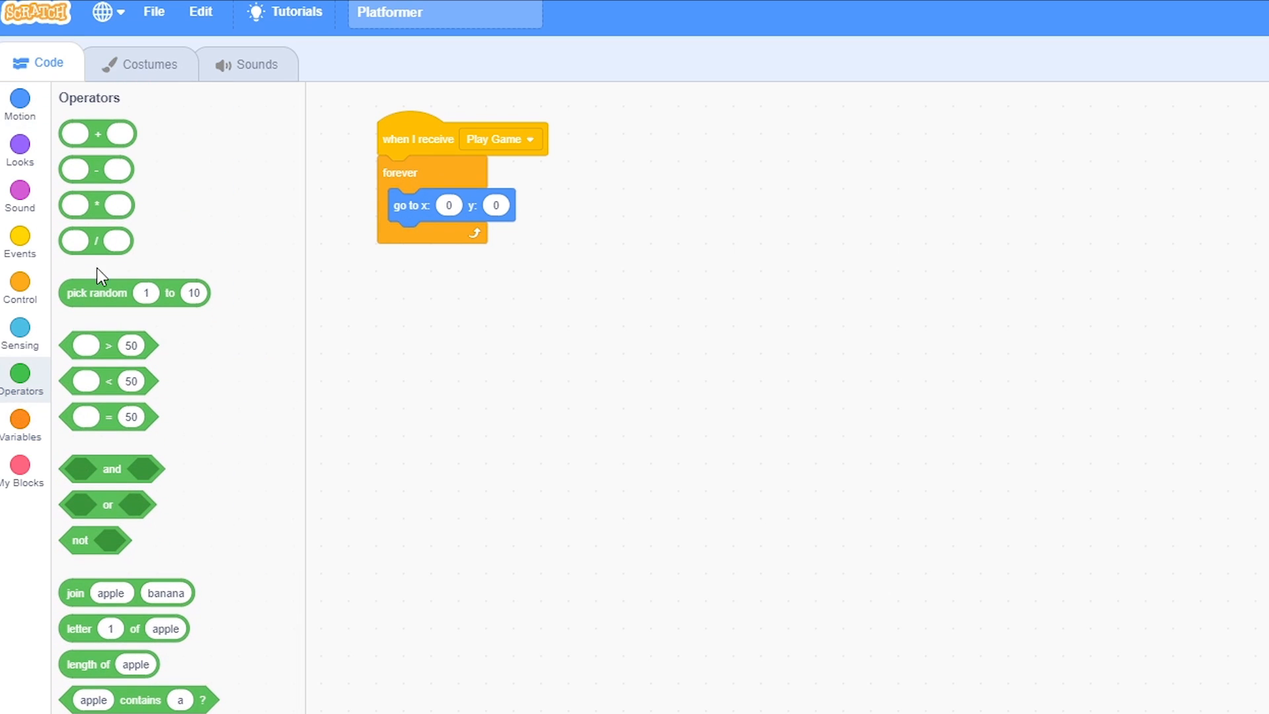
pyautogui.moveTo(95, 169); pyautogui.dragTo(449, 205)
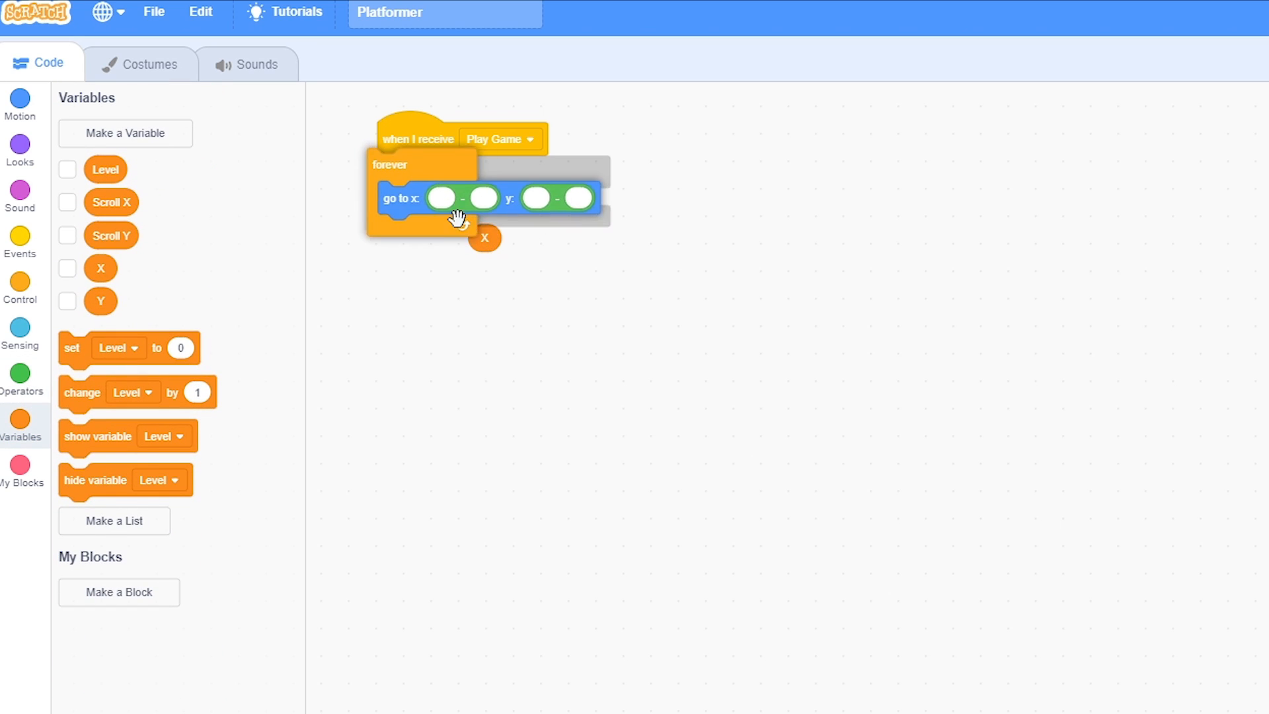
pyautogui.moveTo(484, 238); pyautogui.dragTo(453, 208)
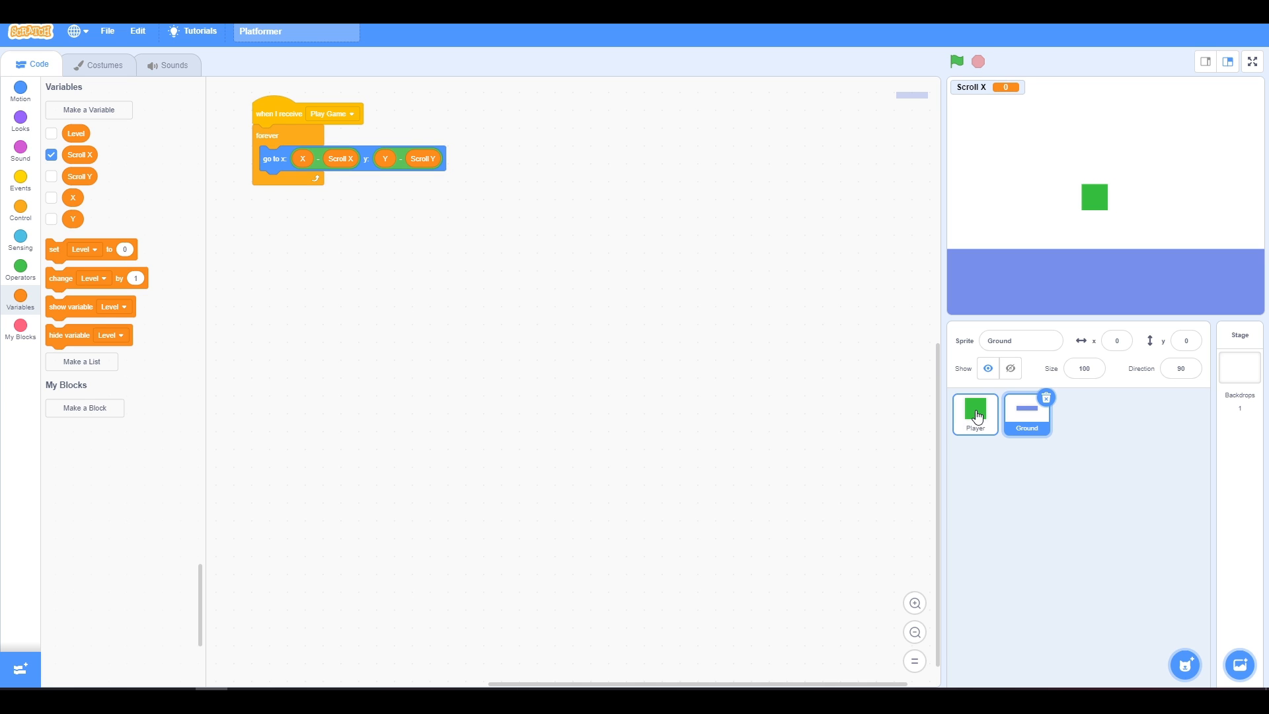
# Step: Point the Player's loose set block at Scroll X, then run and stop the game
pyautogui.click(975, 413)
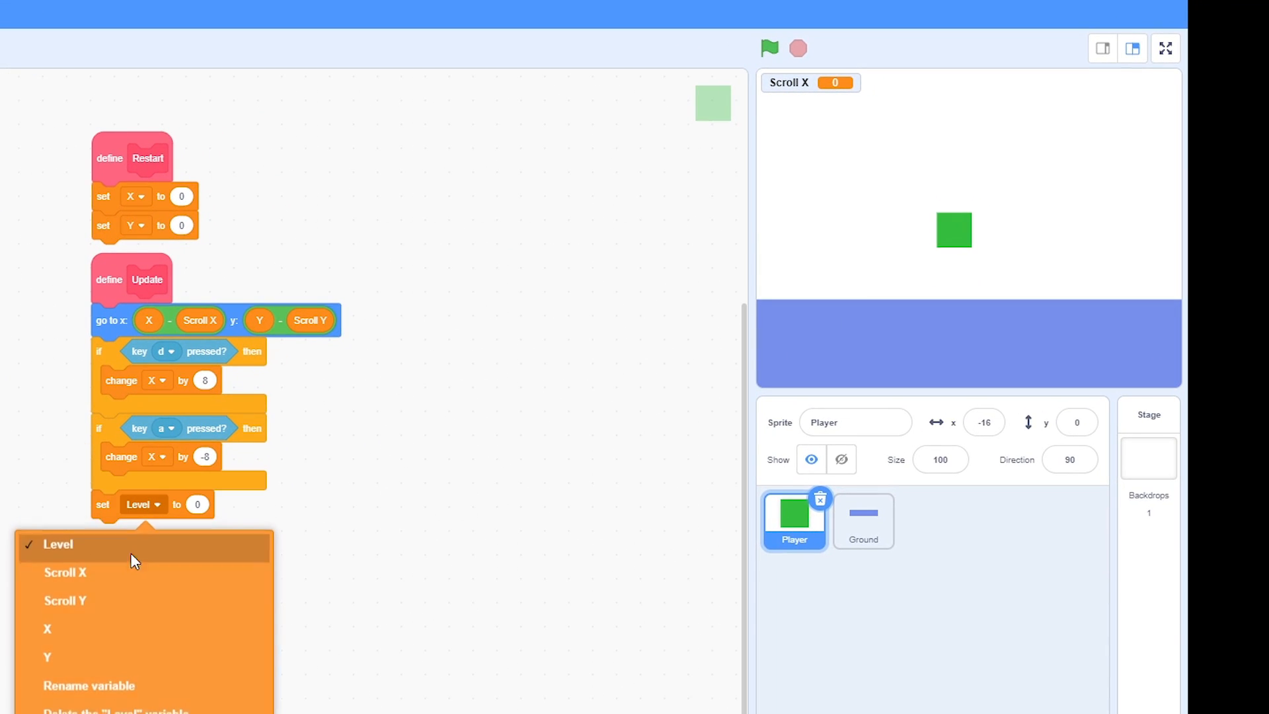
pyautogui.click(65, 573)
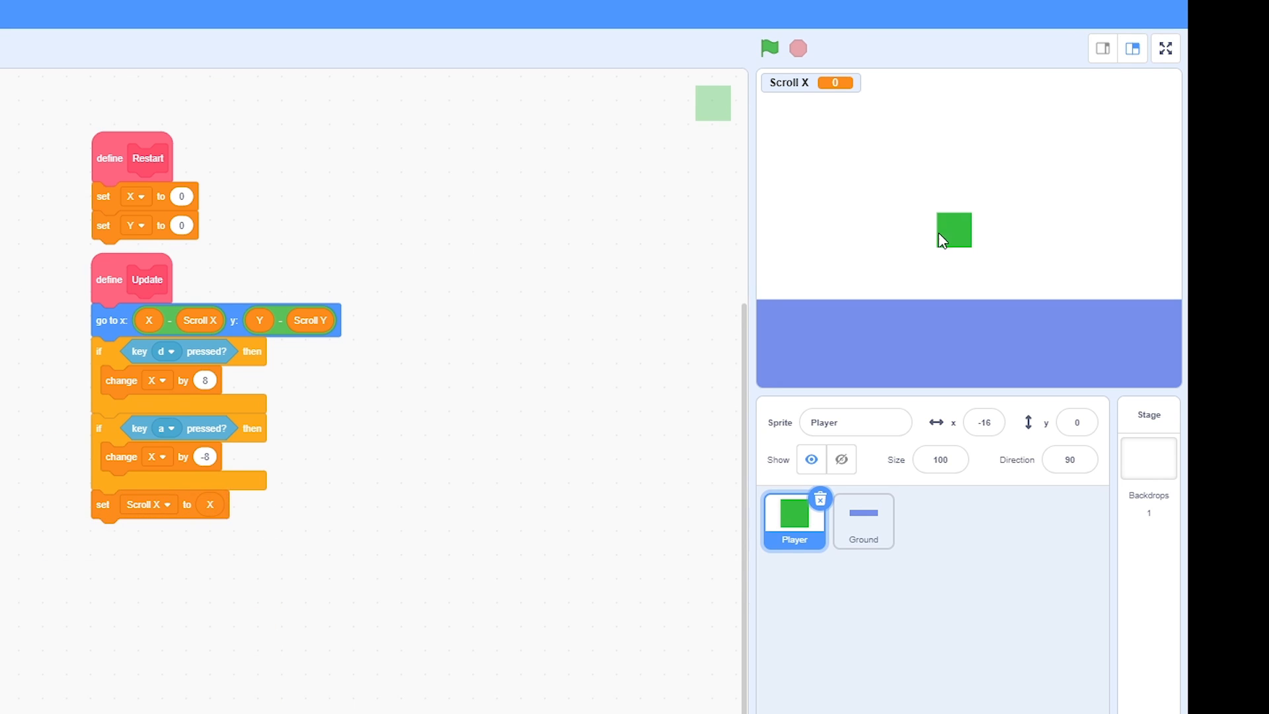
pyautogui.click(768, 47)
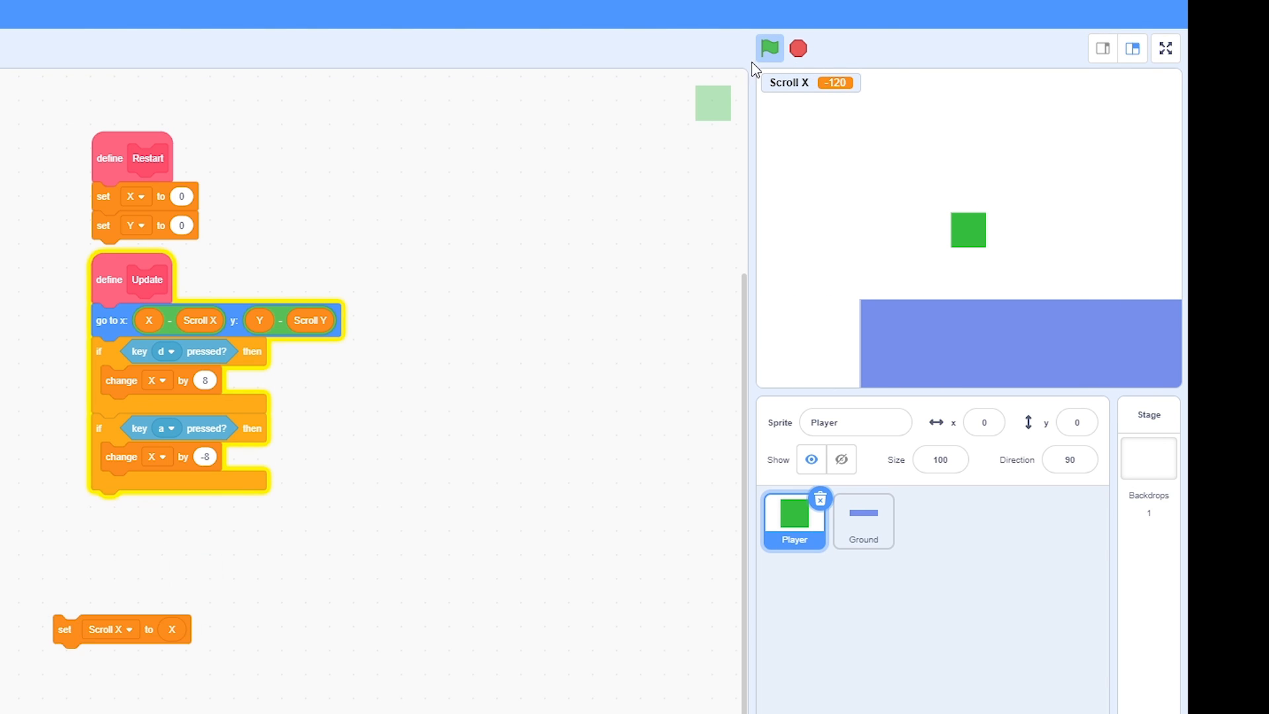
pyautogui.click(796, 49)
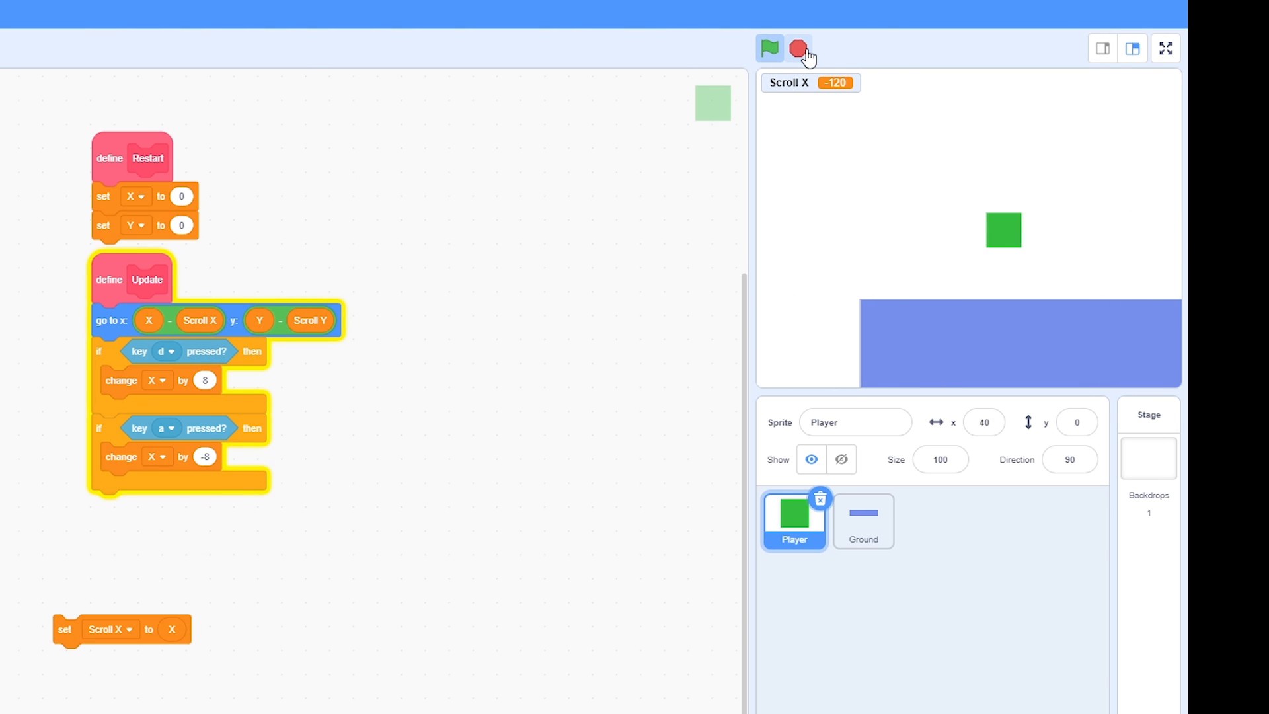
pyautogui.click(797, 47)
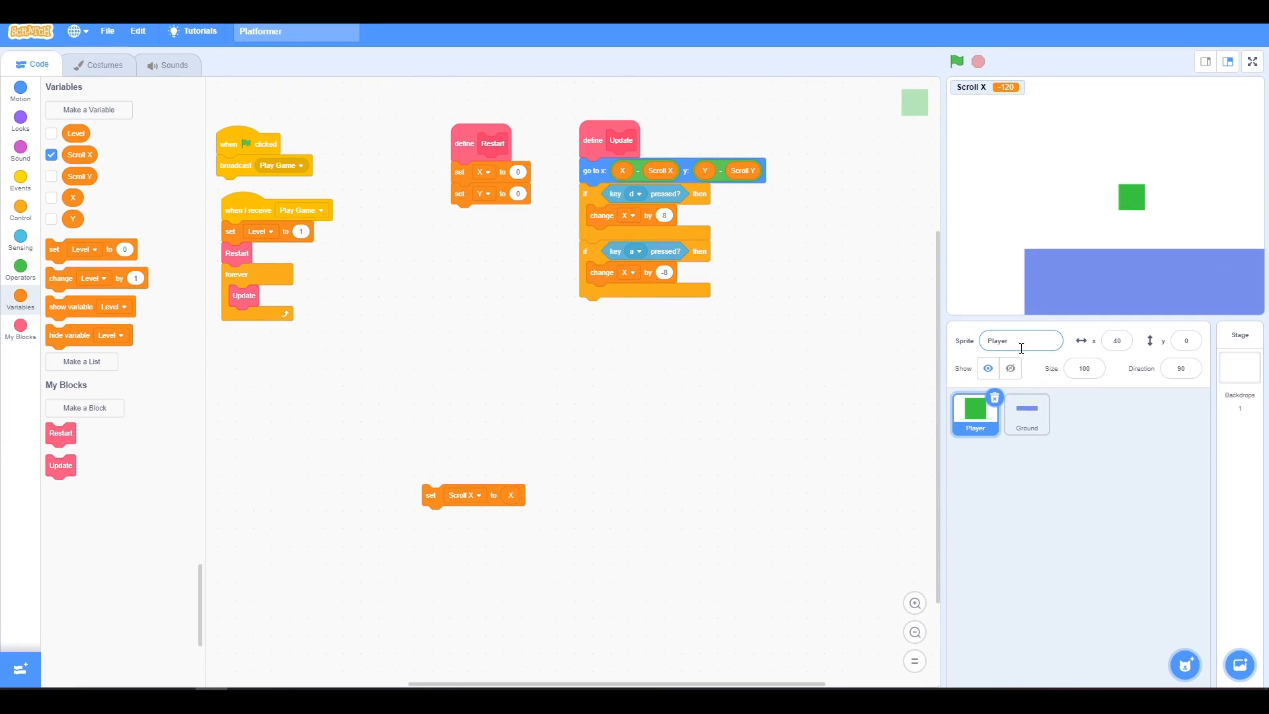
pyautogui.moveTo(447, 501)
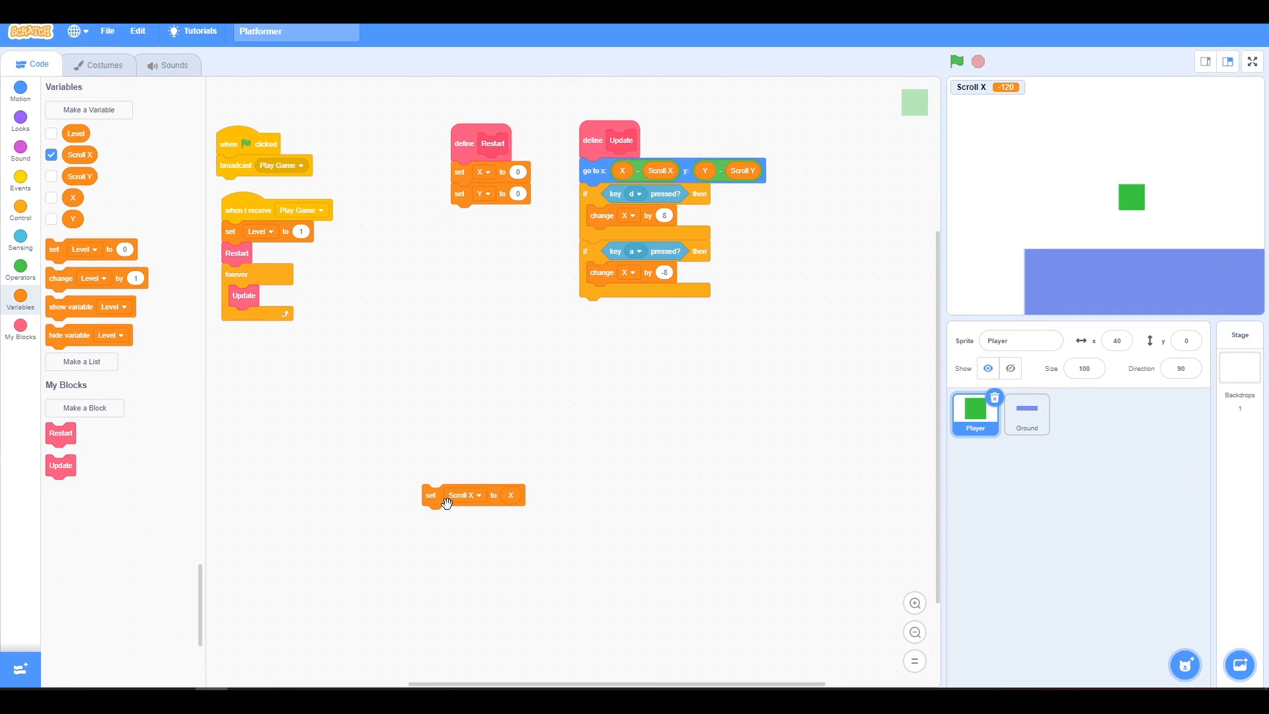